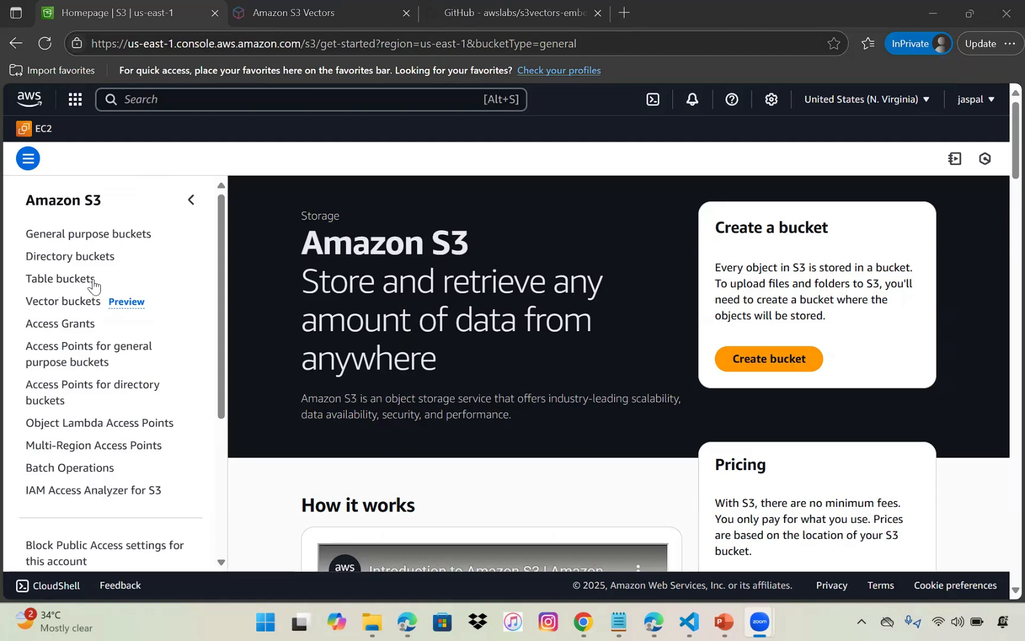
Open the create-vector-bucket form from the empty Vector buckets list.
click(63, 302)
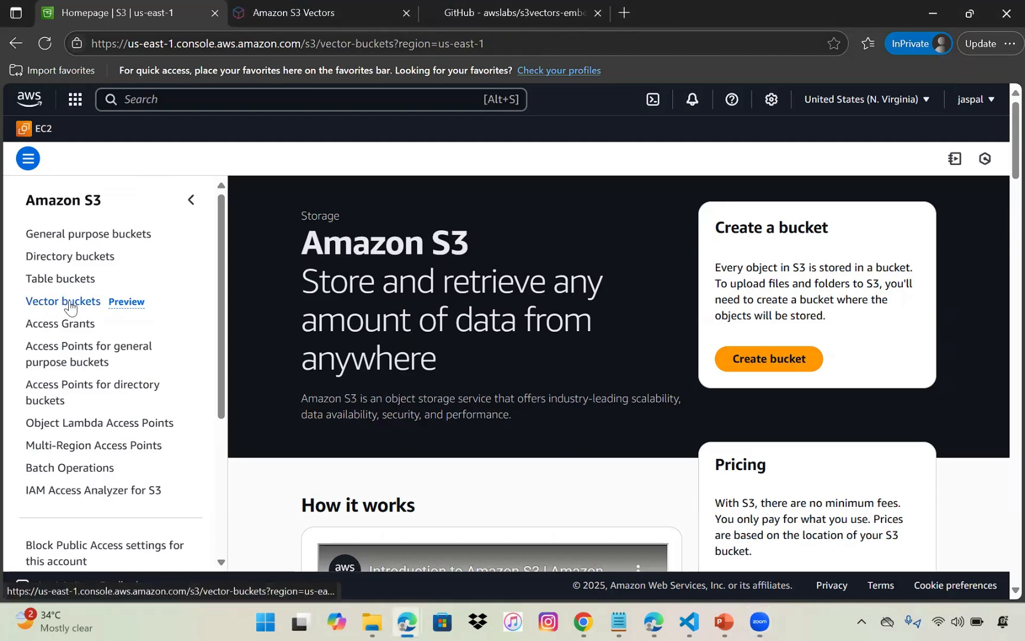
click(63, 302)
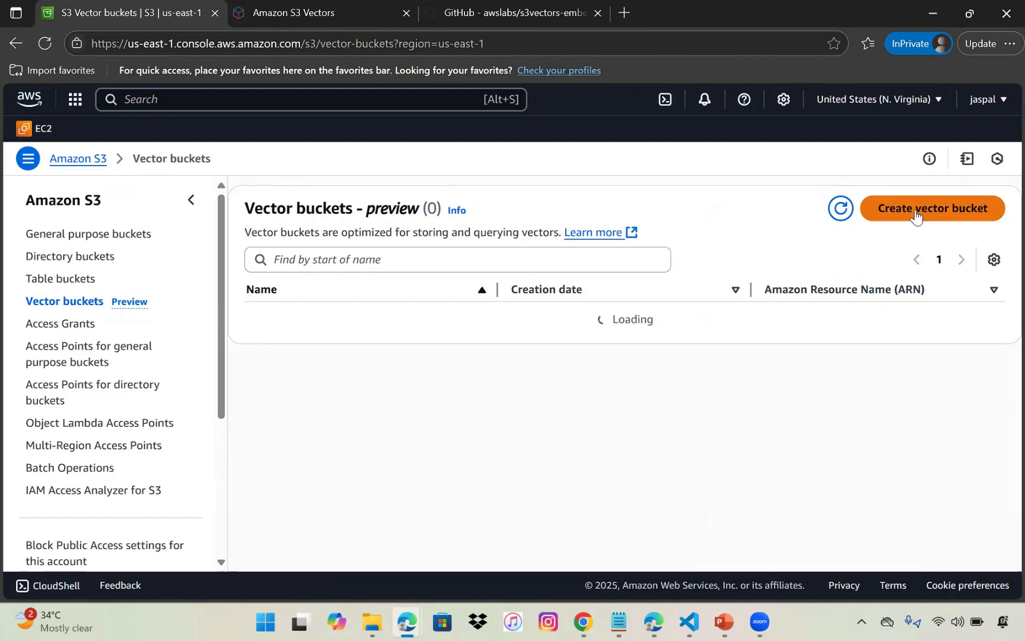
click(933, 207)
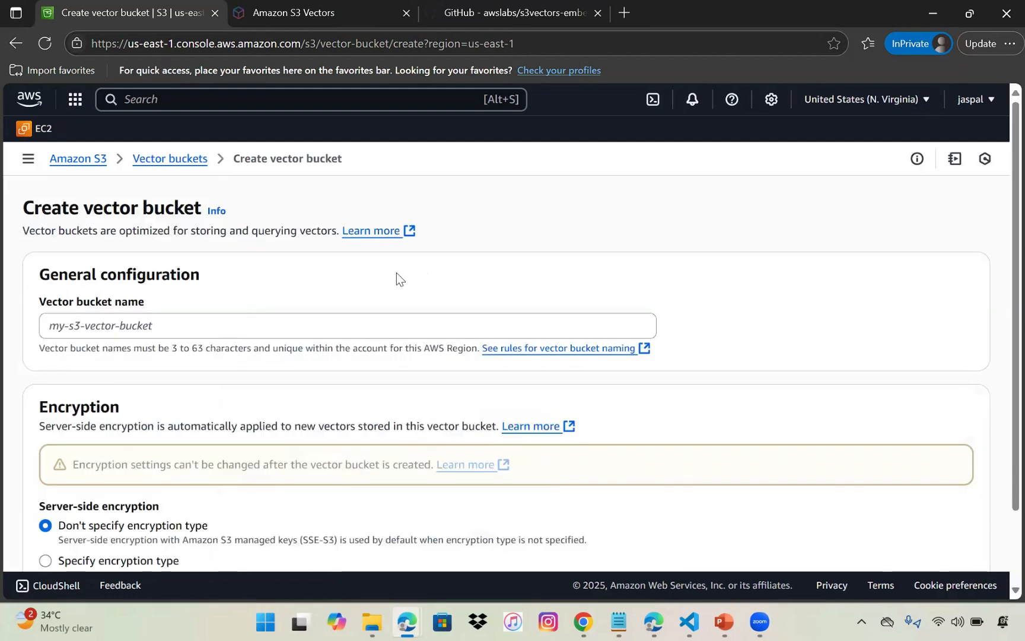
Create a vector bucket named jas1-s3-vectorbucket with default encryption.
text(jas1-)
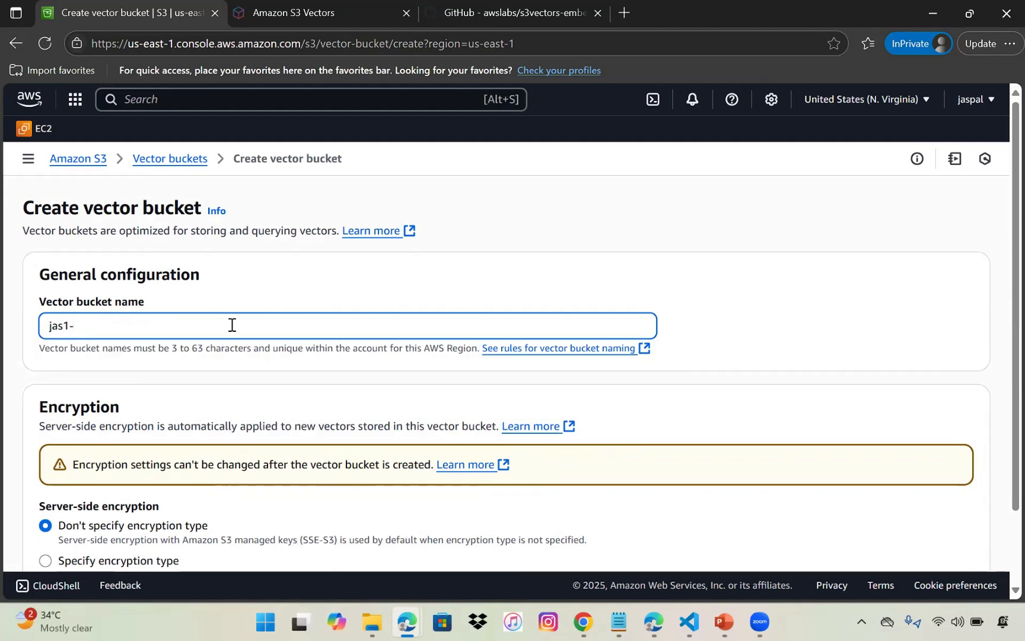
text(s3-v)
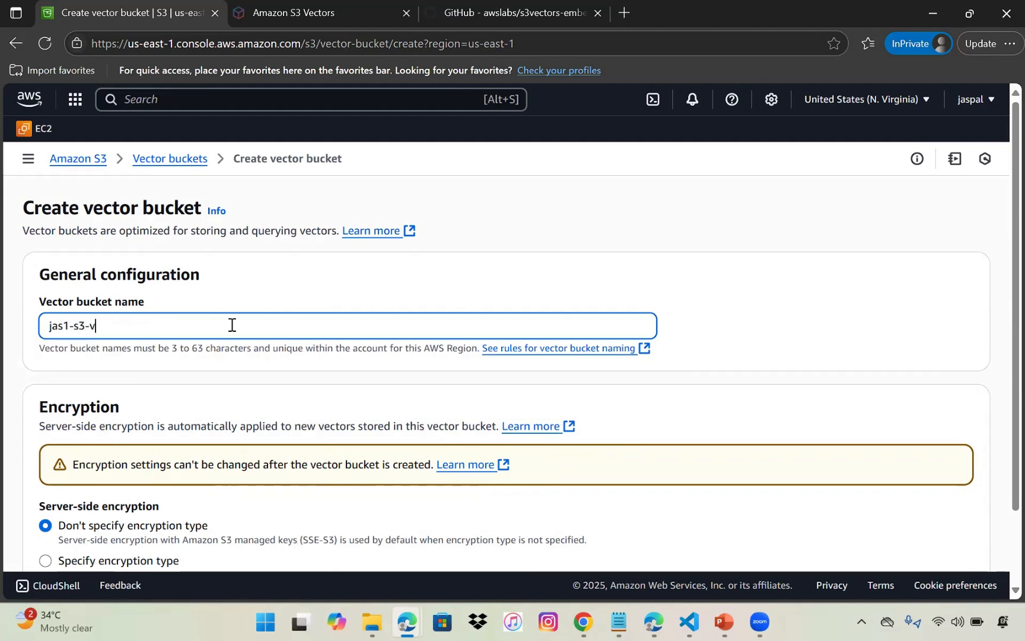
text(ectorbucket)
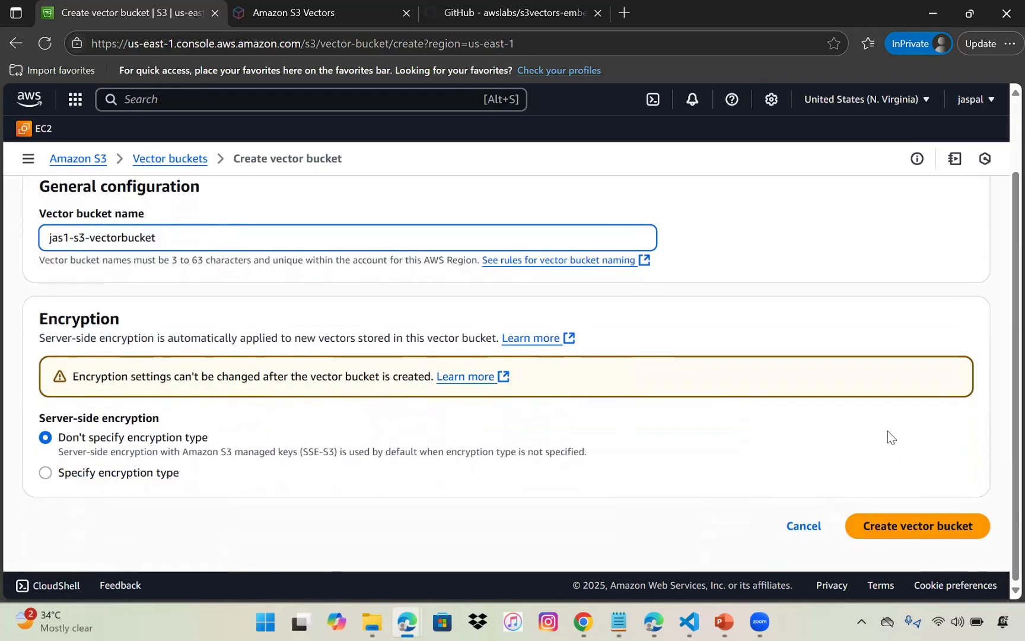
click(916, 526)
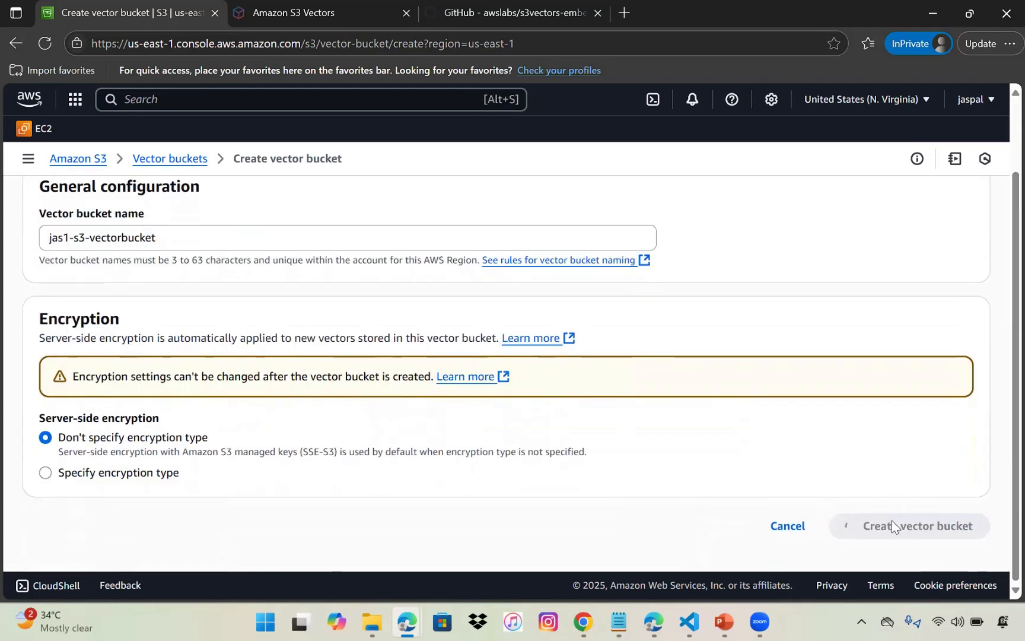
click(908, 526)
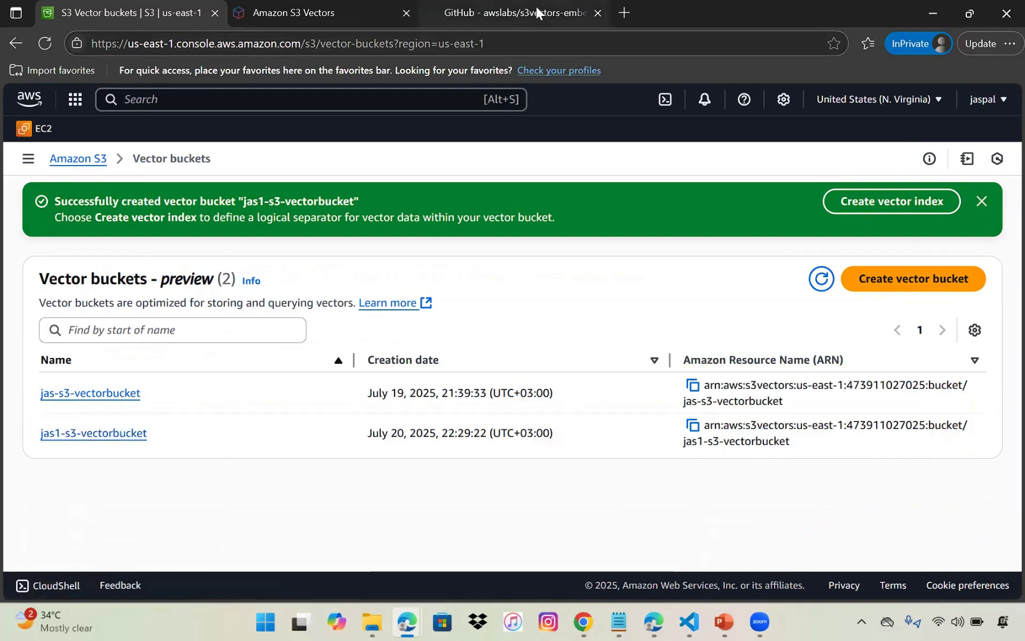
mouse_move(517, 13)
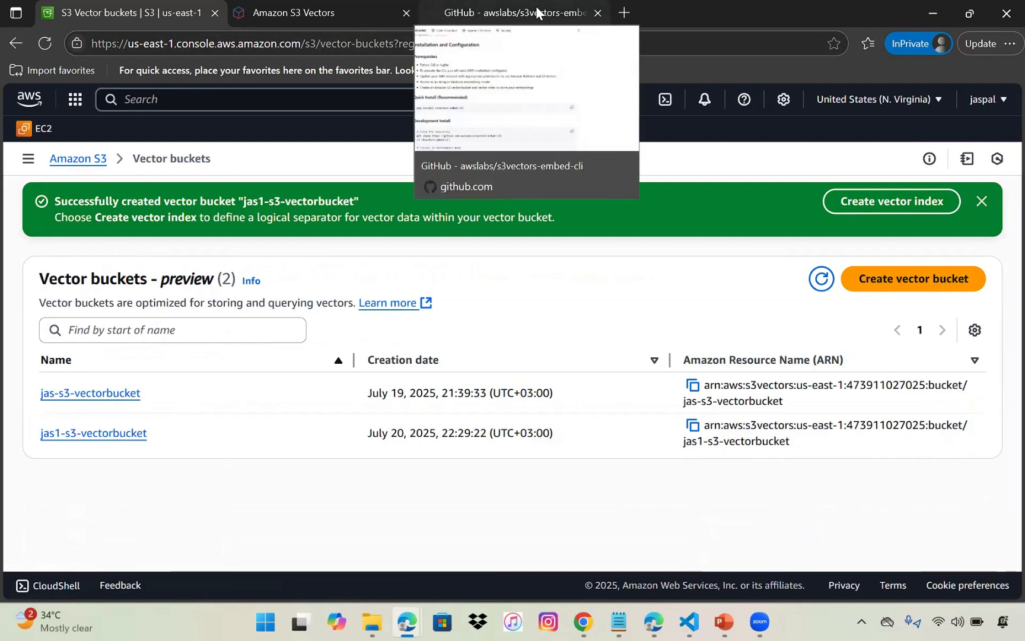
Review the s3vectors-embed-cli README prerequisites, highlighting the AWS credentials line.
click(513, 13)
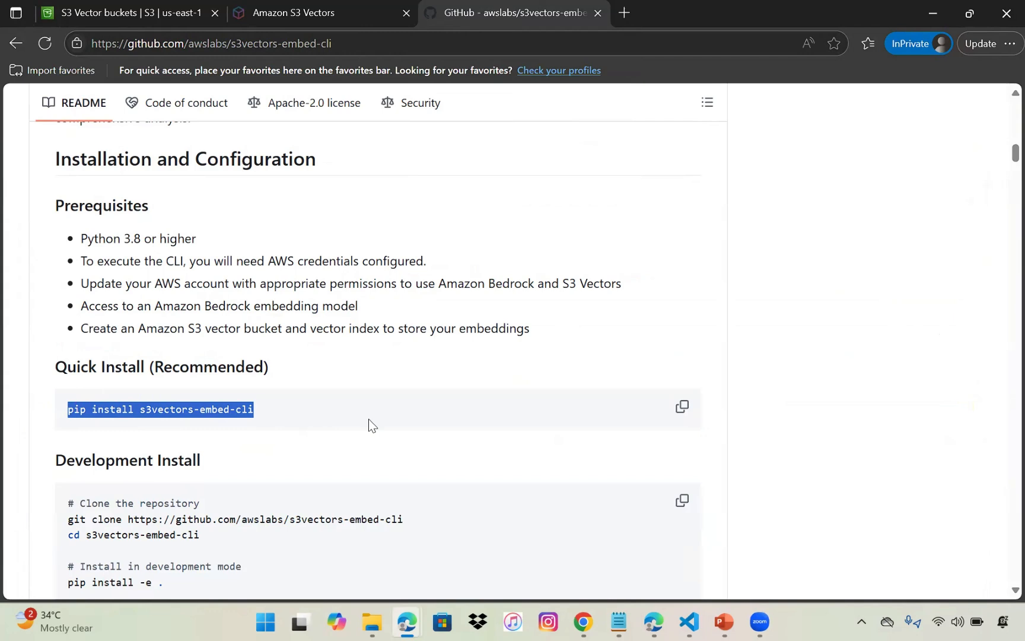
click(356, 44)
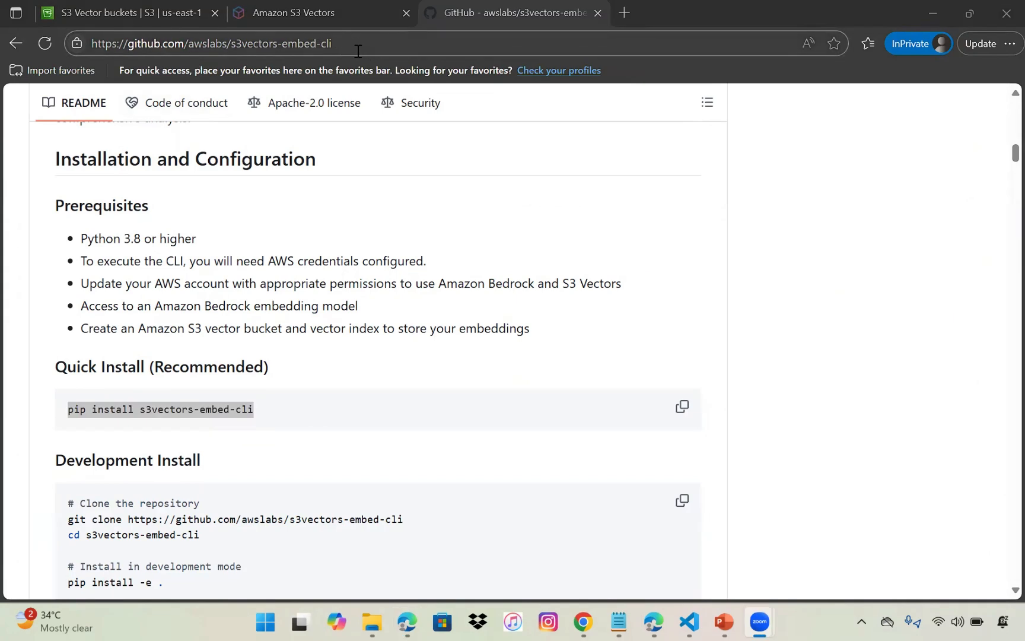
mouse_move(222, 402)
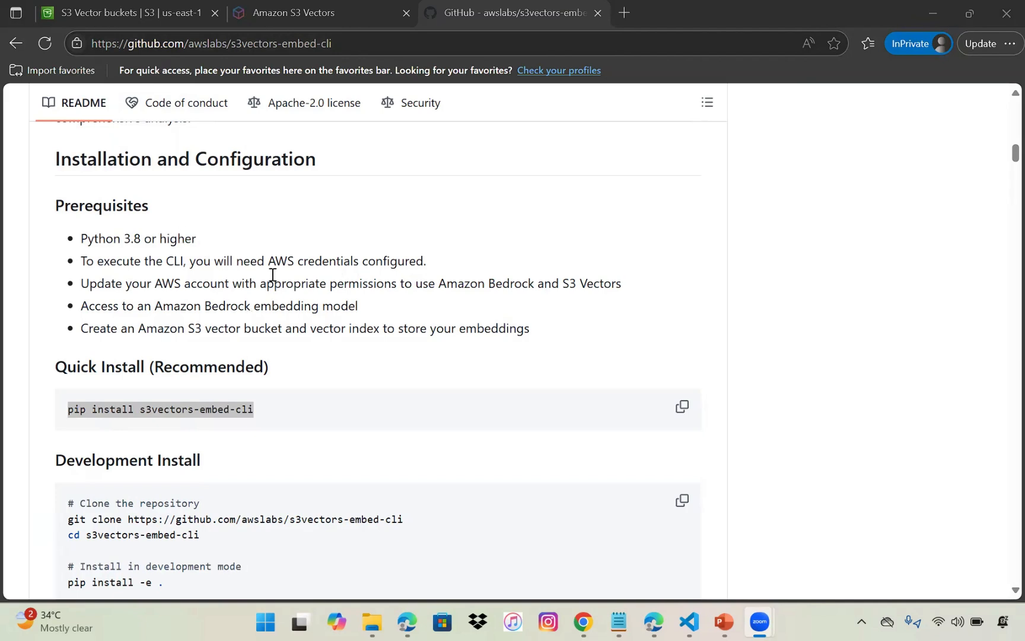
mouse_move(208, 255)
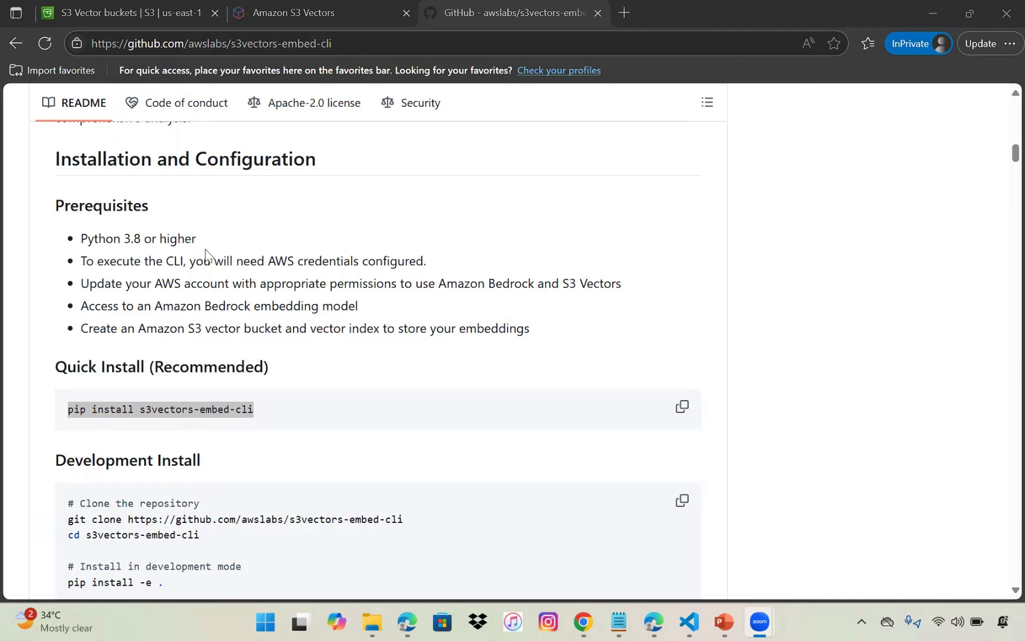
drag(274, 261, 426, 261)
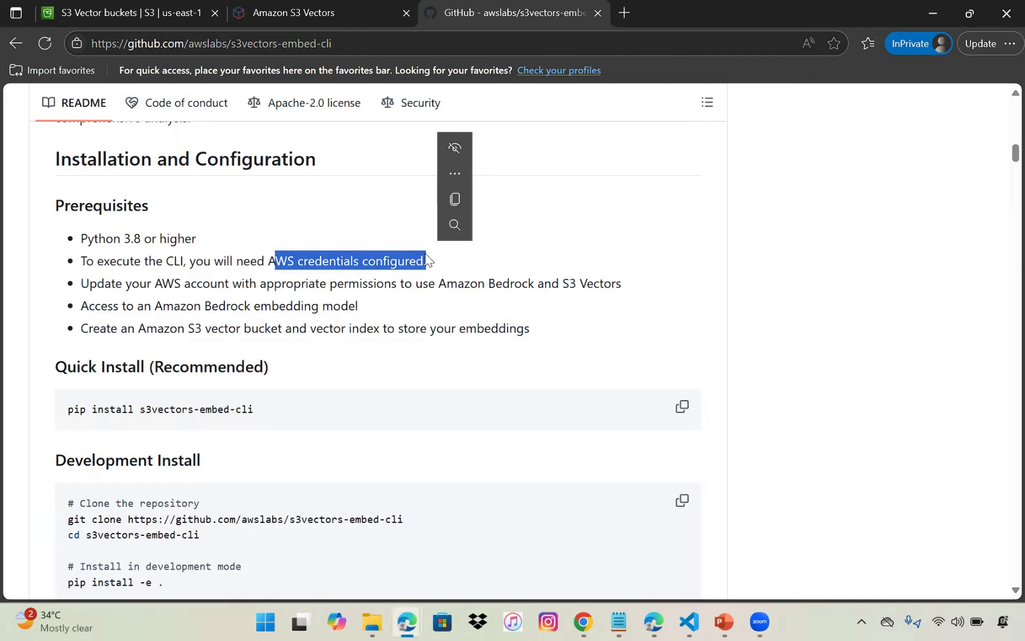
click(441, 280)
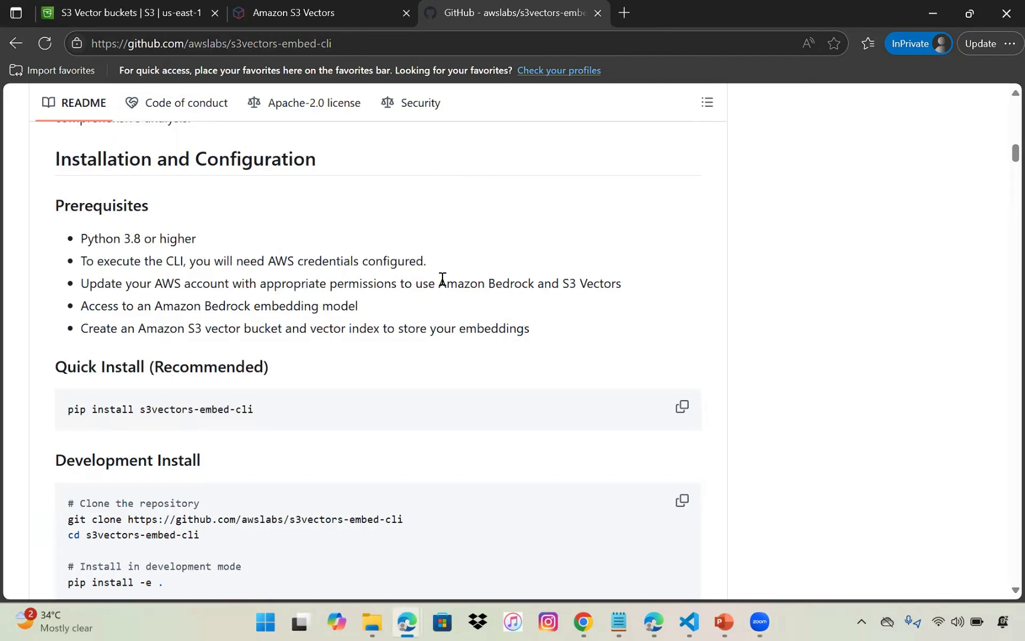
mouse_move(534, 287)
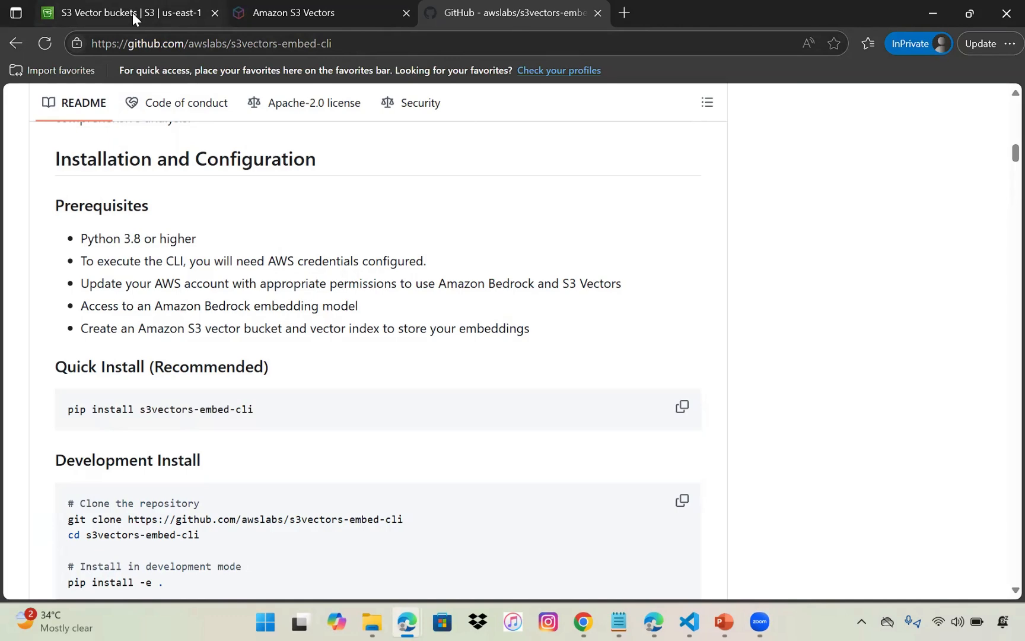
Open Amazon Bedrock in a new tab, then view the empty jas1-s3-vectorbucket page.
click(117, 13)
text(aws bed)
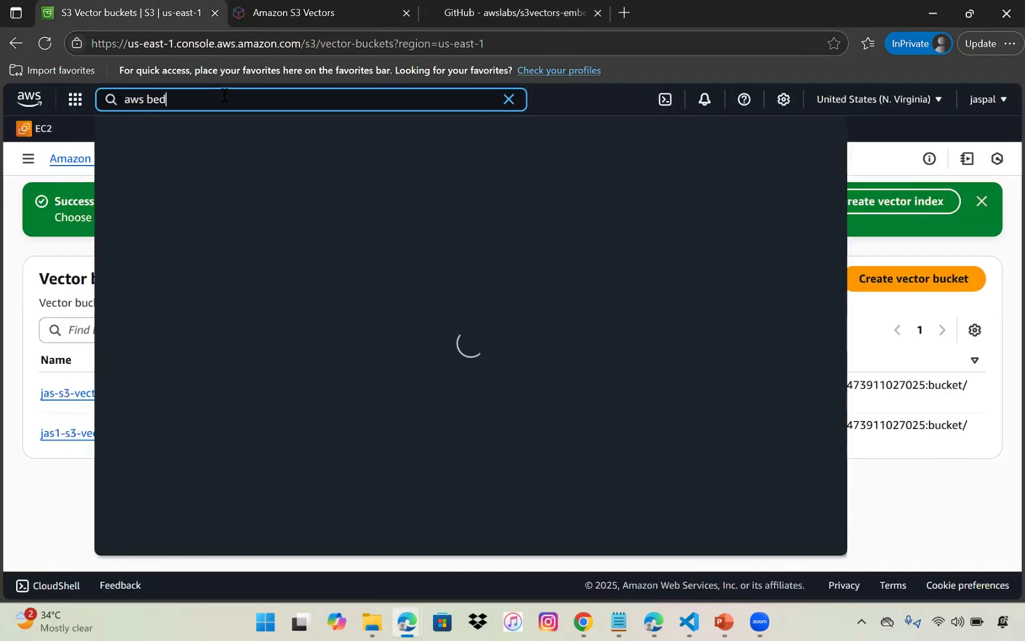
right_click(357, 184)
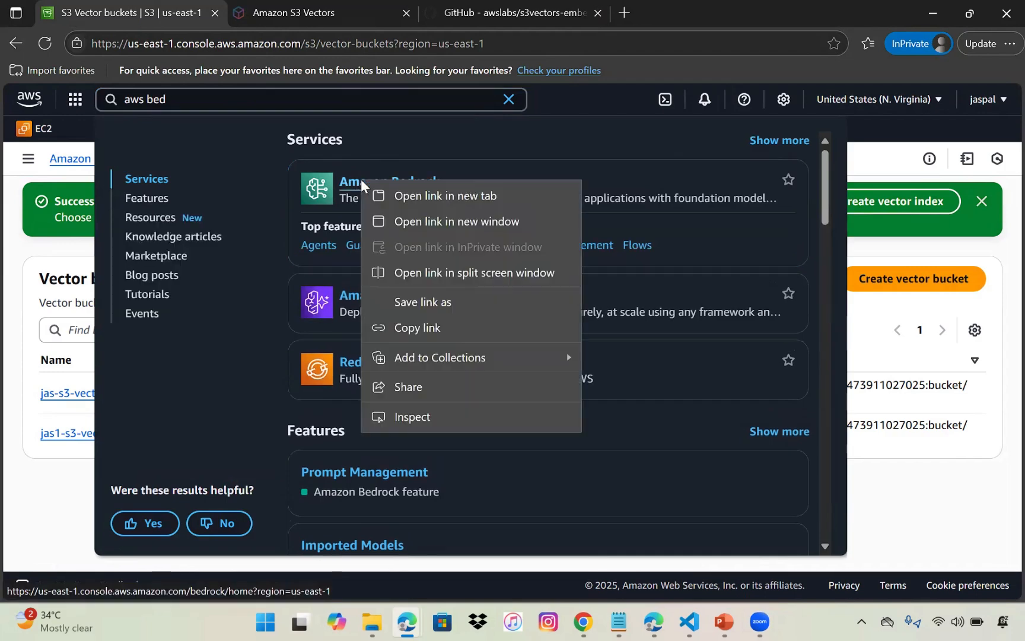
click(452, 196)
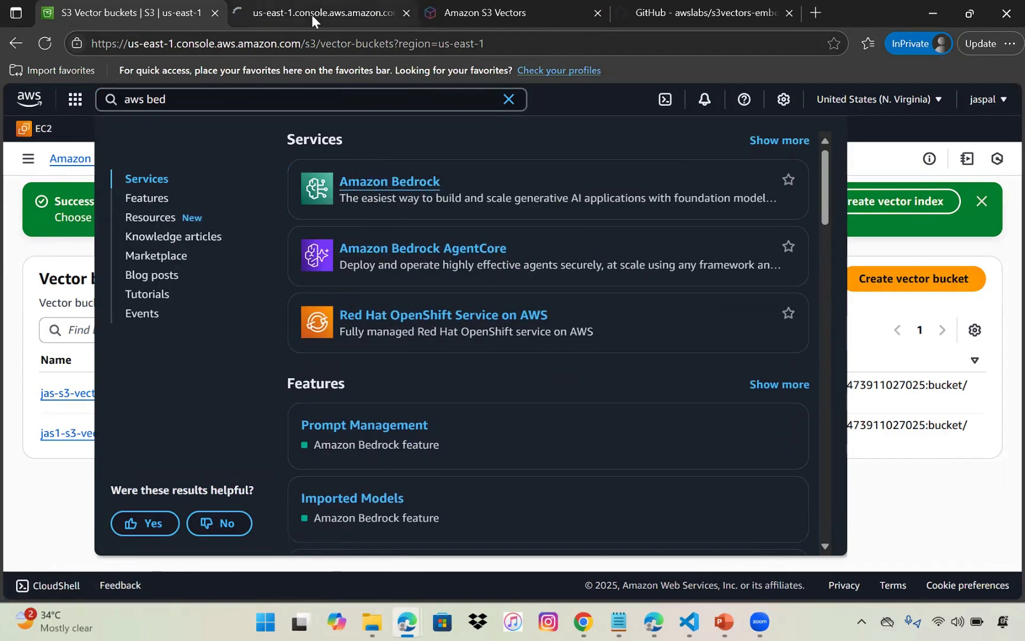
click(389, 182)
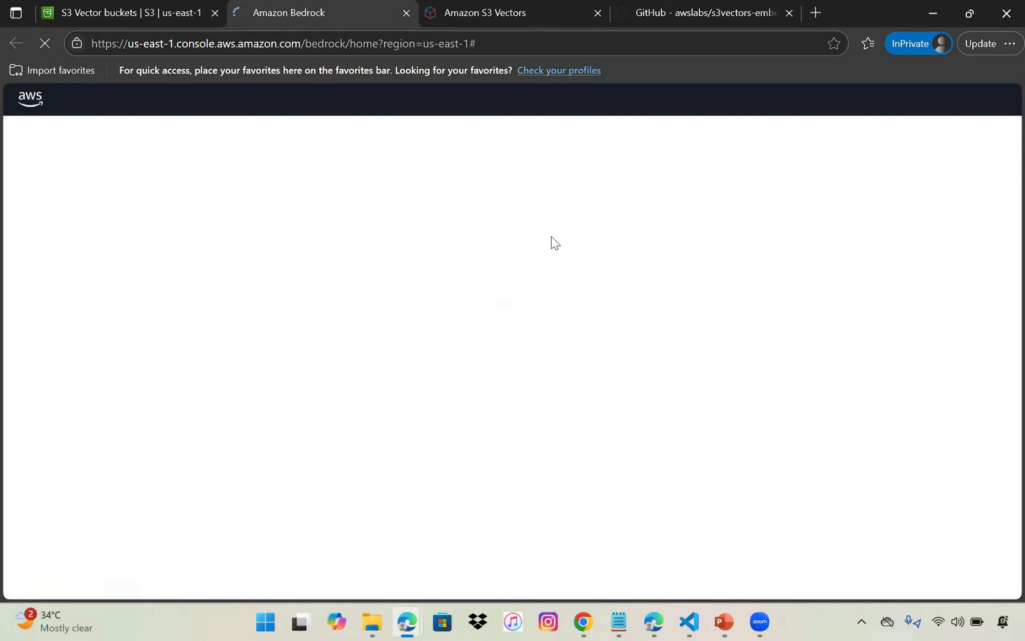
mouse_move(364, 211)
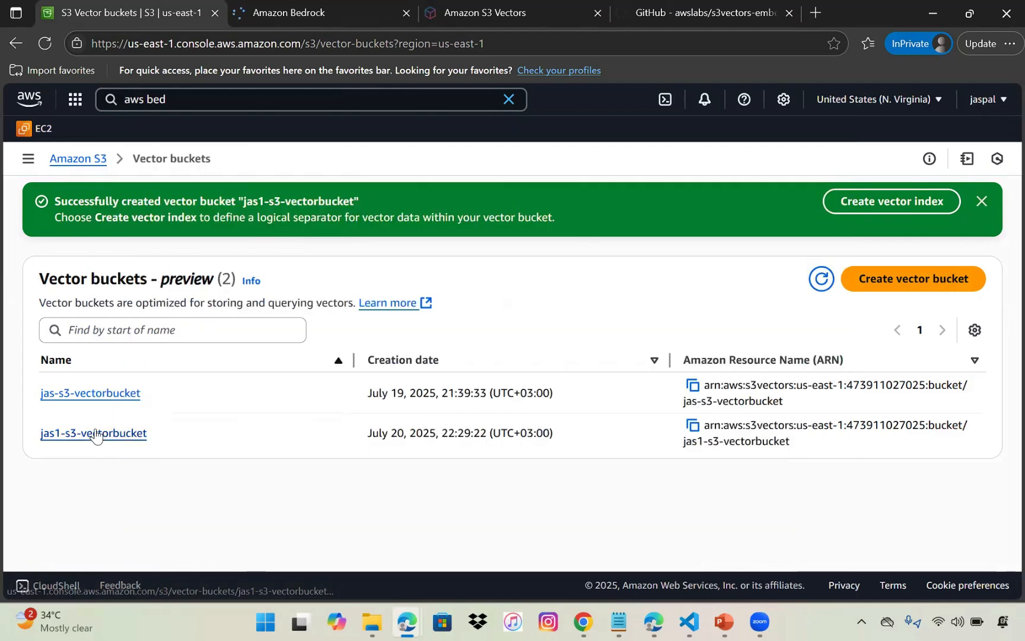
click(94, 433)
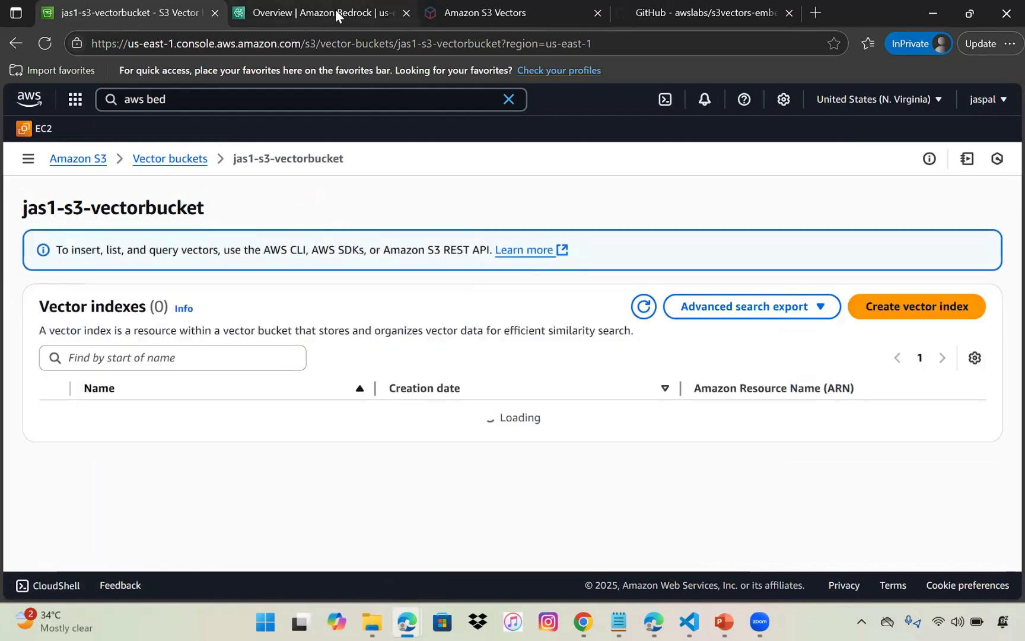
Filter the Bedrock model catalog to 'titan' and find Titan Text Embeddings V2.
click(314, 12)
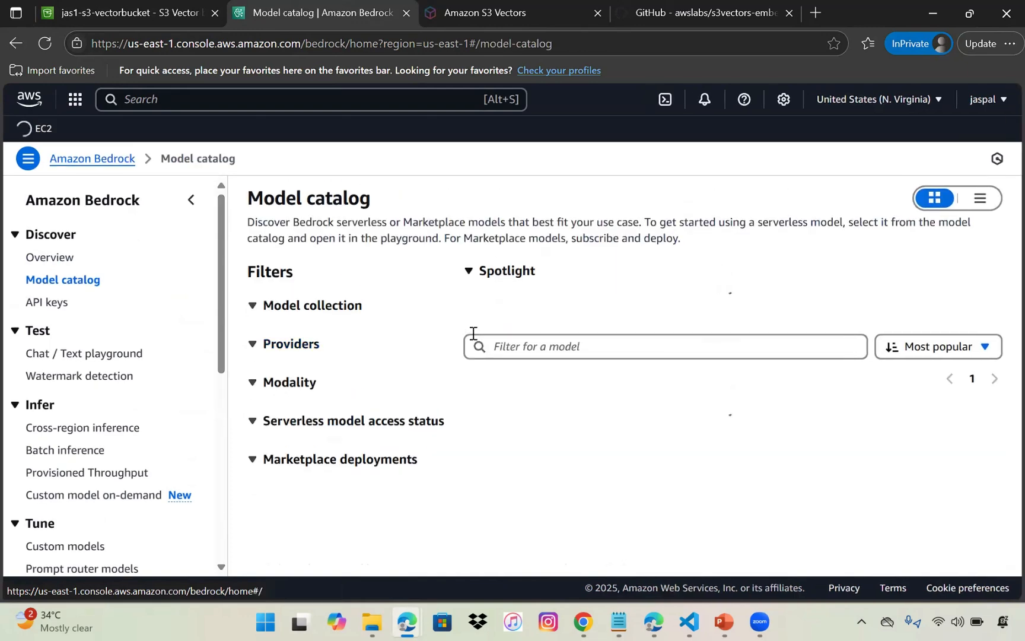
text(t)
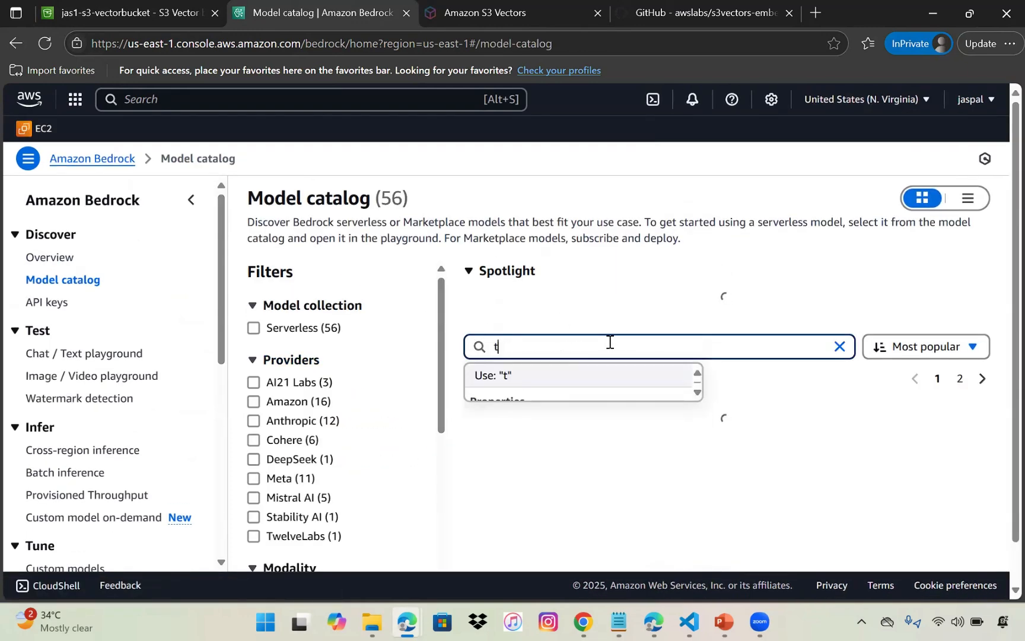
text(itan)
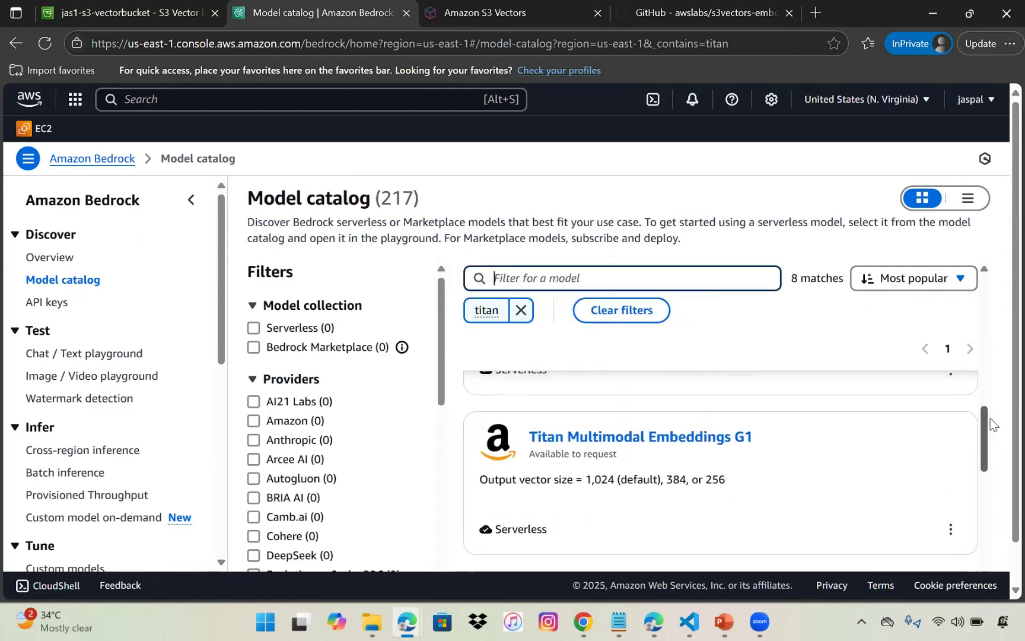
scroll(down, 3)
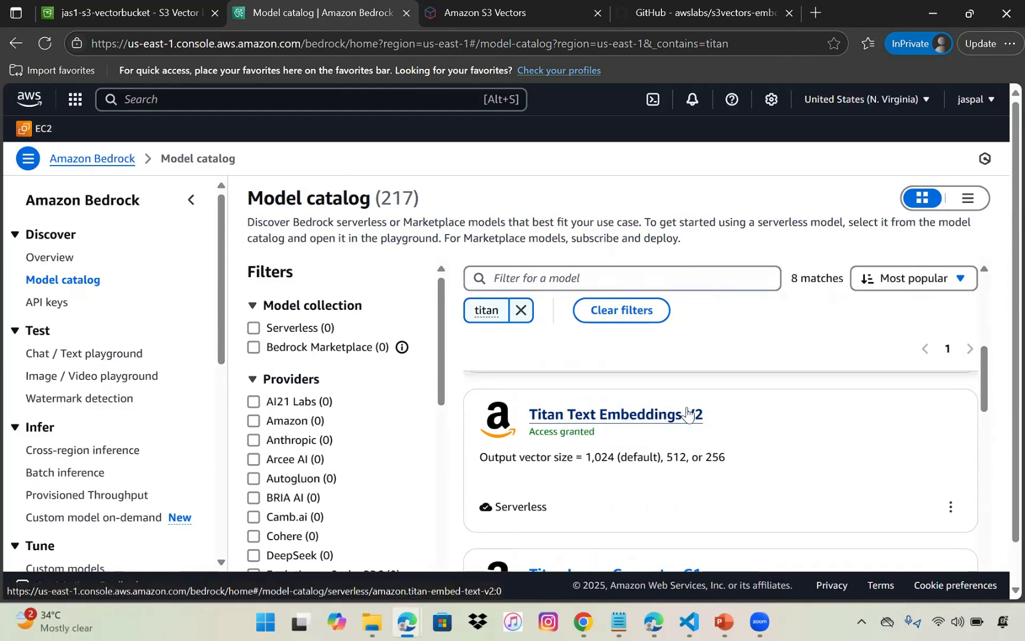
Review Titan Text Embeddings V2 details (amazon.titan-embed-text-v2:0), then return to jas1-s3-vectorbucket.
click(613, 415)
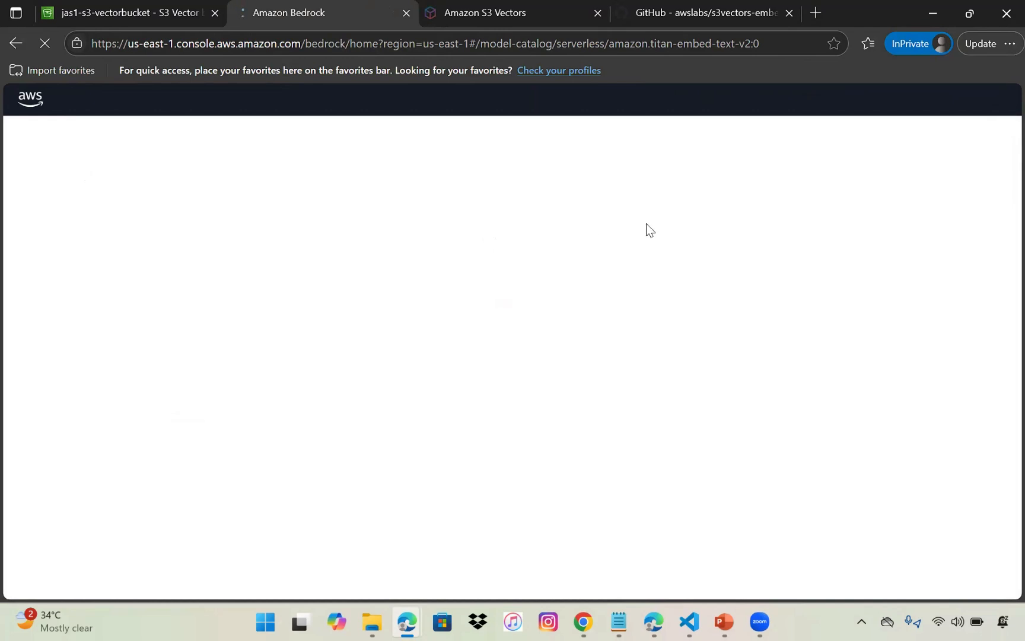
mouse_move(818, 263)
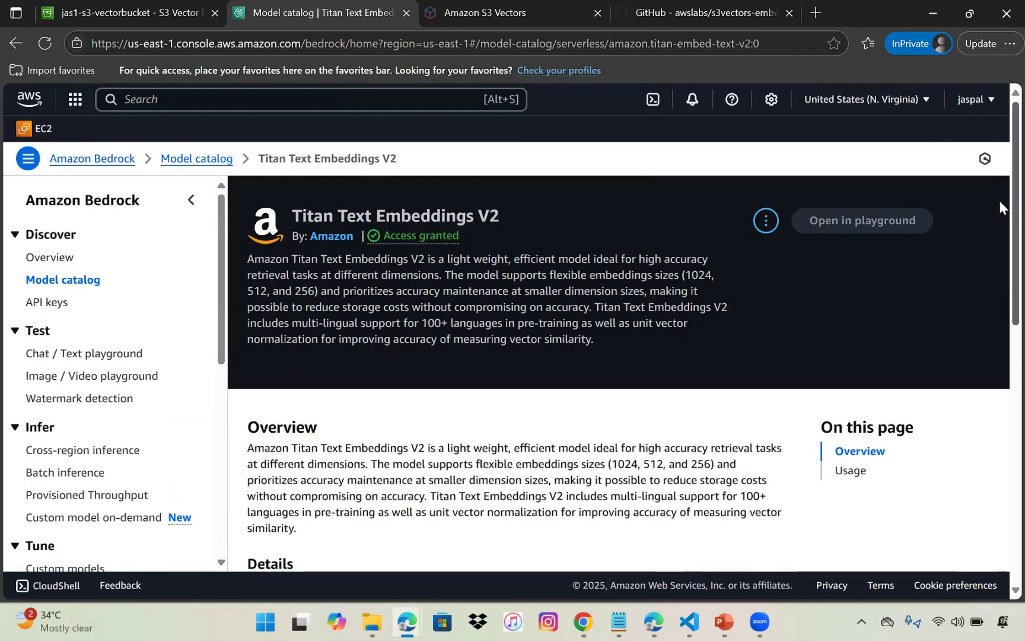
scroll(down, 3)
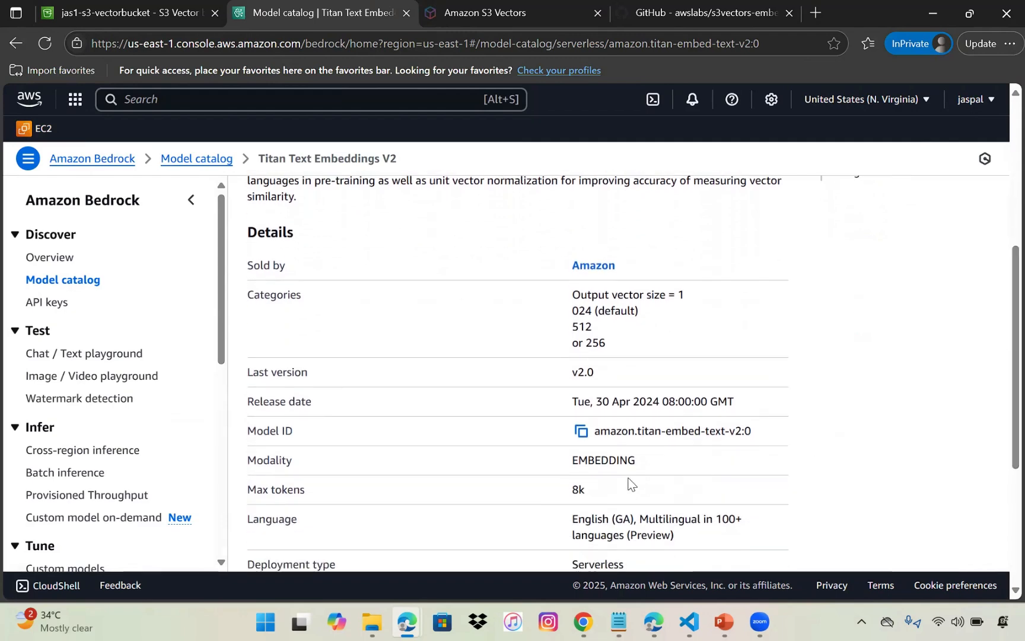
mouse_move(364, 250)
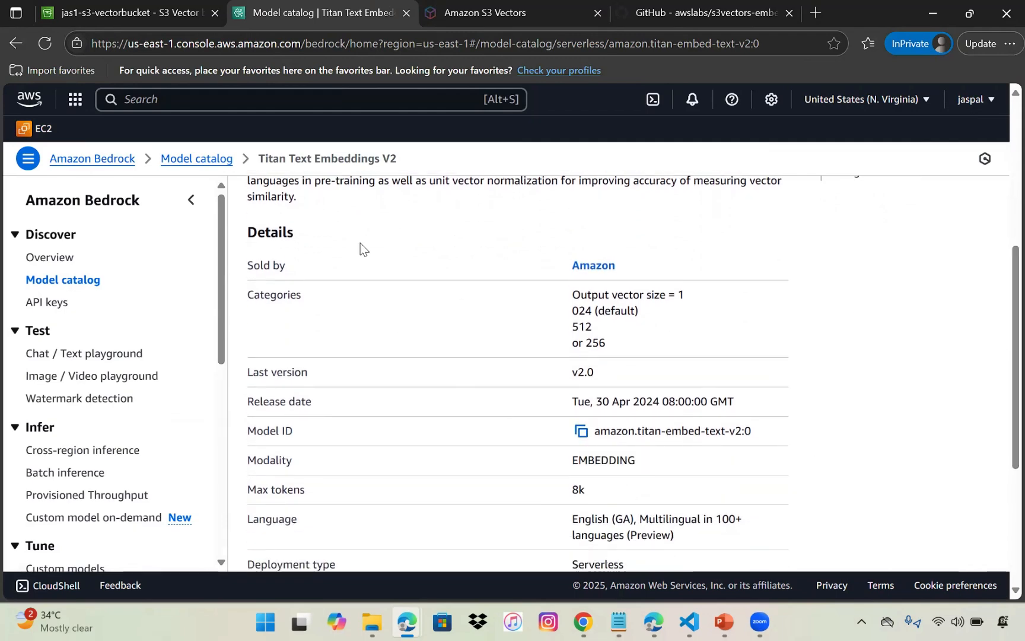
click(121, 13)
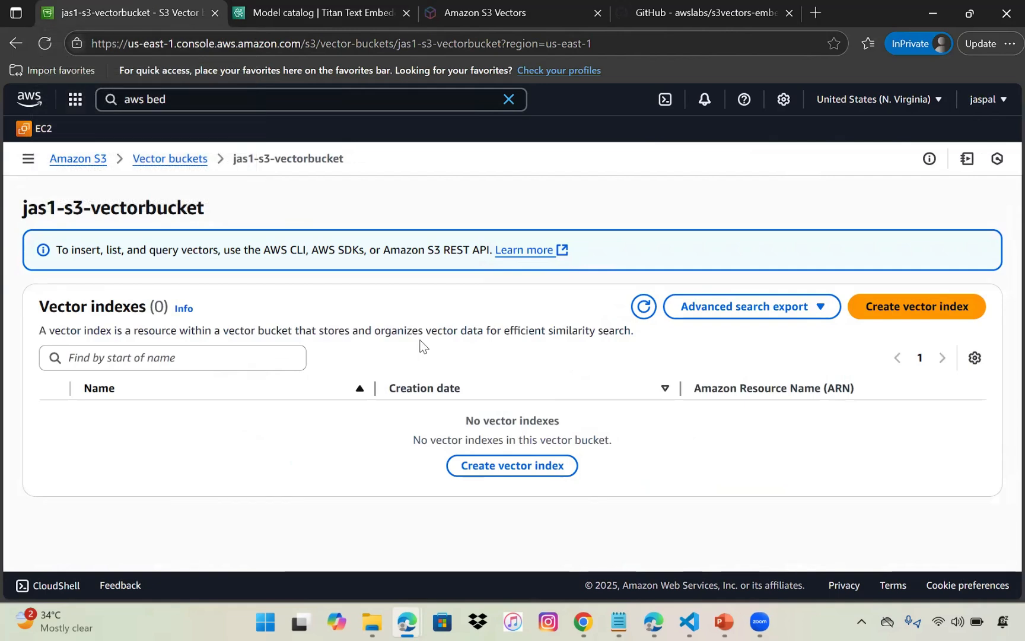
Create vector index s3vectorindex with dimension 1024 and cosine distance.
click(916, 306)
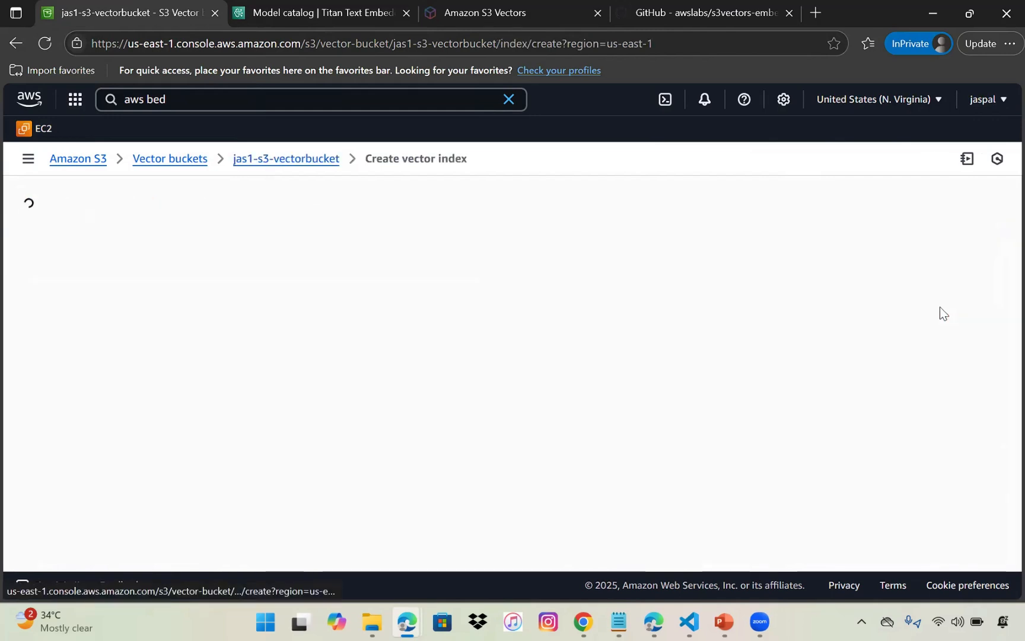
text(s3vectorindex)
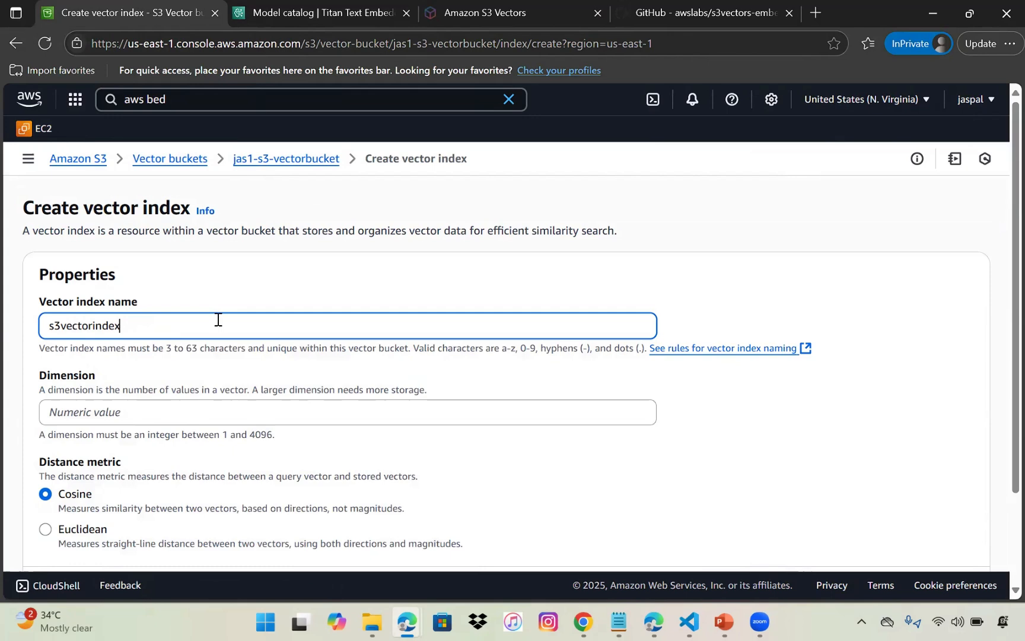
text(1024)
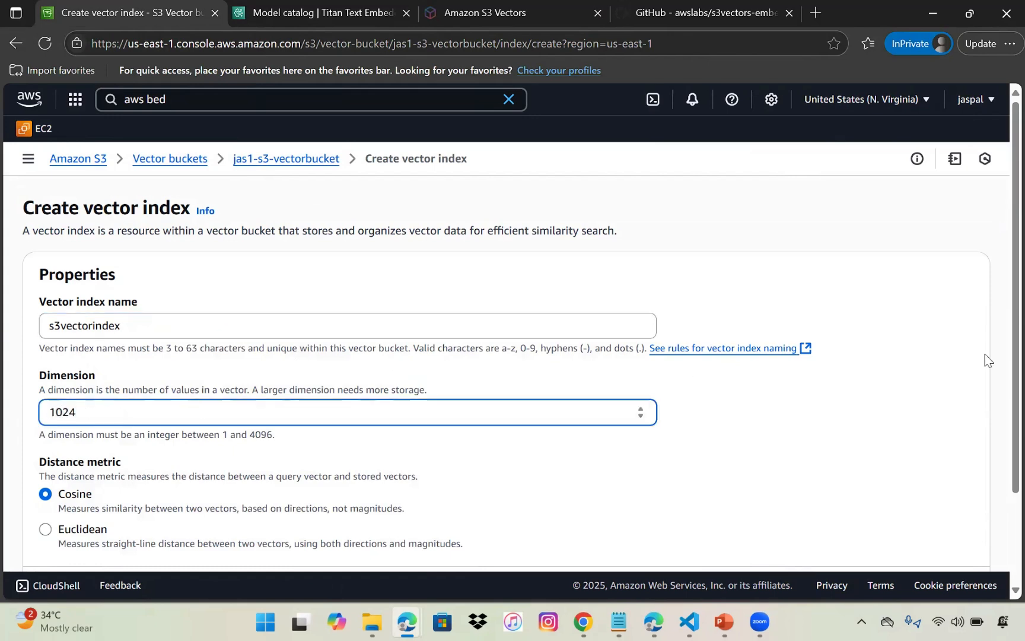
scroll(down, 3)
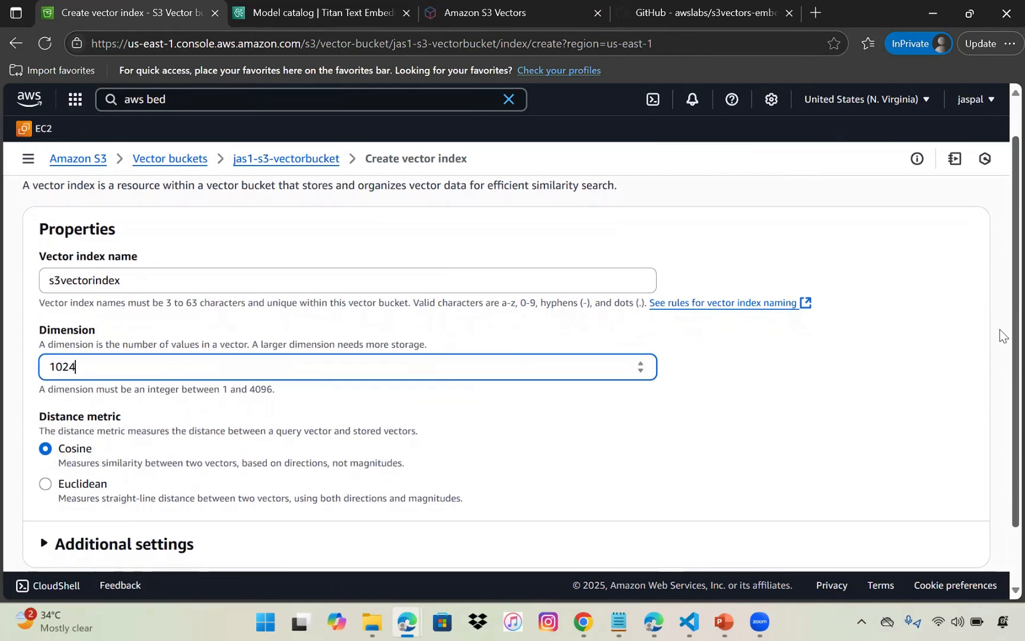
scroll(down, 3)
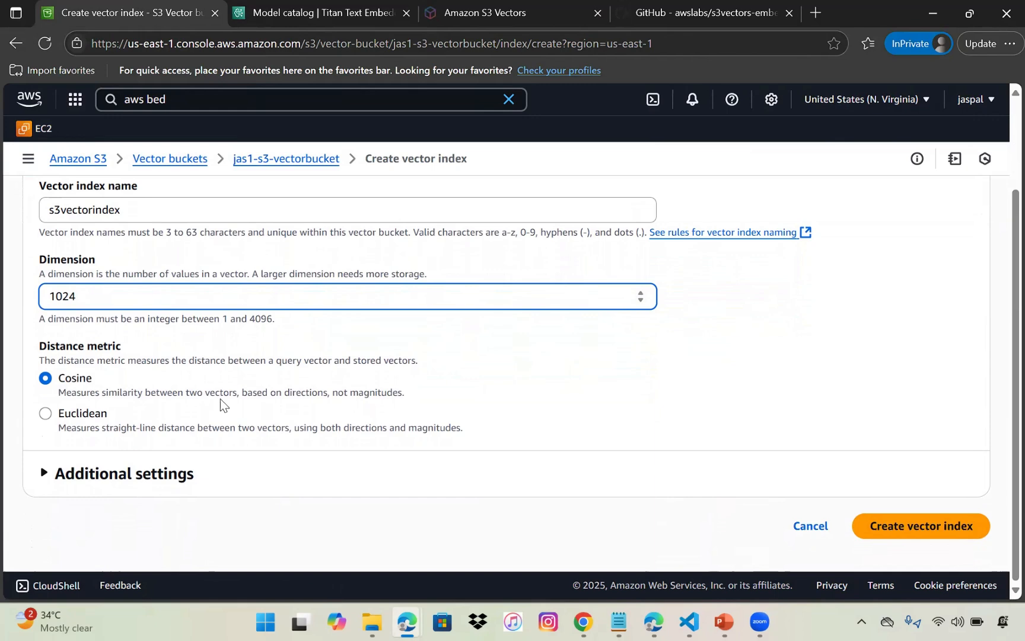
mouse_move(190, 408)
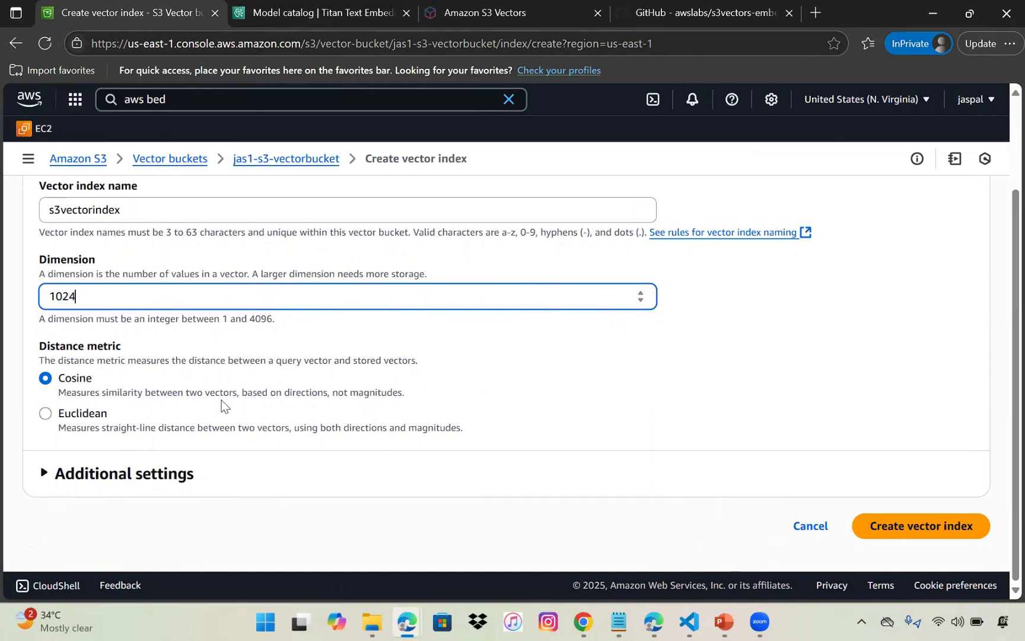
mouse_move(152, 427)
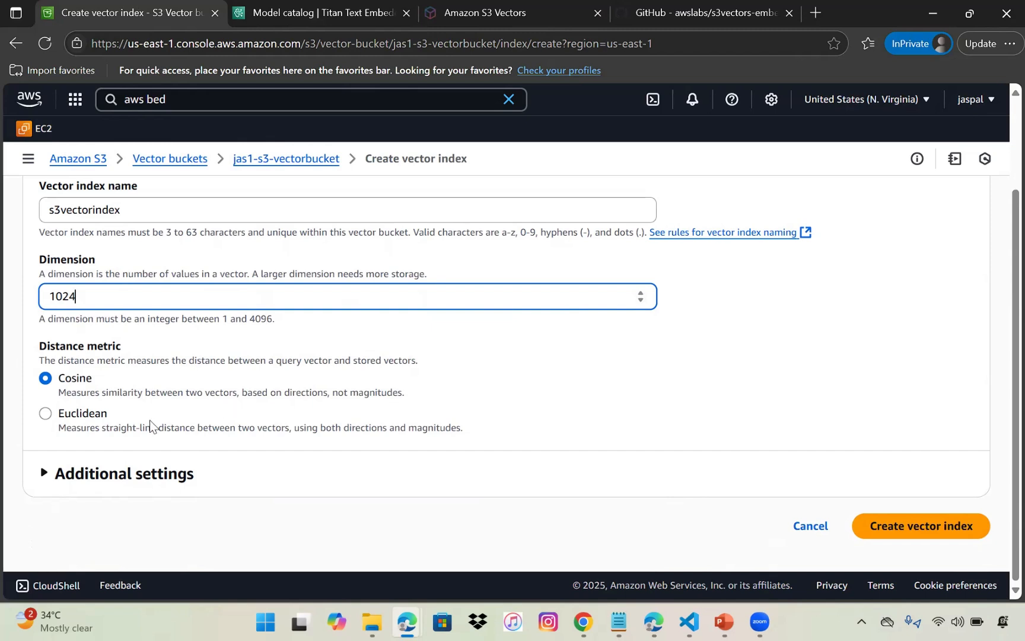
mouse_move(194, 424)
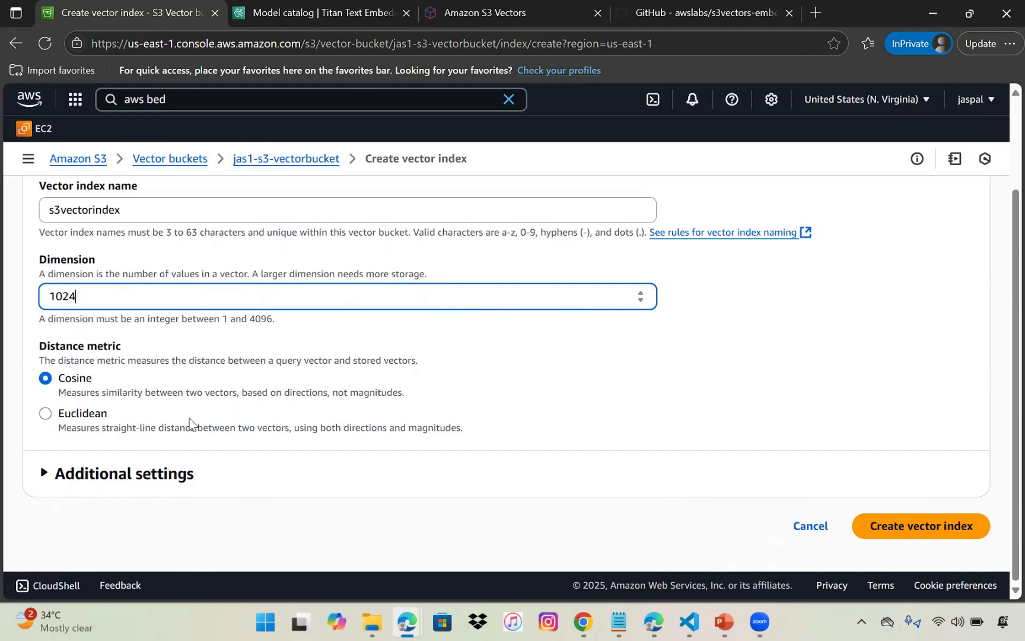
mouse_move(409, 449)
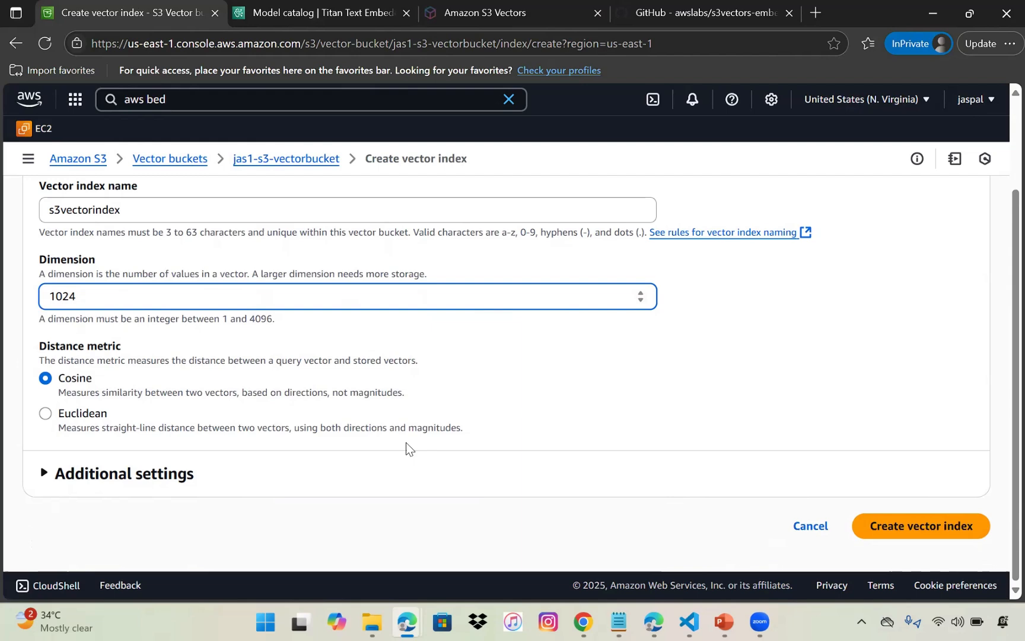
mouse_move(420, 448)
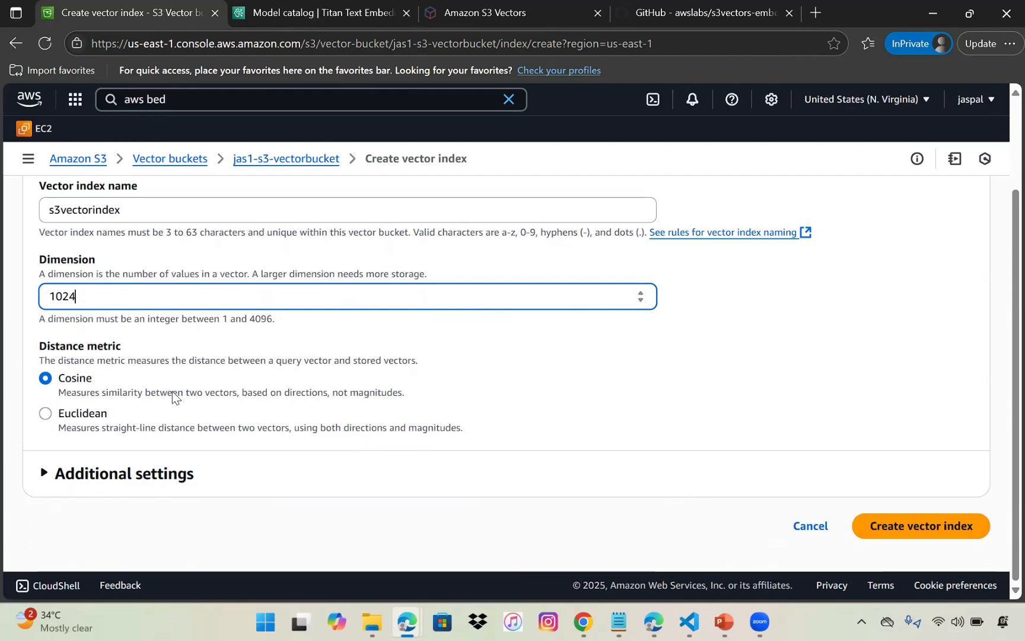
mouse_move(921, 526)
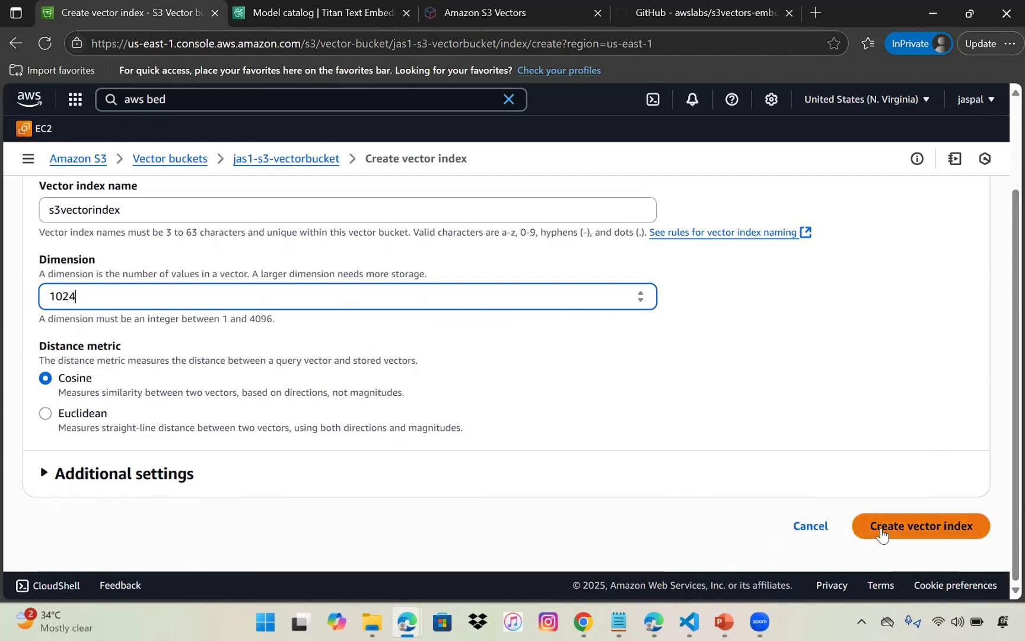
click(920, 526)
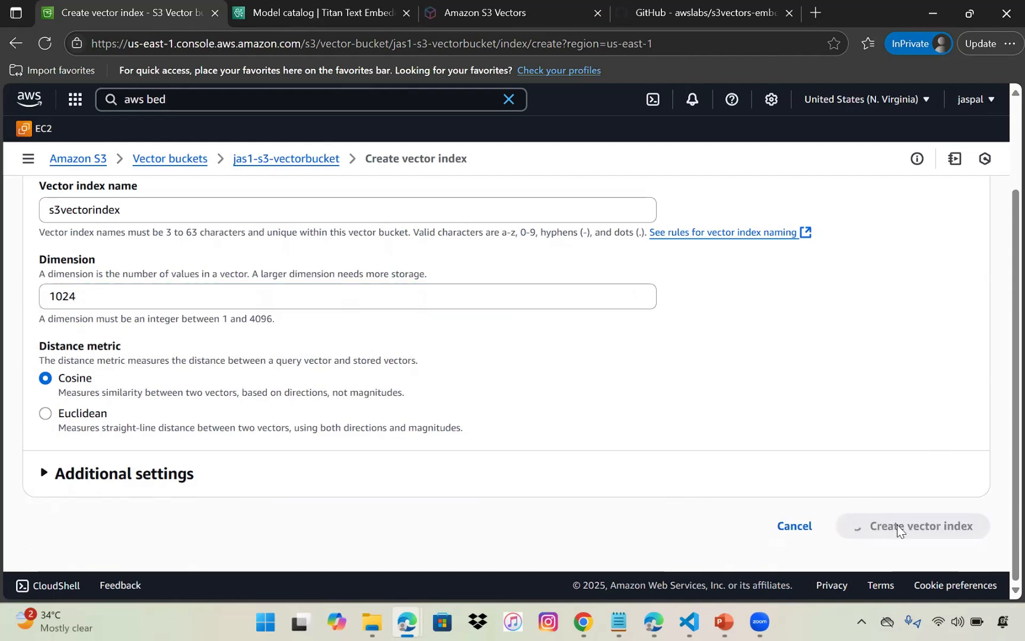
click(922, 526)
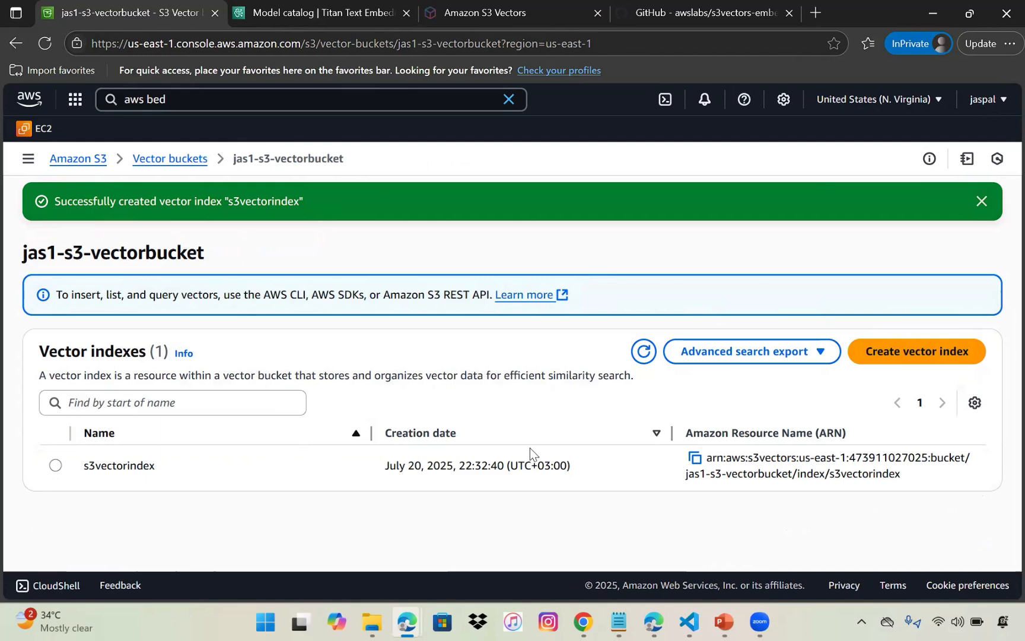
mouse_move(686, 621)
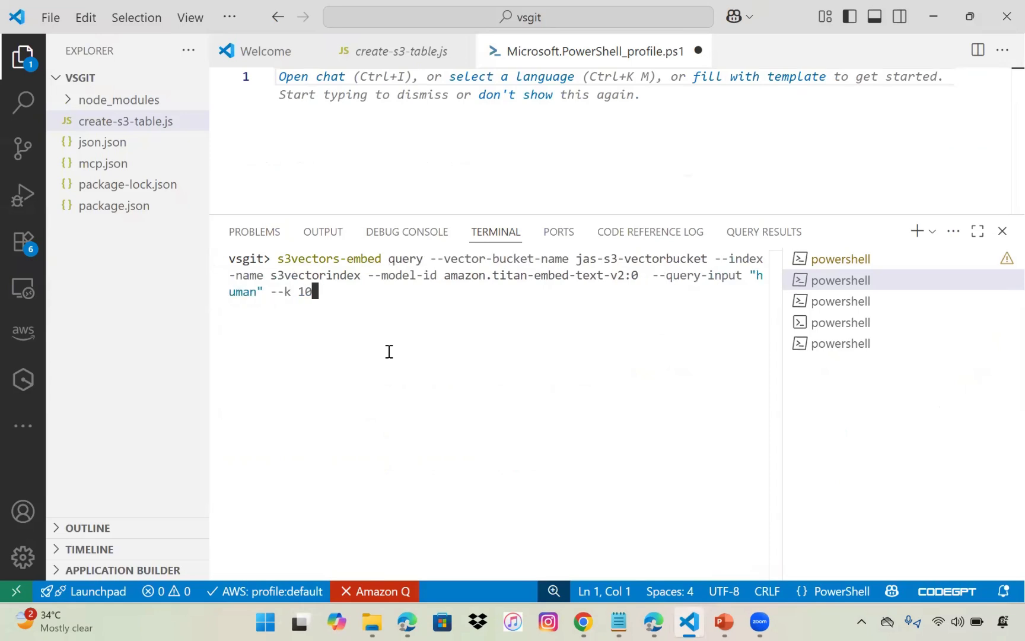
Enter an s3vectors-embed put command storing 'my car battery broke down' in s3vectorindex.
text(code $profile)
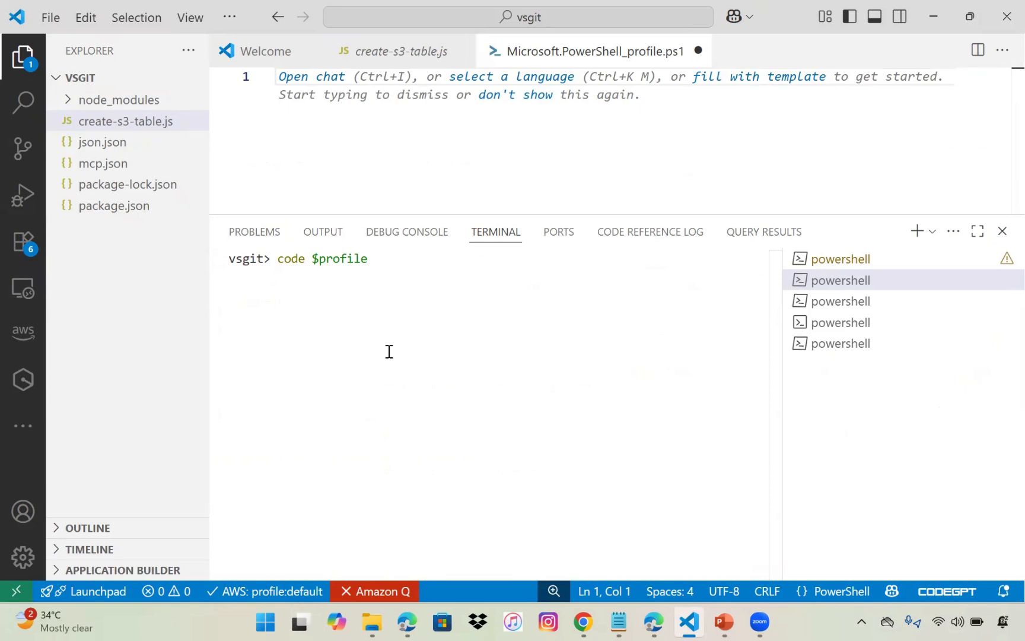
text(s3vectors-embed put --vector-bucket-name jas-s3-vectorbucket --index-name s3vectorindex --model-id amazon.titan-embed-text-v2:0 --text-value "Hello, world!")
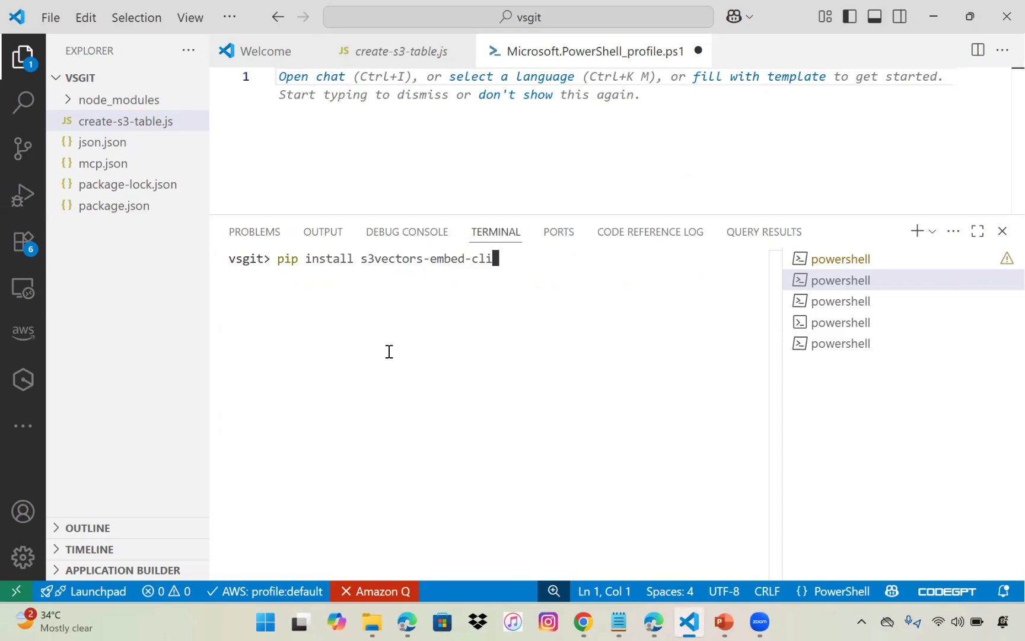
text(s3vectors-embed put --vector-bucket-name jas-s3-vectorbucket --index-name s3vectorindex --model-id amazon.titan-embed-text-v1 --text-value "Hello, world!")
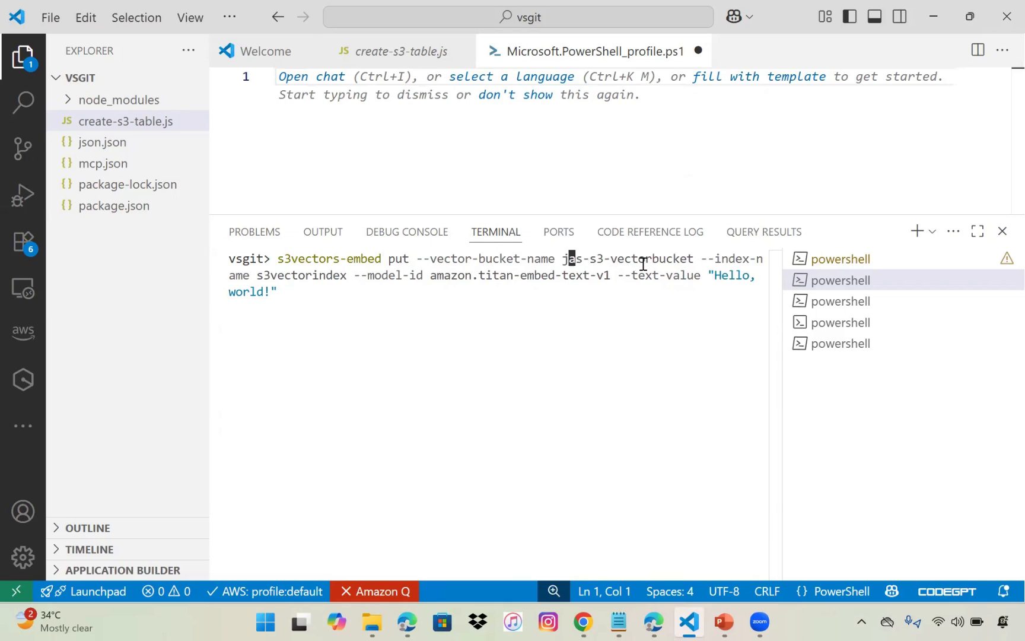
text(1)
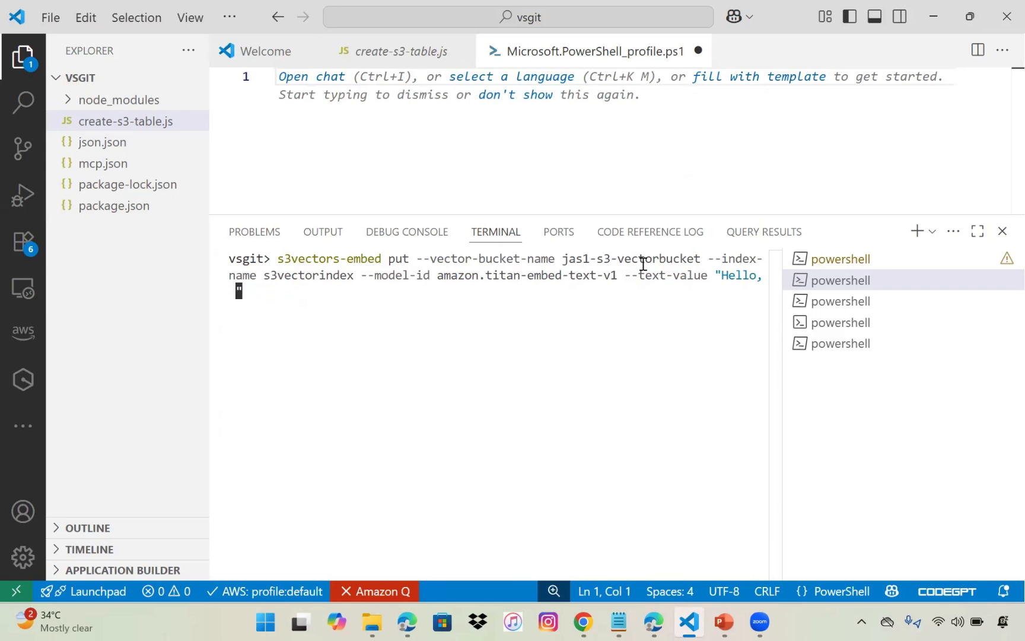
text(my car)
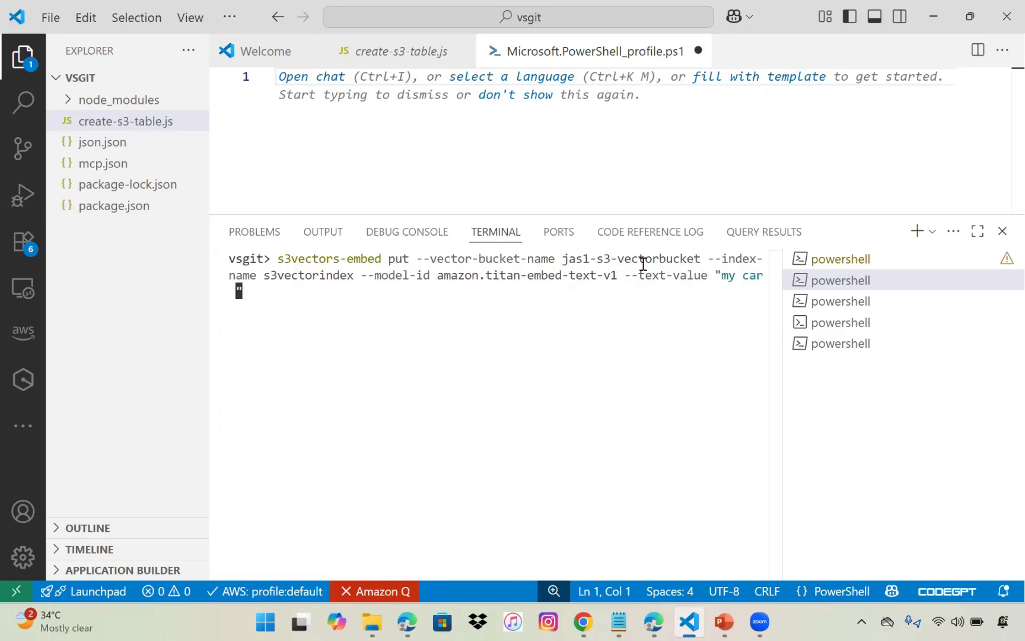
text(battery broke d)
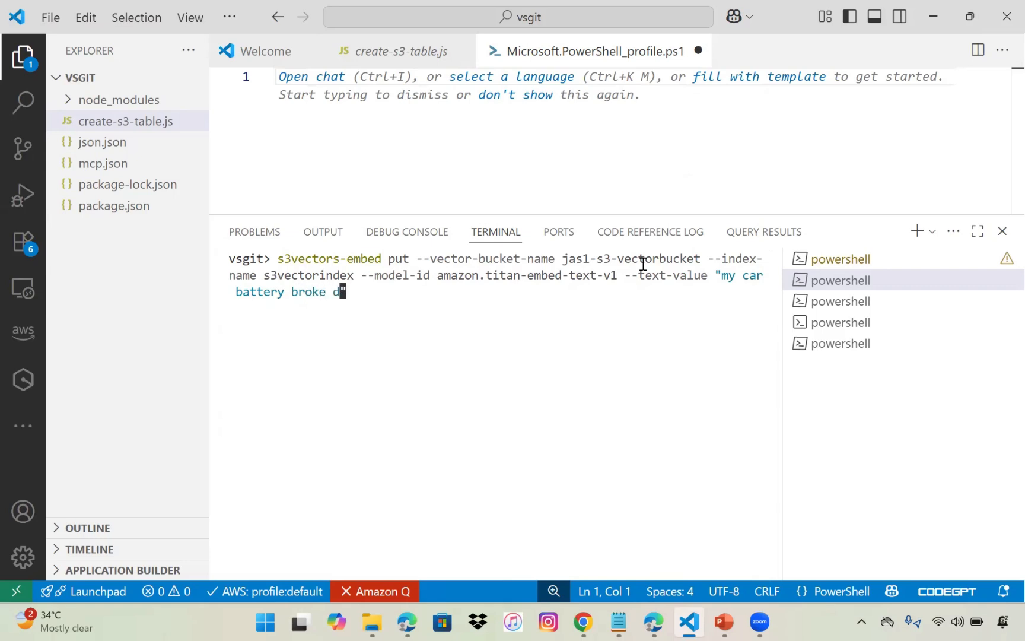
text(wn)
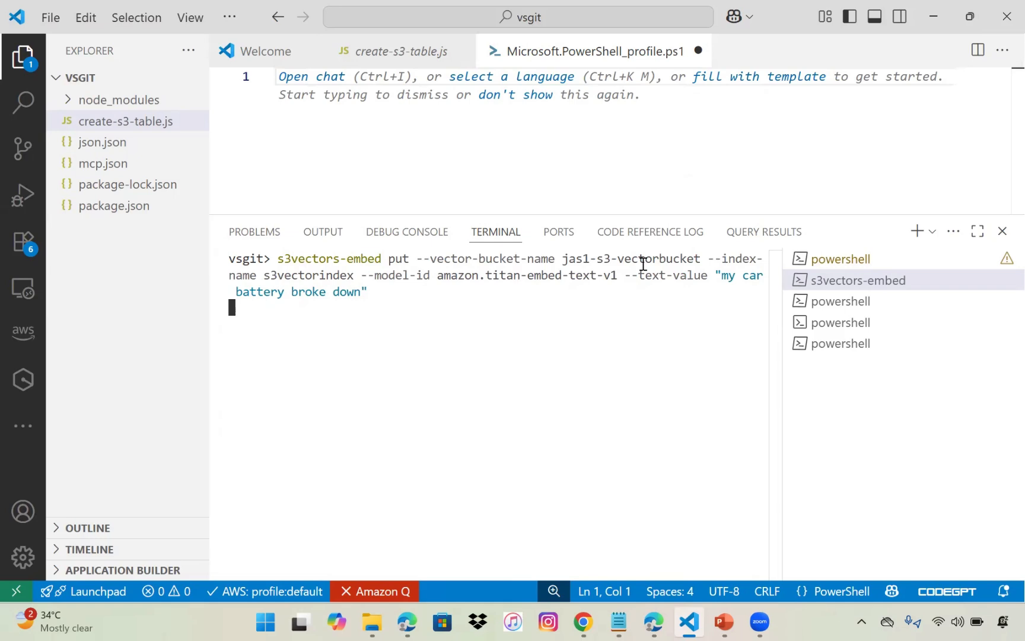
mouse_move(673, 348)
text(s3vectors-embed put --vector-bucket-name jas1-s3-vectorbucket --index-name s3vectorindex --model-id amazon.titan-embed-text-v2 --text-value "my car battery broke down")
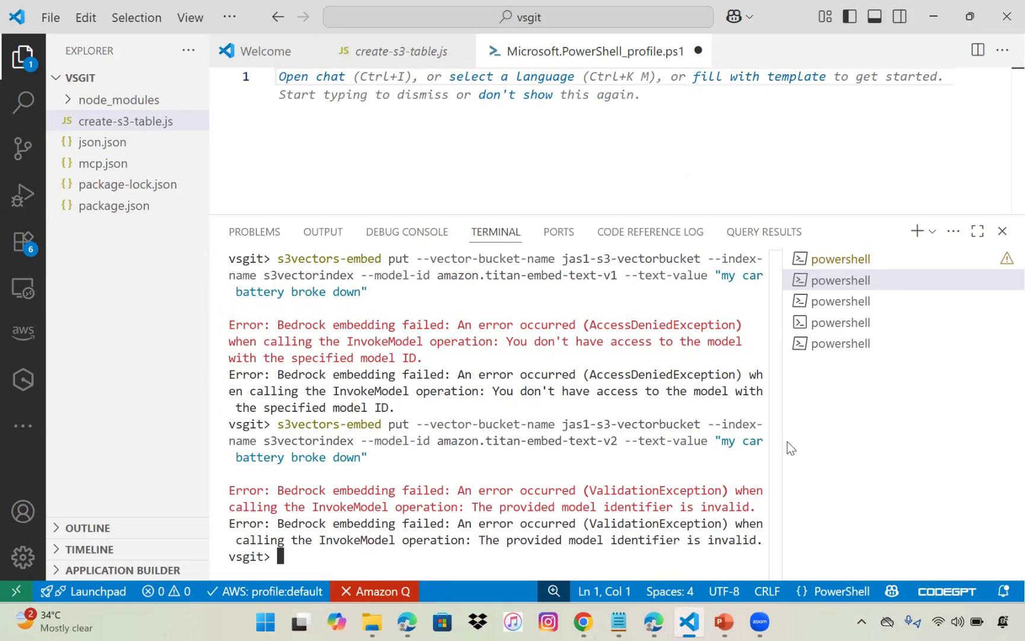
mouse_move(707, 465)
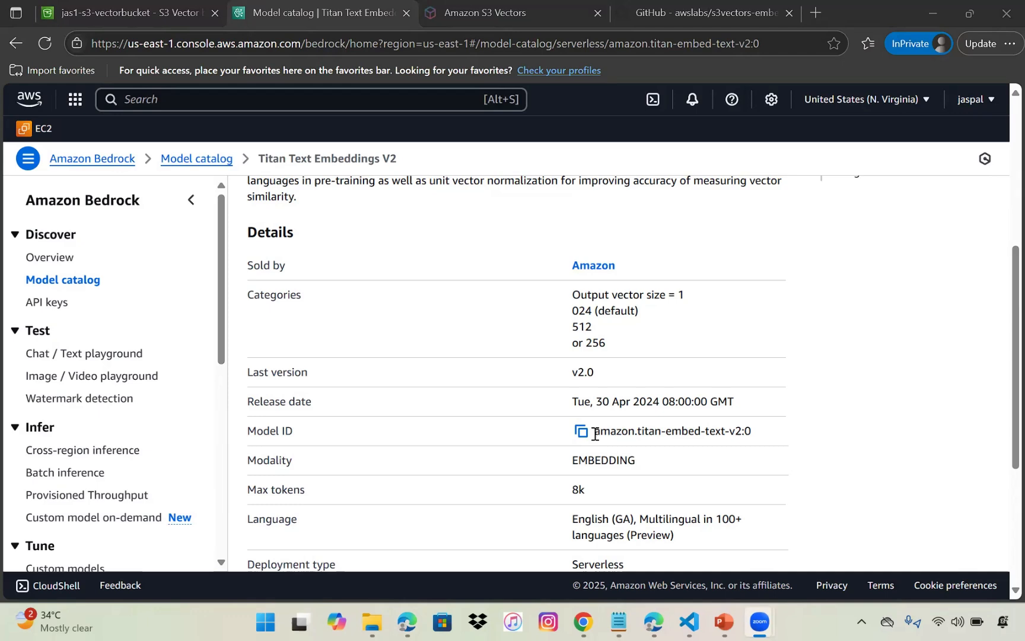
mouse_move(738, 492)
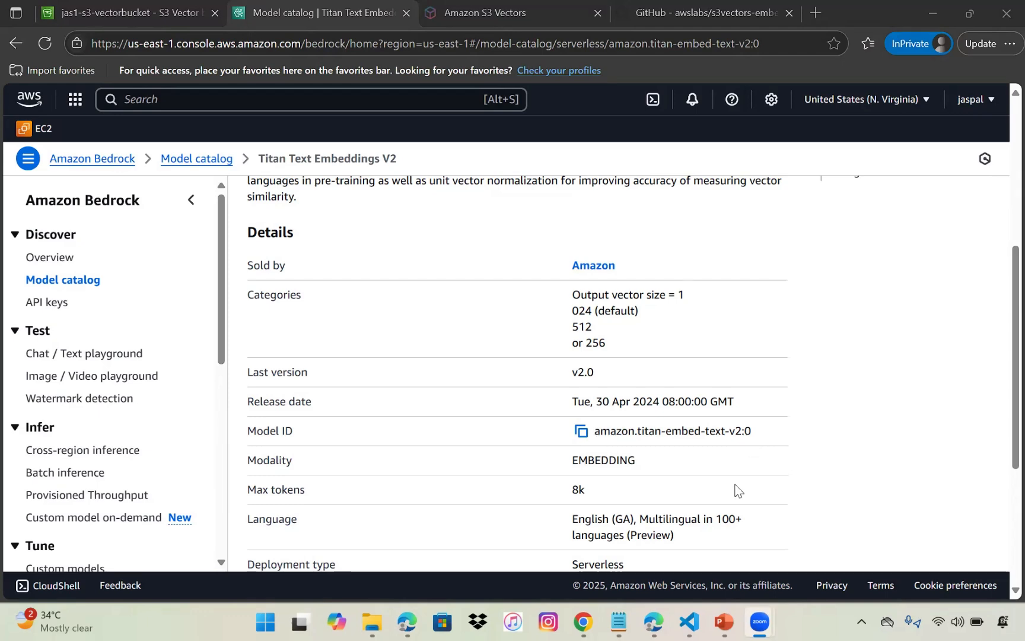
mouse_move(657, 585)
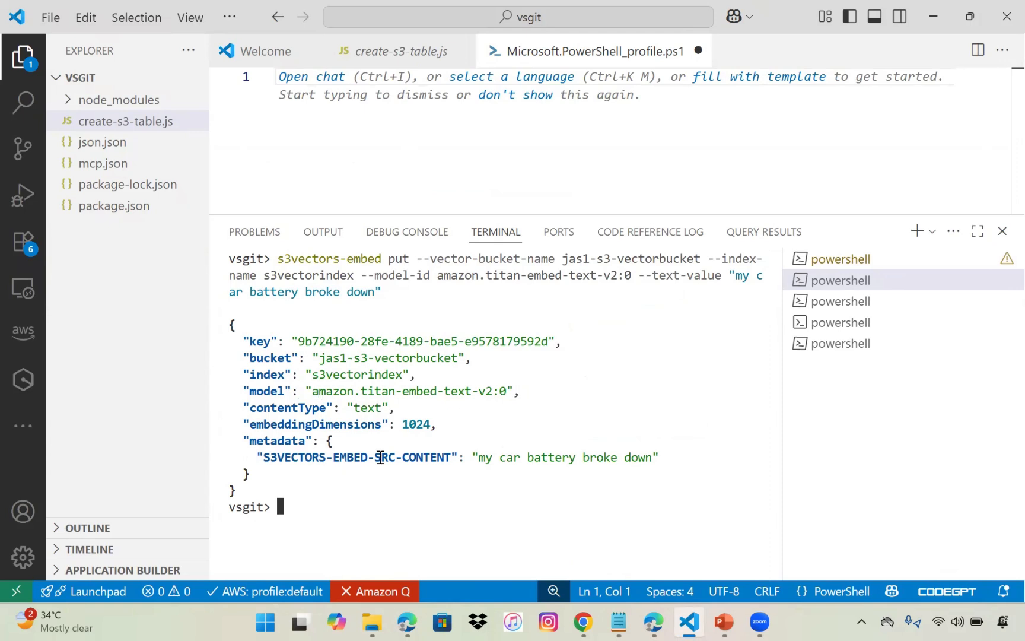
mouse_move(464, 450)
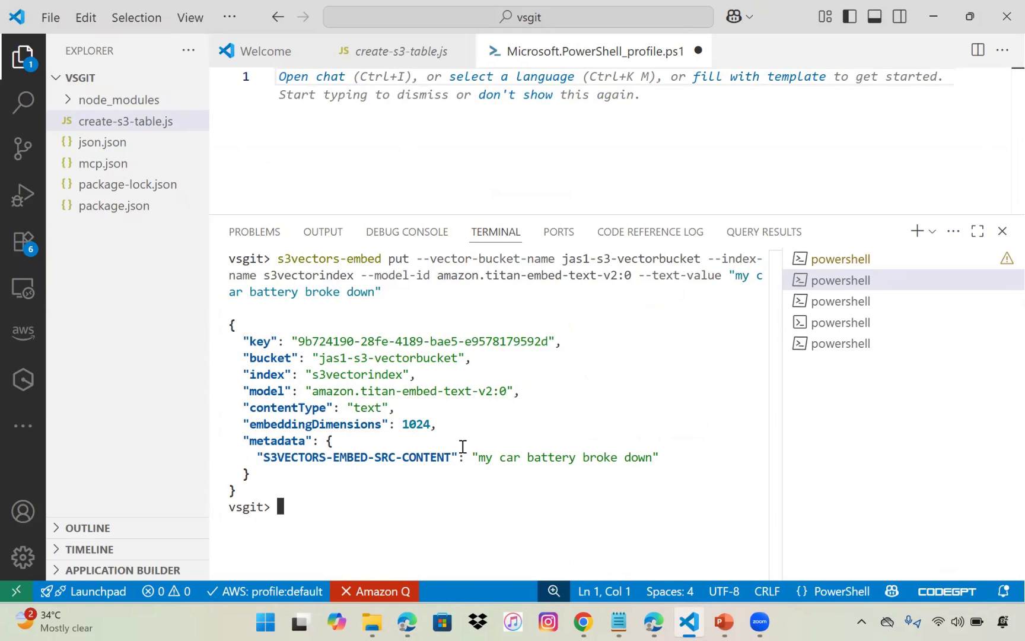
mouse_move(606, 467)
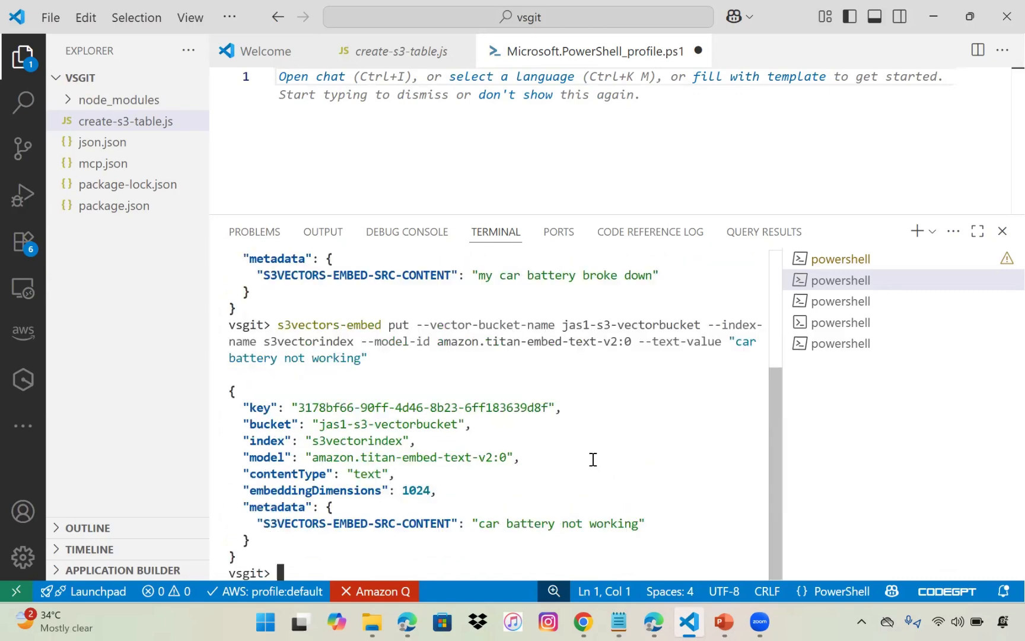
Store 'car battery not working' in s3vectorindex via s3vectors-embed put, then start a query.
text(s3vectors-embed put --vector-bucket-name jas1-s3-vectorbucket --index-name s3vectorindex --model-id amazon.titan-embed-text-v2 --text-value "my car battery broke down")
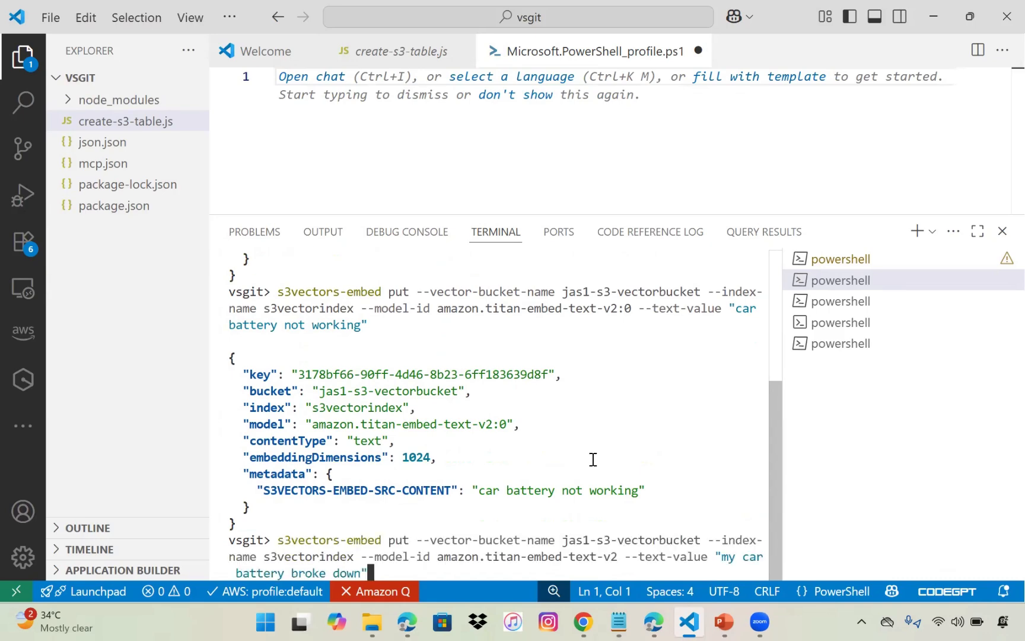
text(s3vectors-embed query --vector-bucket-name jas-s3-vectorbucket --index-name s3vectorindex --model-id amazon.titan-embed-text-v2:0  --query-input "human" --k 10)
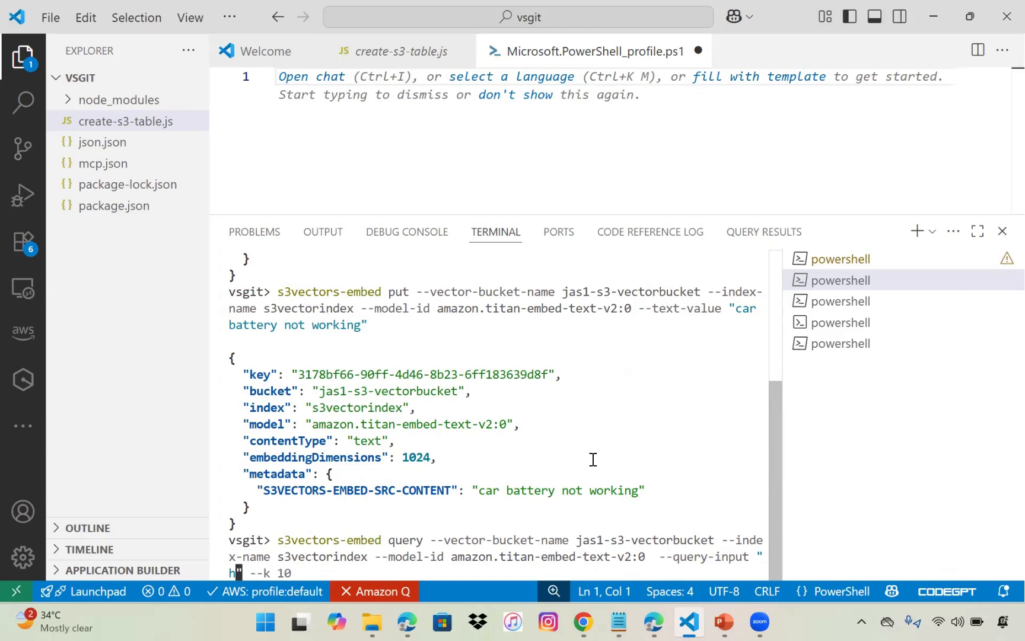
Query s3vectorindex for 'car' with k 10 and review the two results.
text(ar)
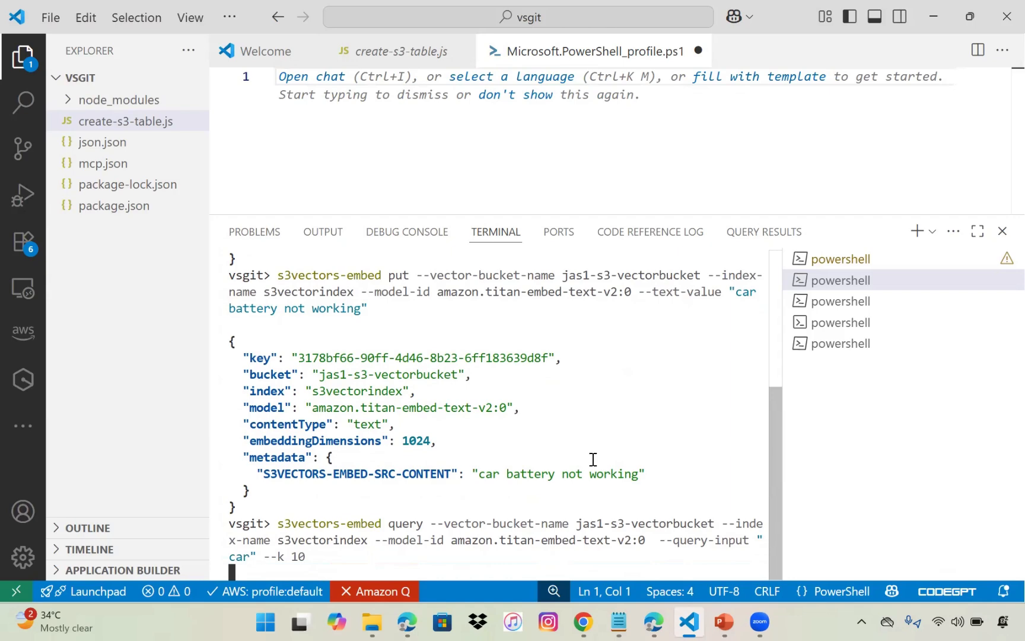
click(844, 280)
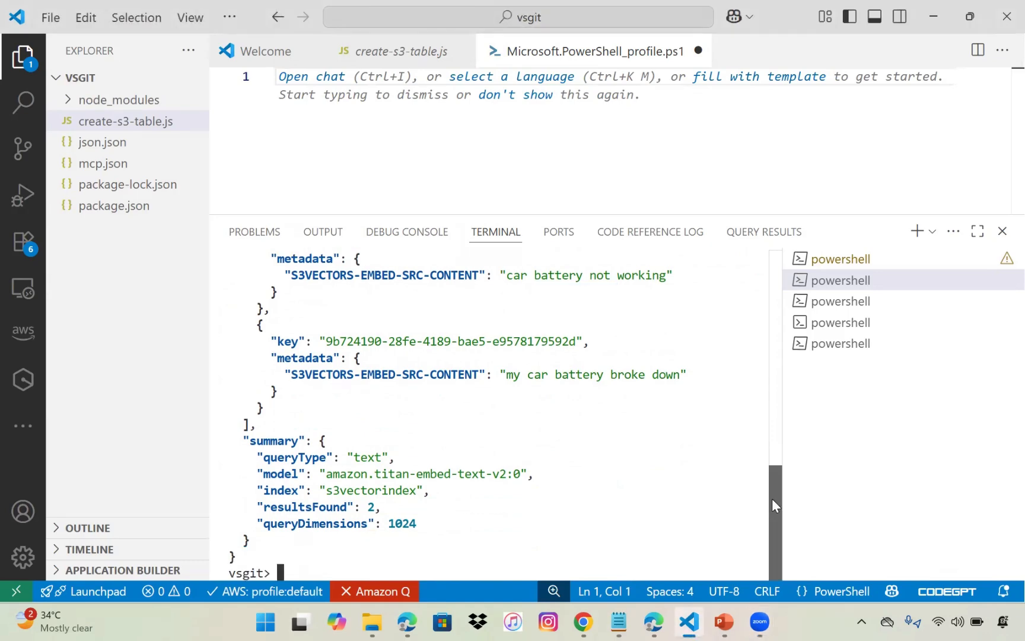
double_click(369, 507)
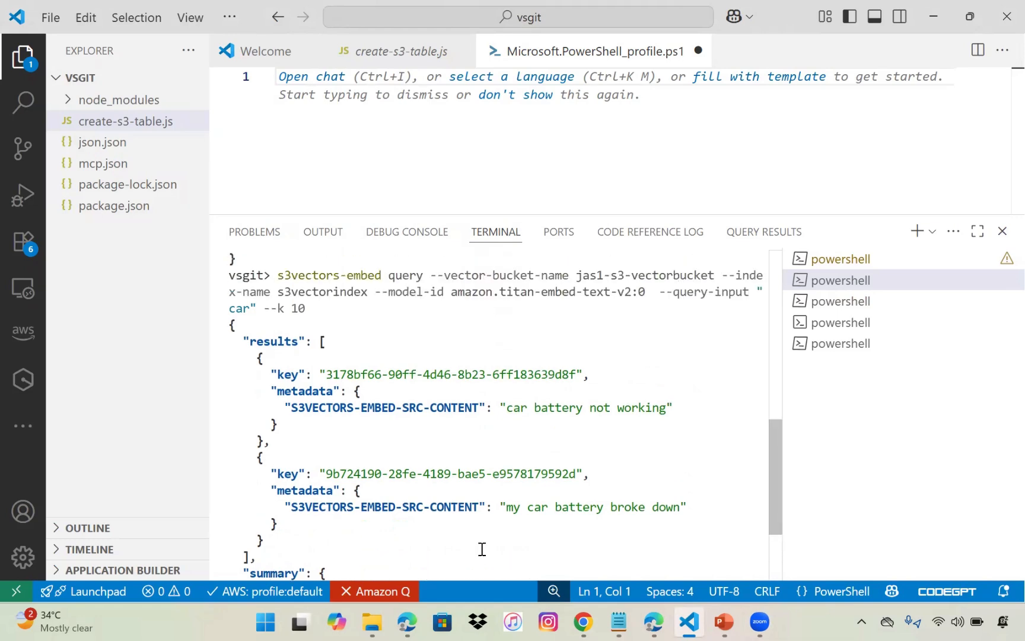
mouse_move(475, 510)
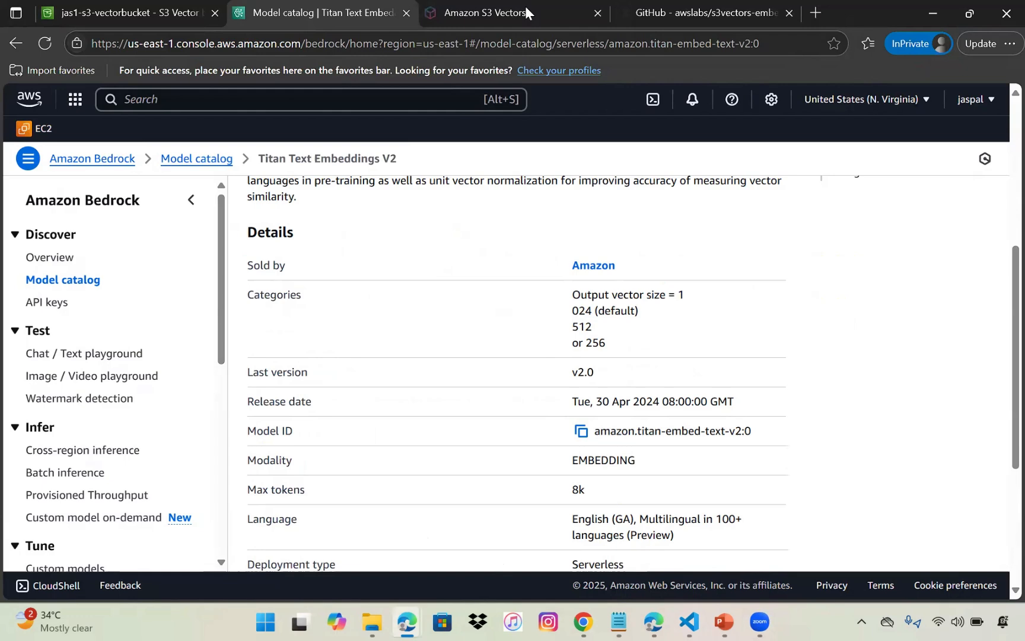
Review the s3vectors-embed-cli README's installation, put and query examples, then return to jas1-s3-vectorbucket.
click(701, 12)
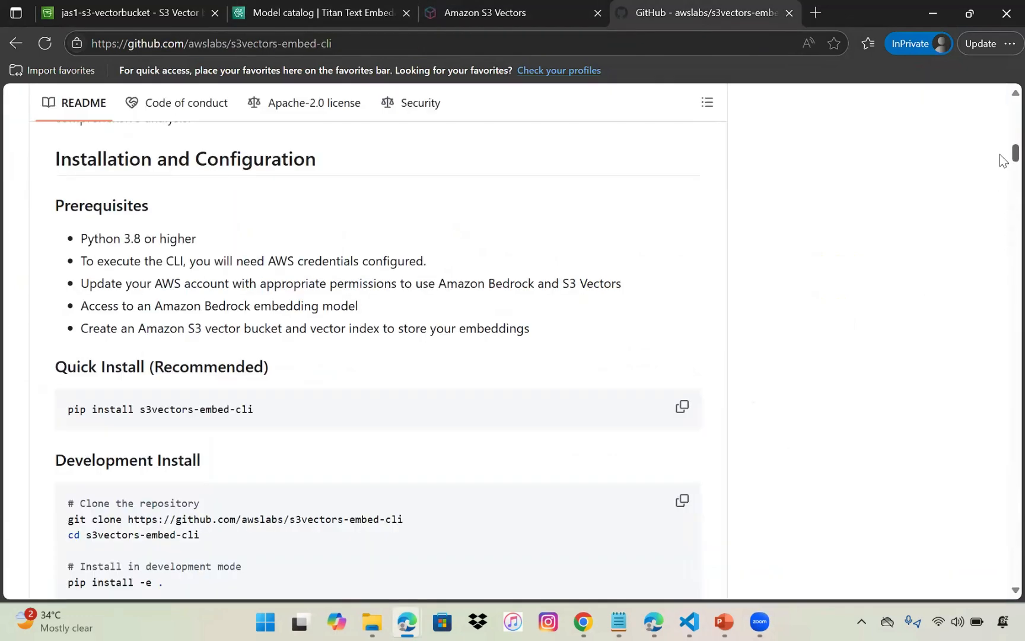
scroll(down, 3)
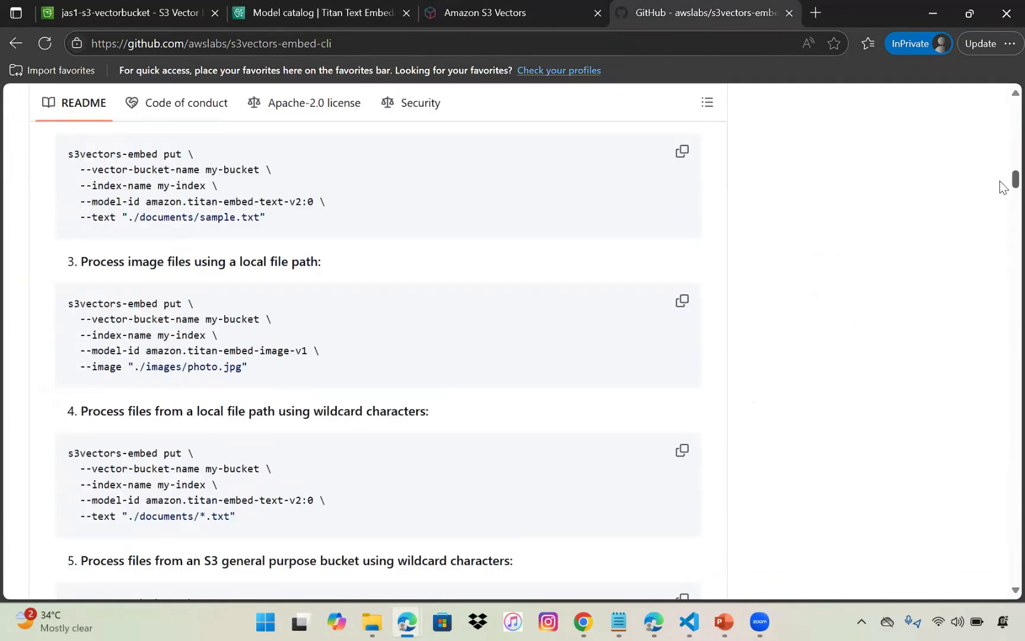
scroll(down, 3)
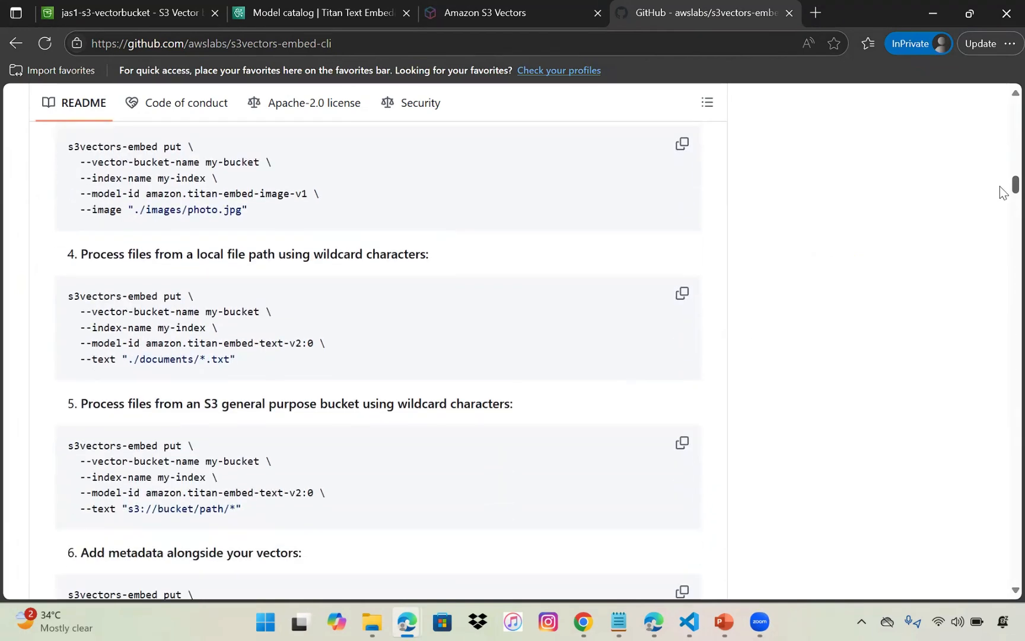
scroll(down, 3)
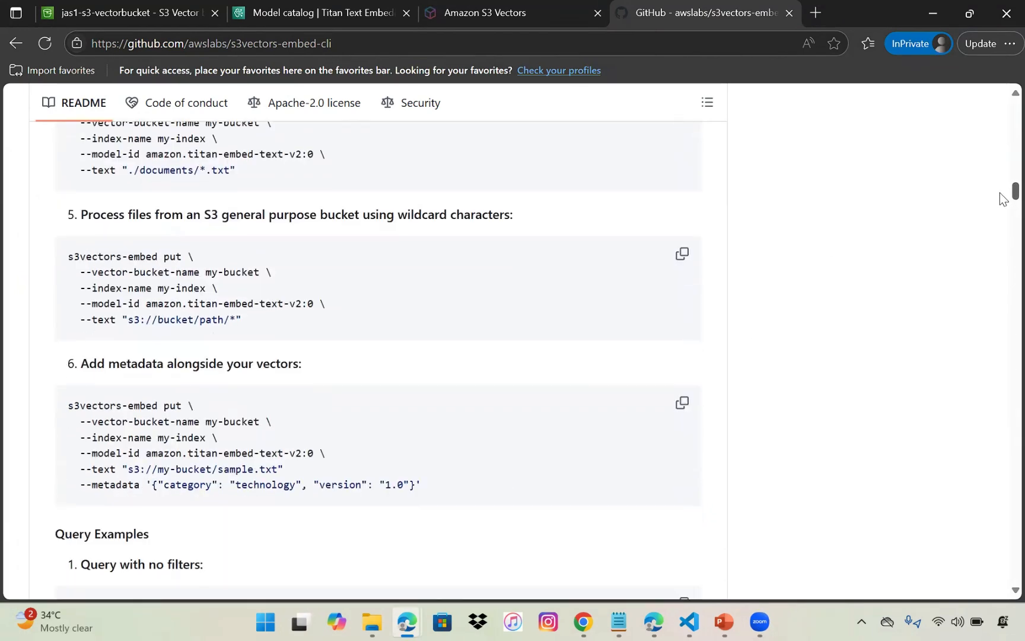
scroll(down, 3)
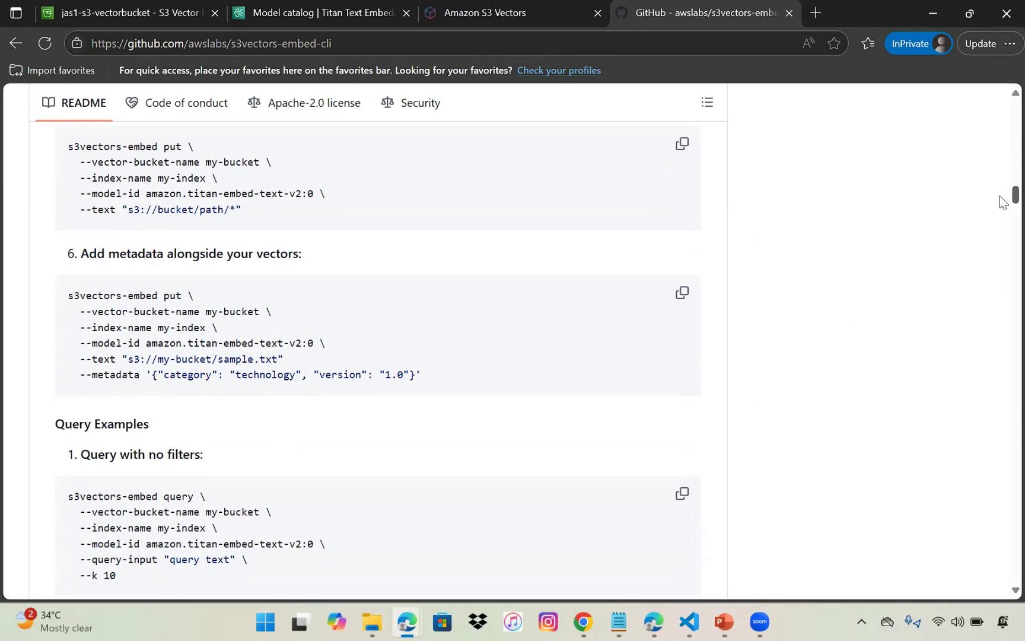
scroll(down, 3)
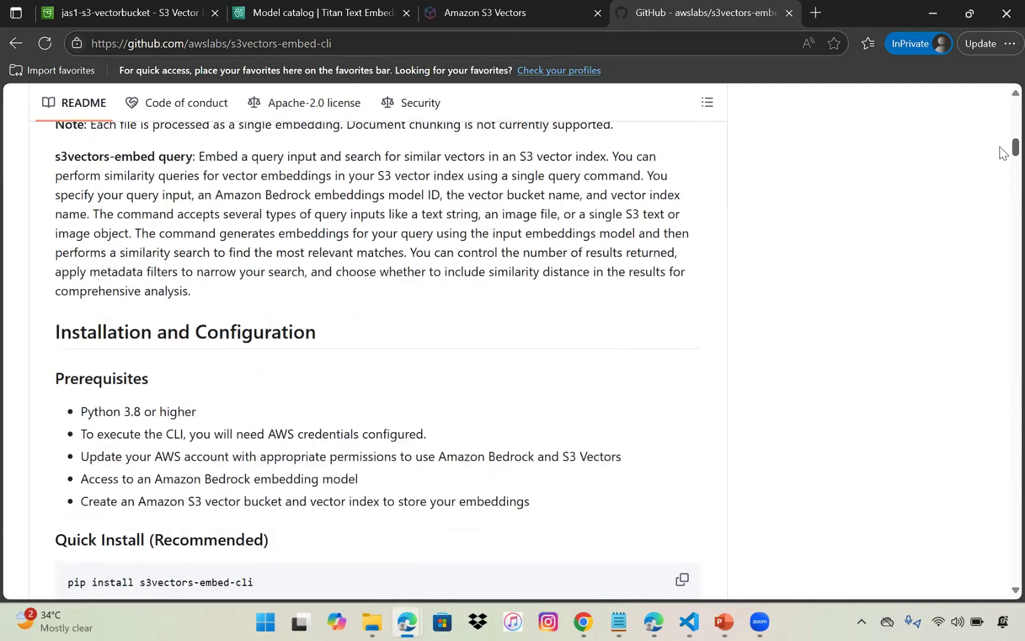
click(121, 13)
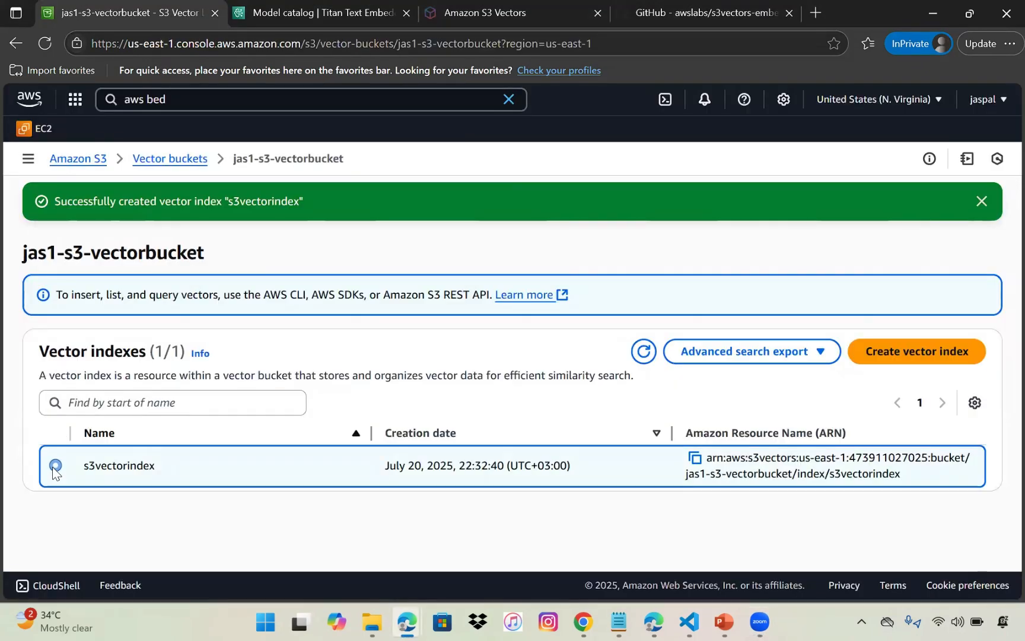
Select s3vectorindex and choose Advanced search export, then Export to OpenSearch.
click(55, 466)
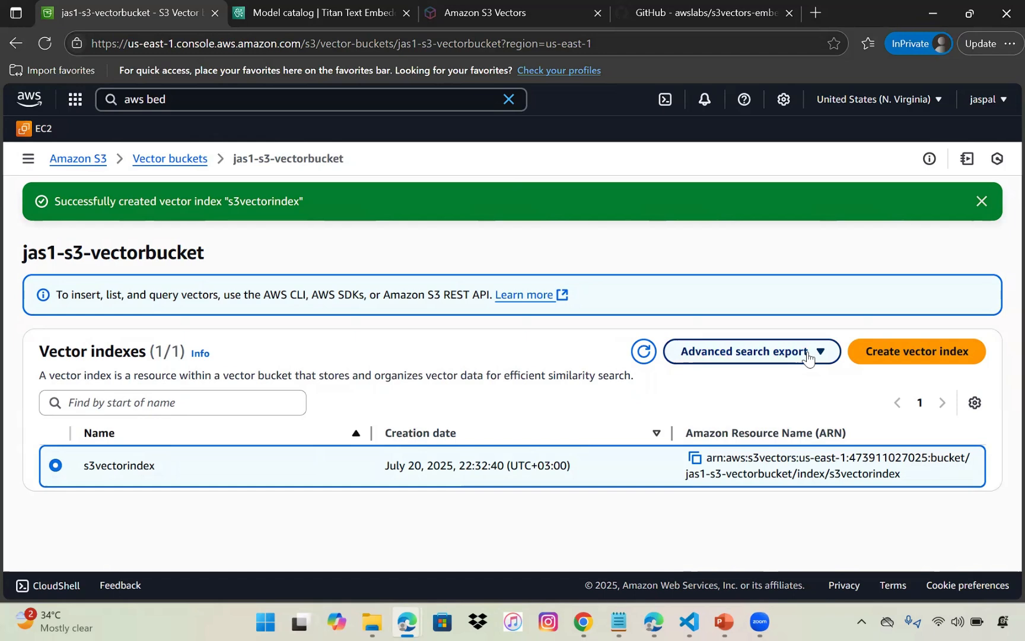
click(744, 352)
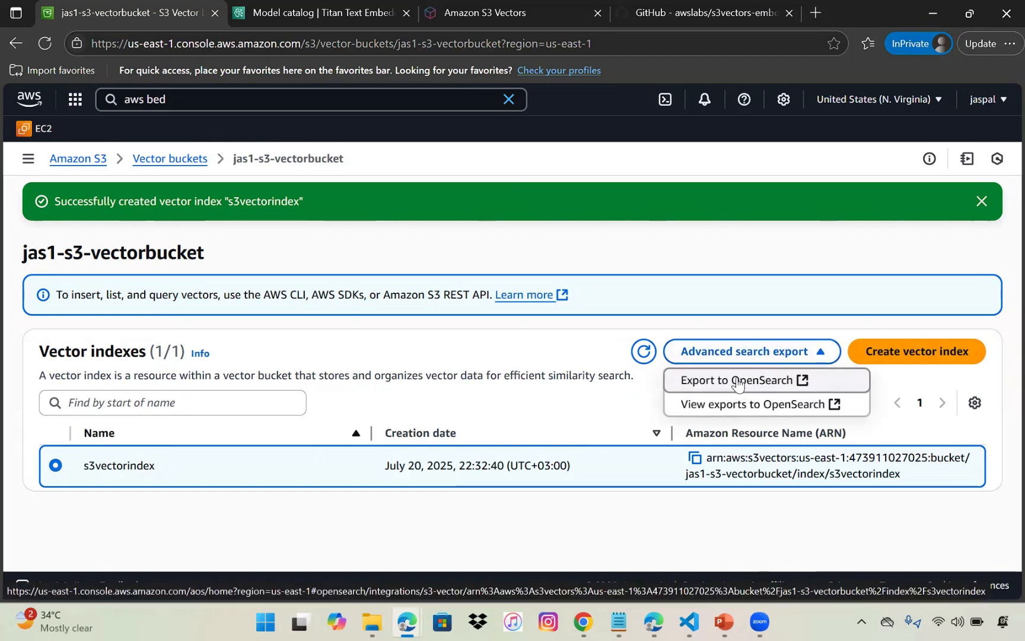
click(741, 380)
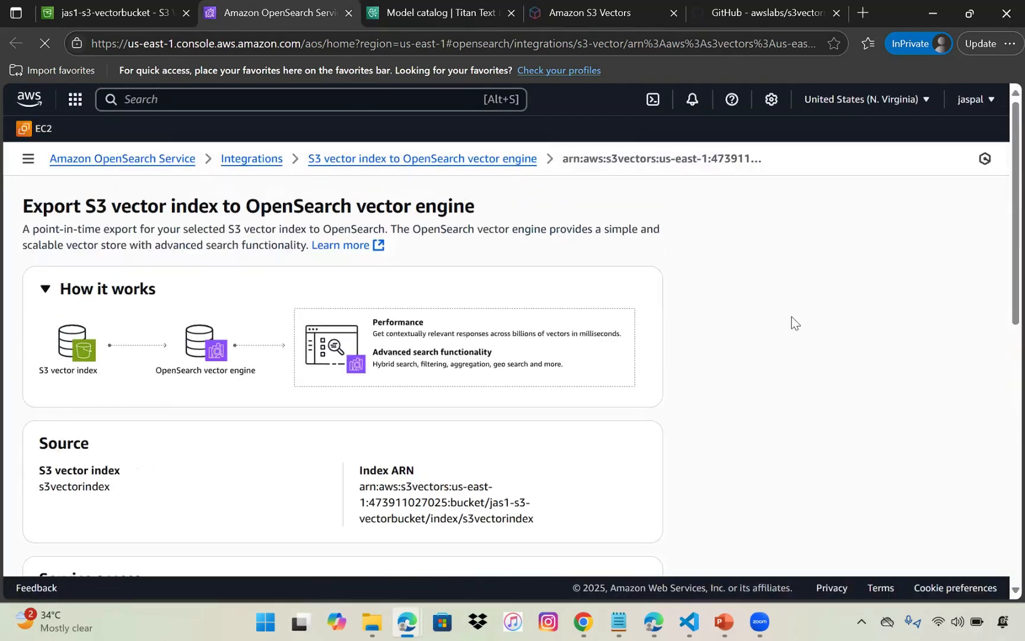
Submit the s3vectorindex export to OpenSearch, keeping Create and use a new service role.
scroll(down, 3)
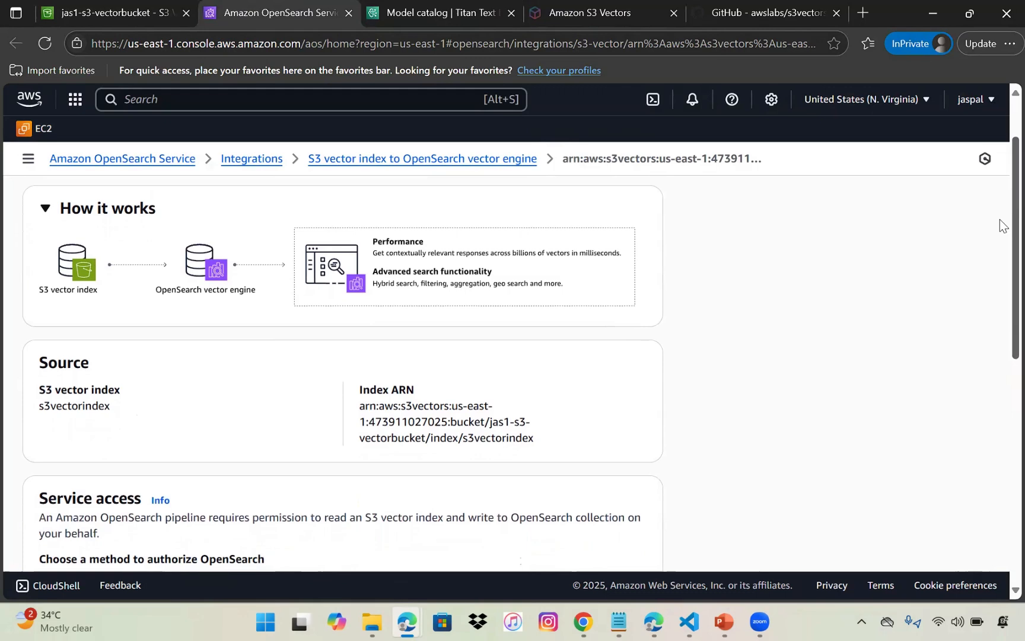
scroll(down, 3)
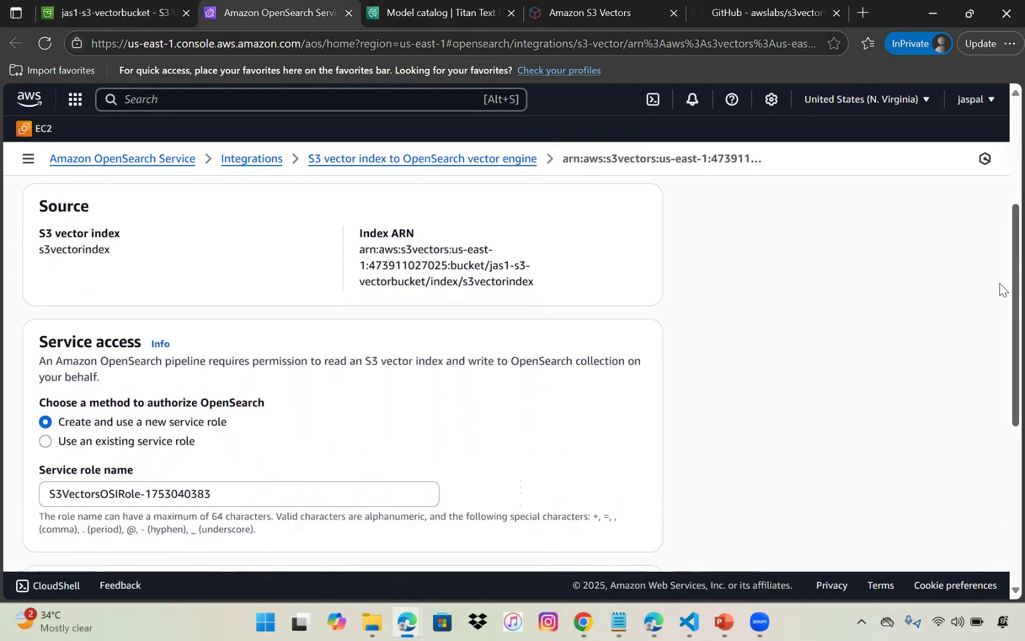
scroll(down, 3)
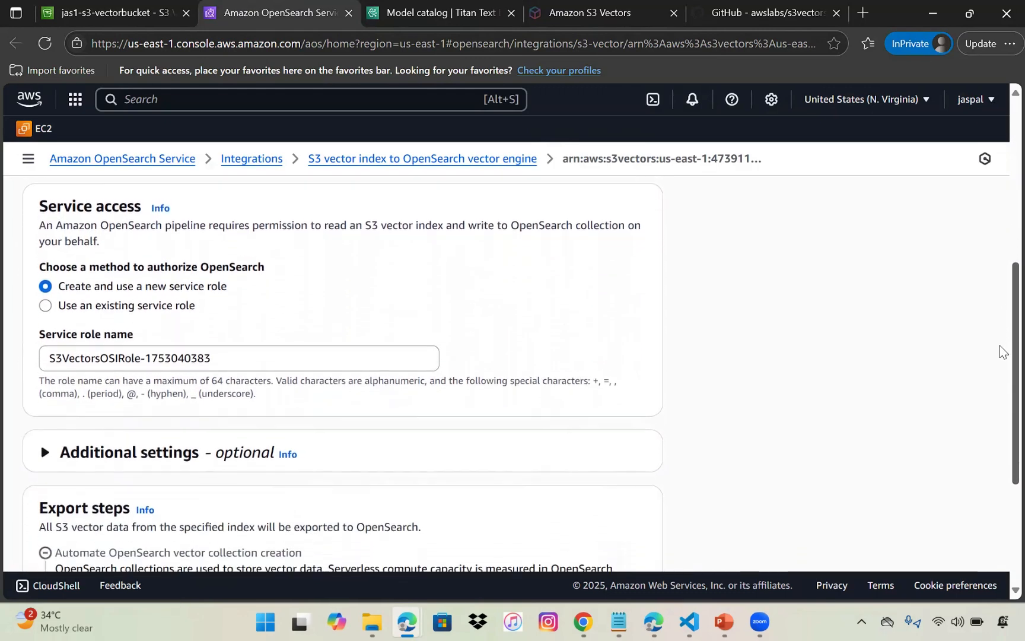
scroll(down, 3)
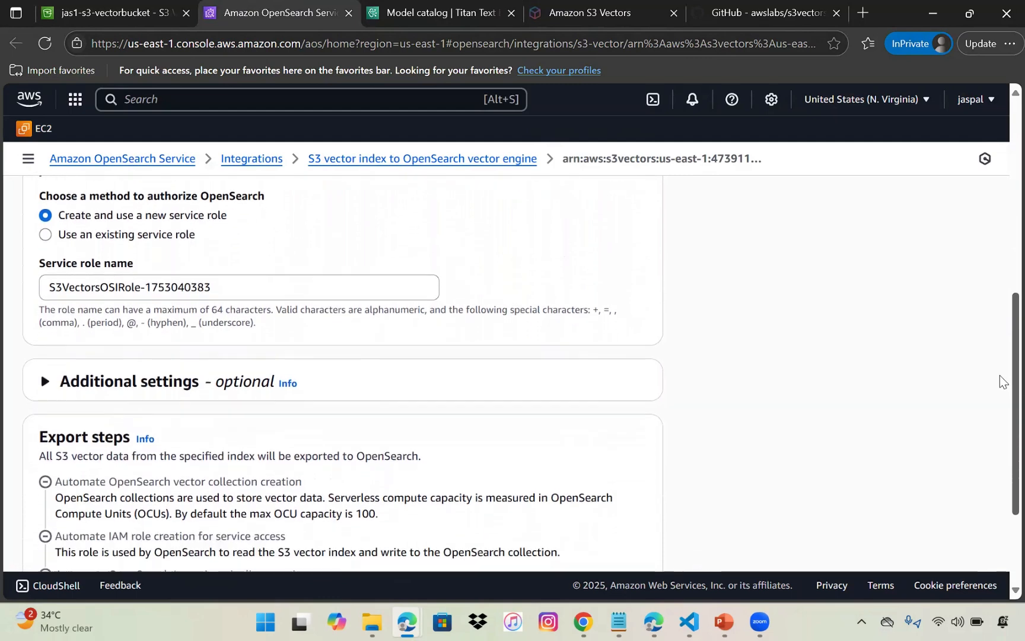
scroll(down, 3)
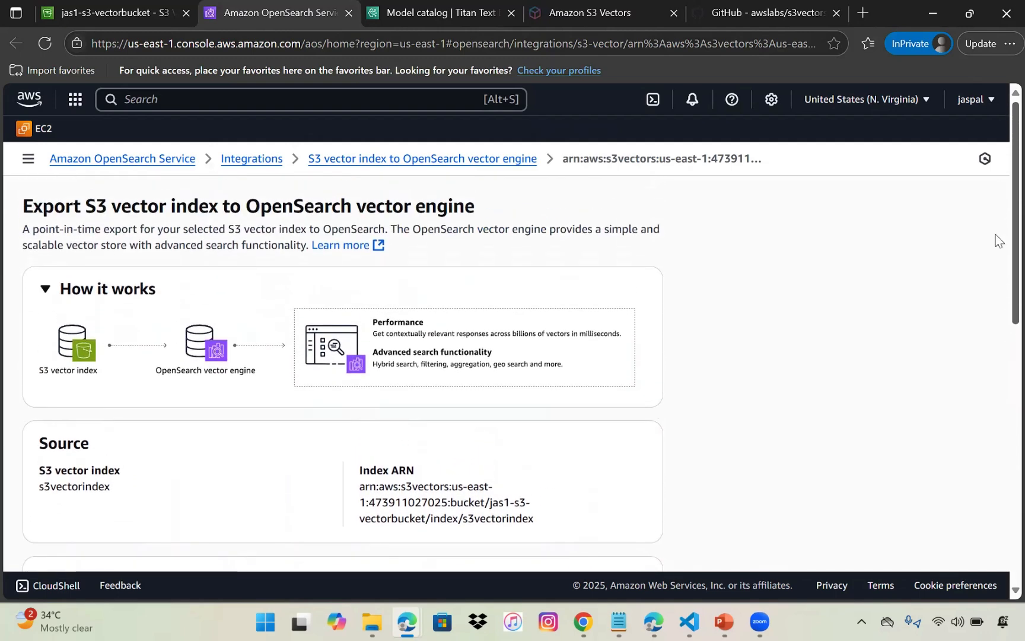
scroll(down, 3)
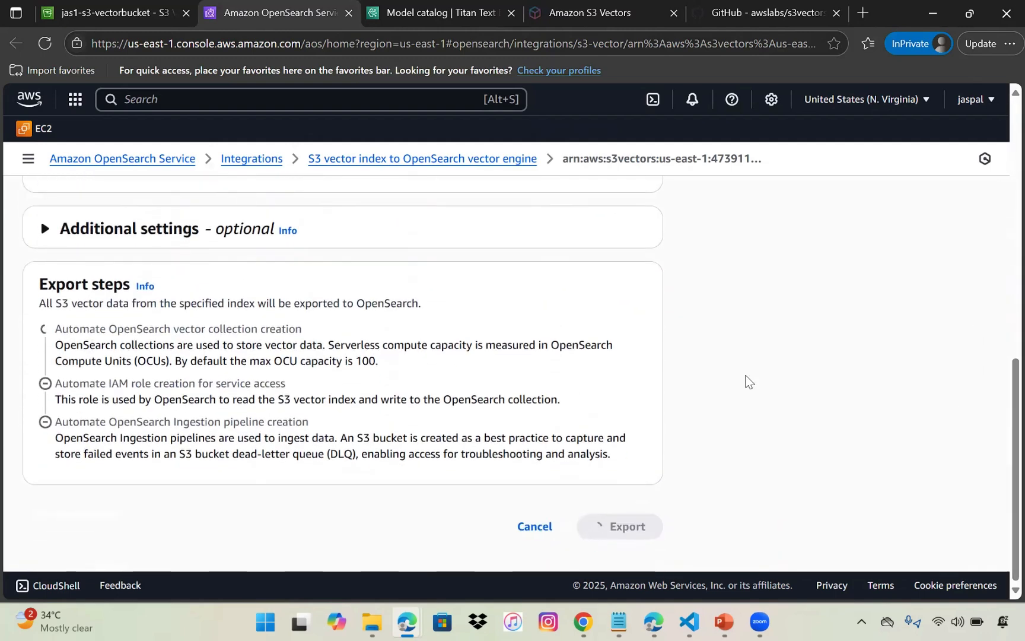
click(619, 525)
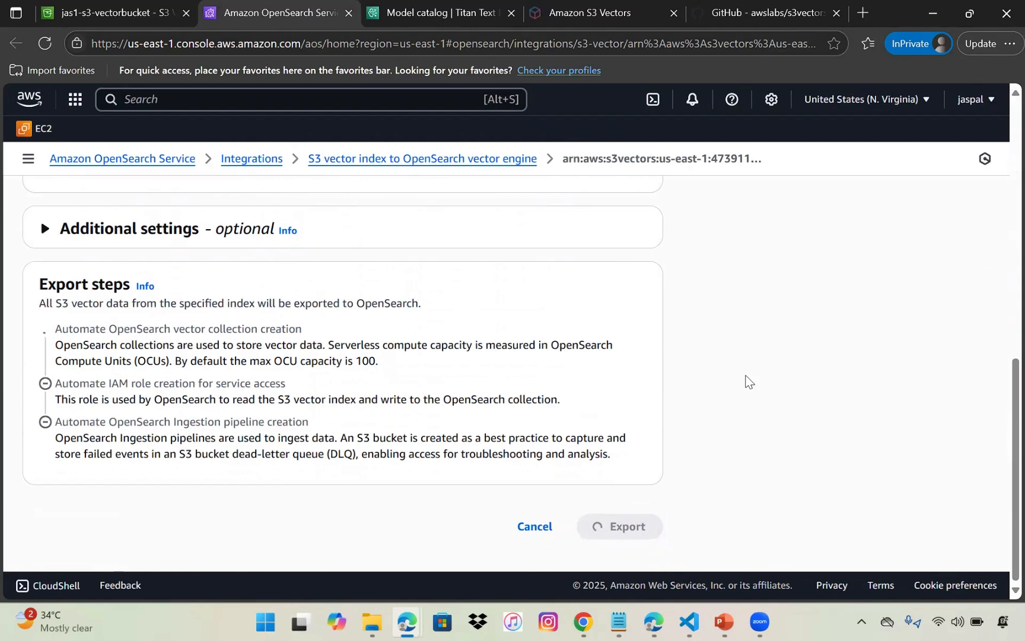
click(626, 525)
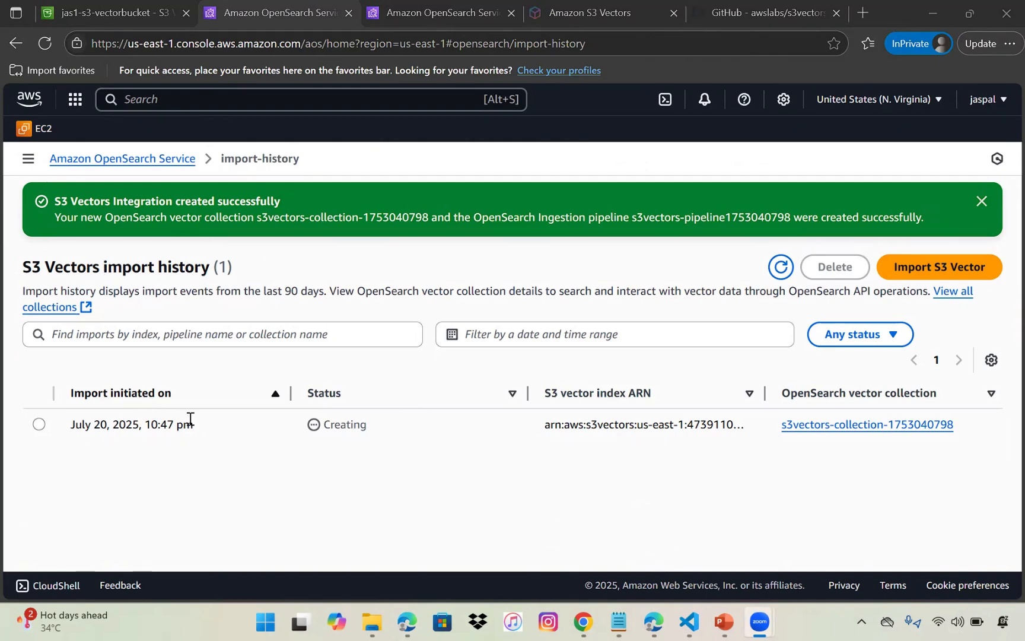
mouse_move(280, 437)
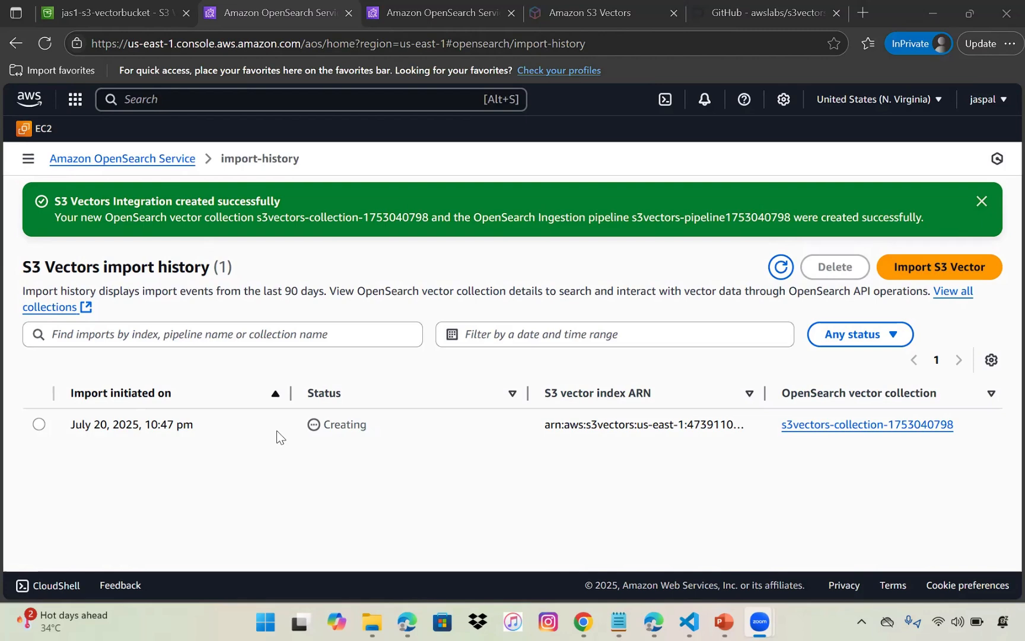
mouse_move(550, 473)
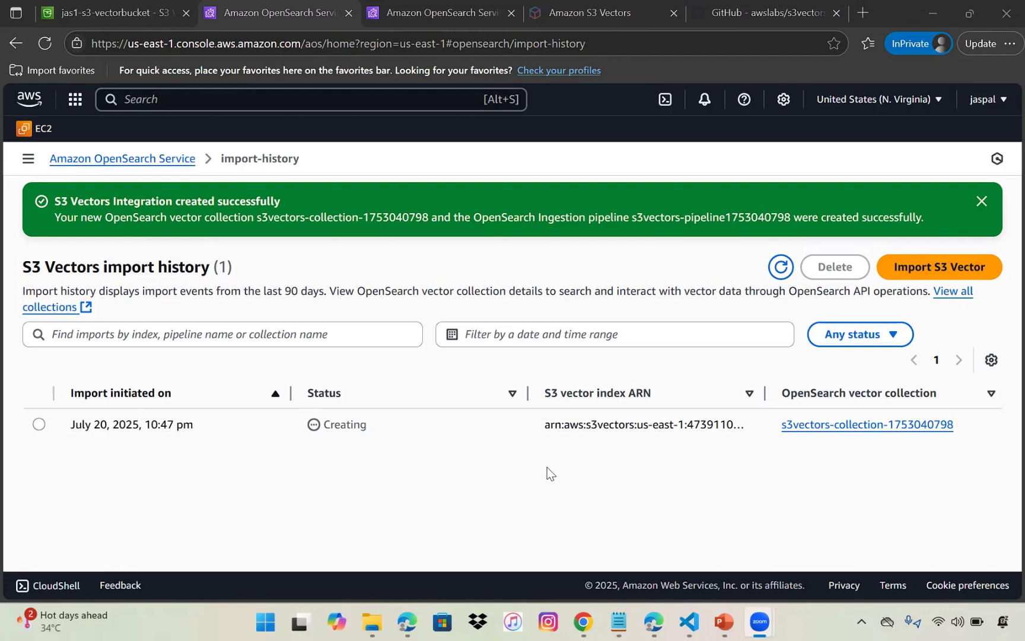
Check the s3vectorindex vector import status in Import history.
click(28, 159)
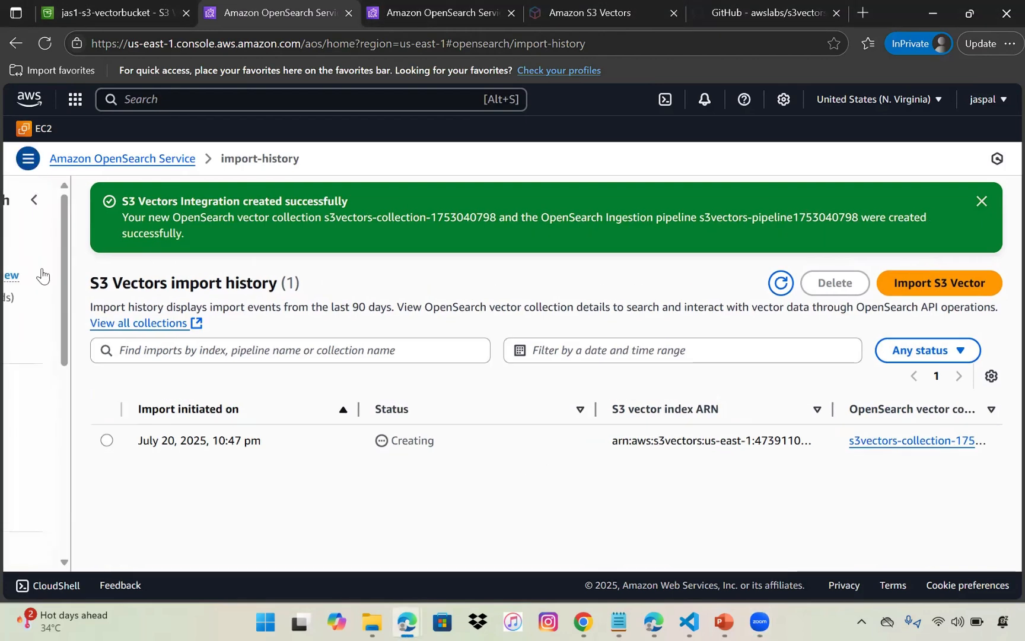
click(981, 201)
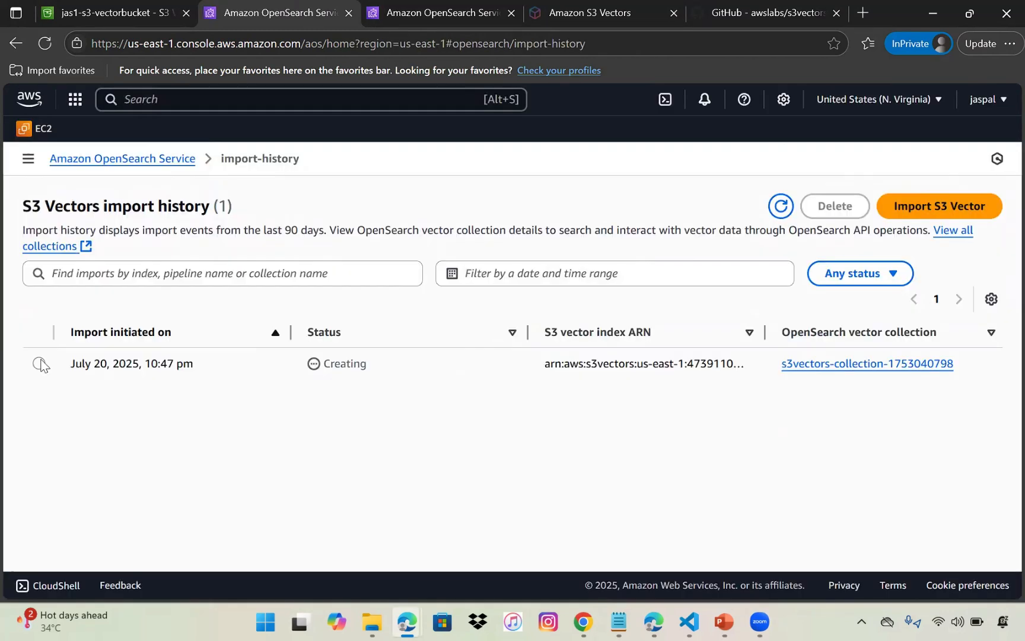
click(27, 158)
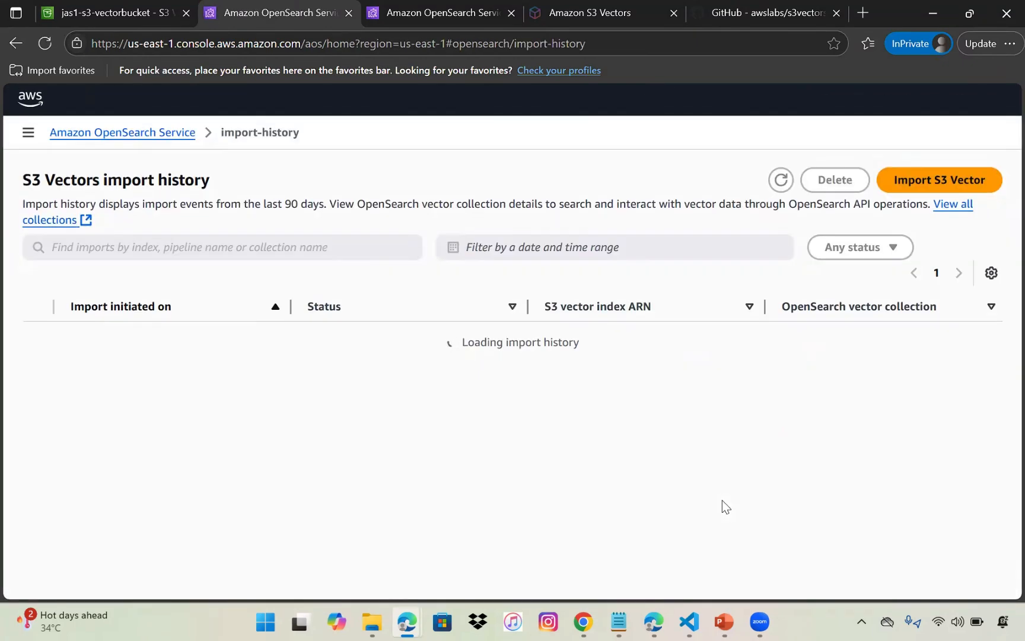
mouse_move(386, 386)
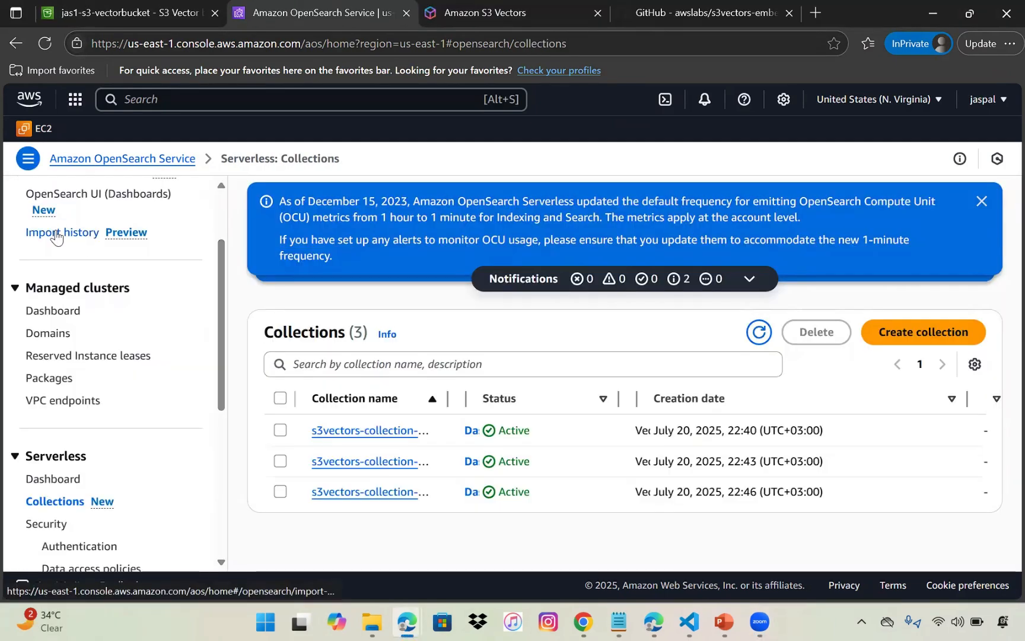
click(61, 233)
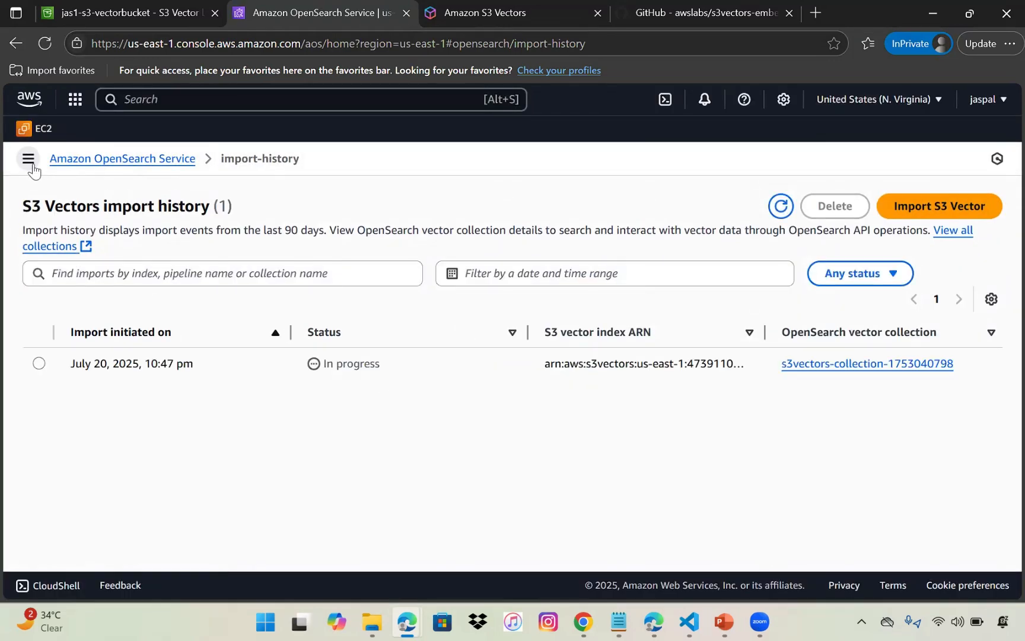
click(27, 158)
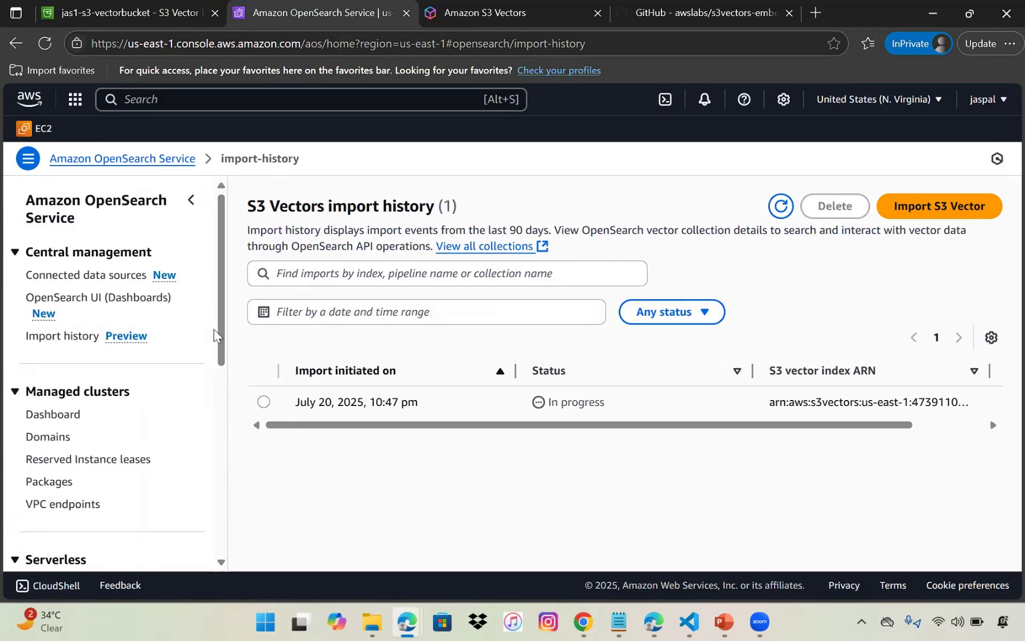
scroll(down, 3)
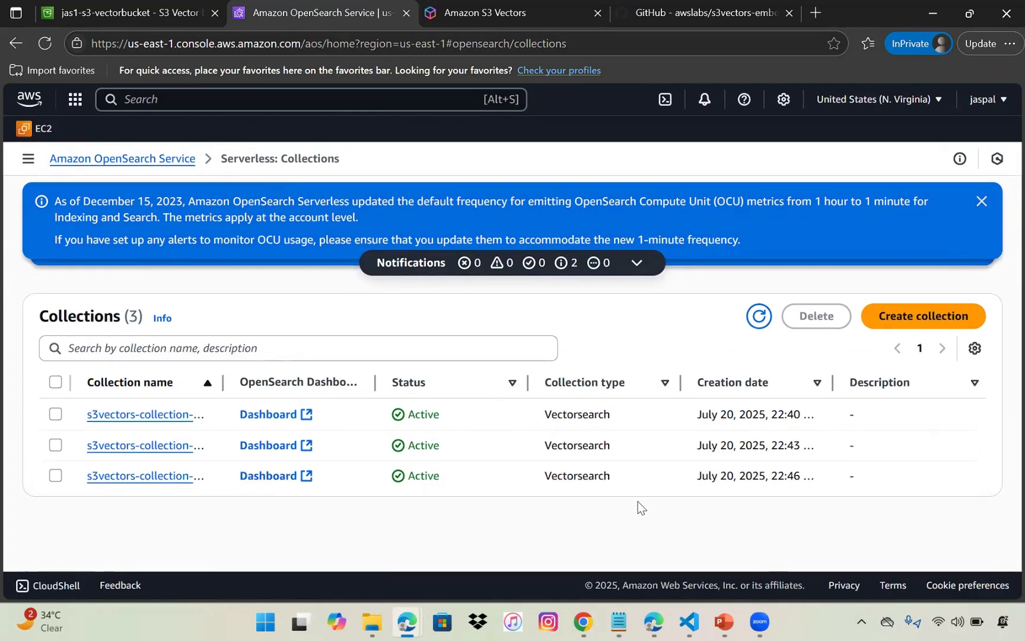
click(268, 414)
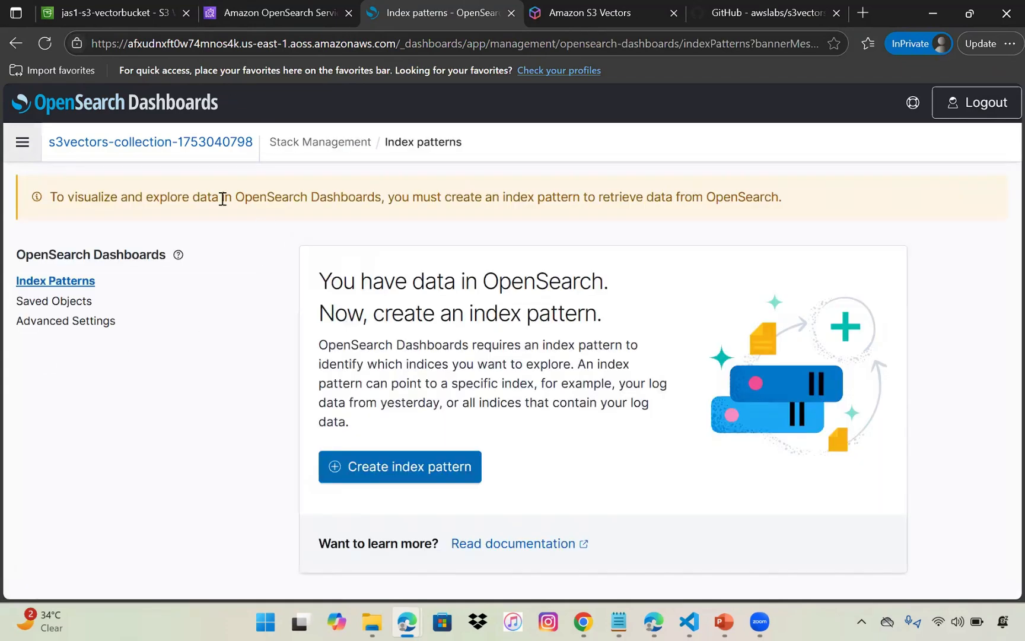
click(22, 142)
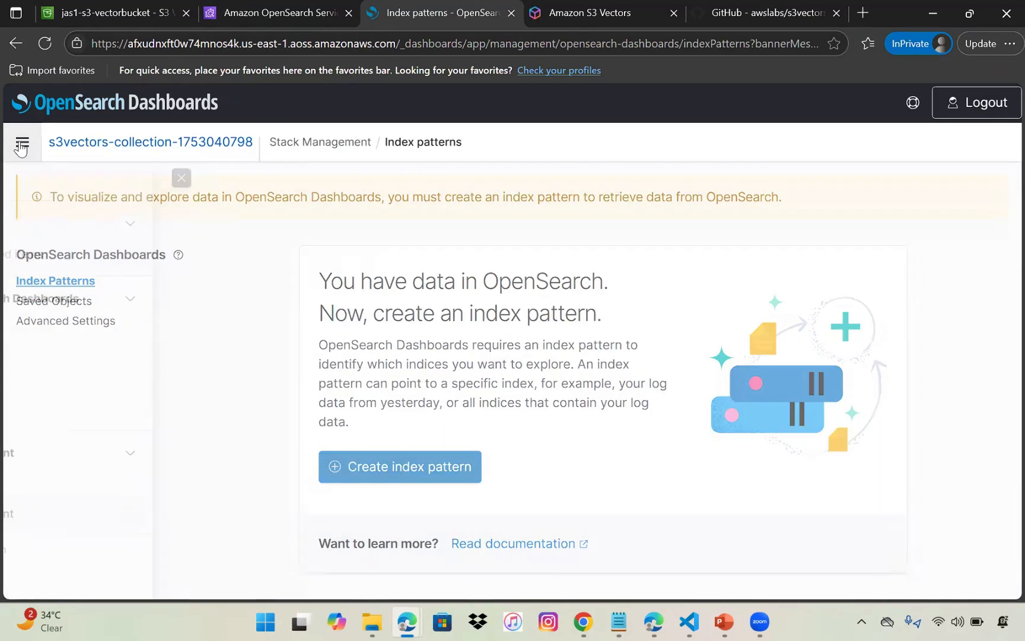
click(21, 142)
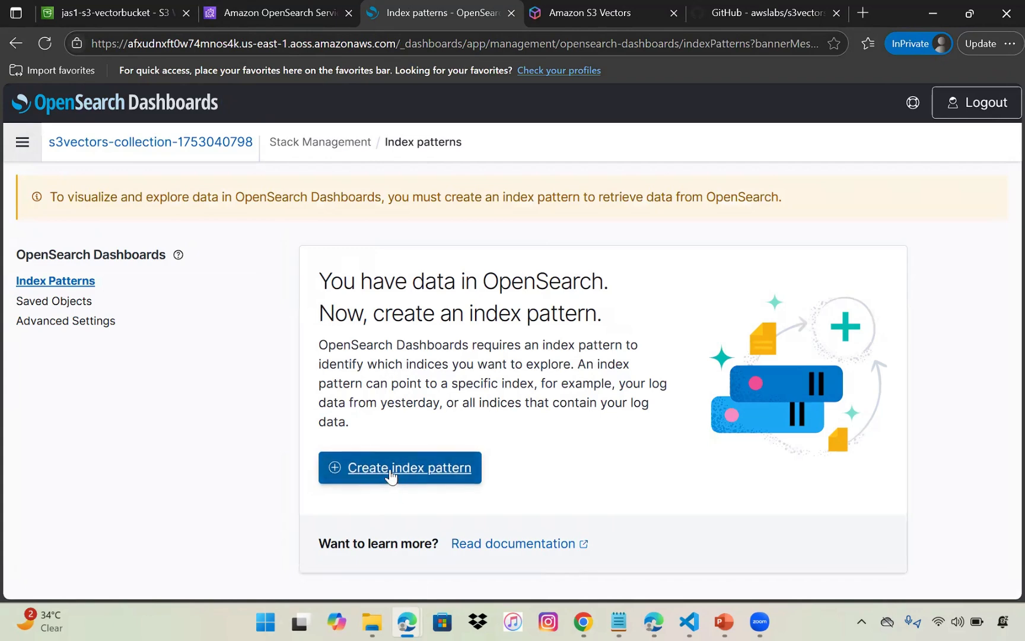
click(399, 467)
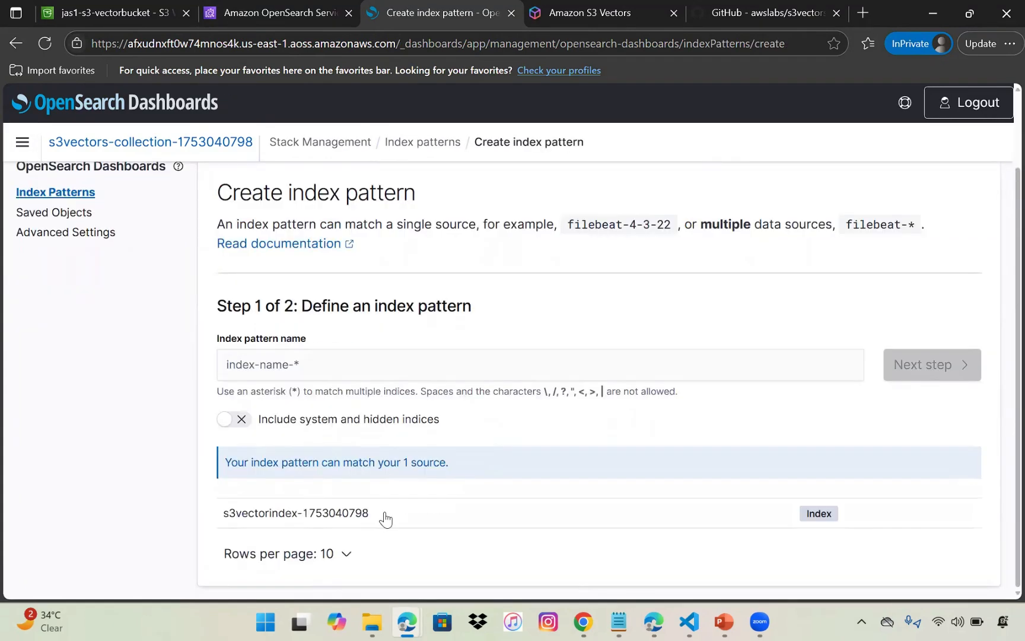
double_click(294, 513)
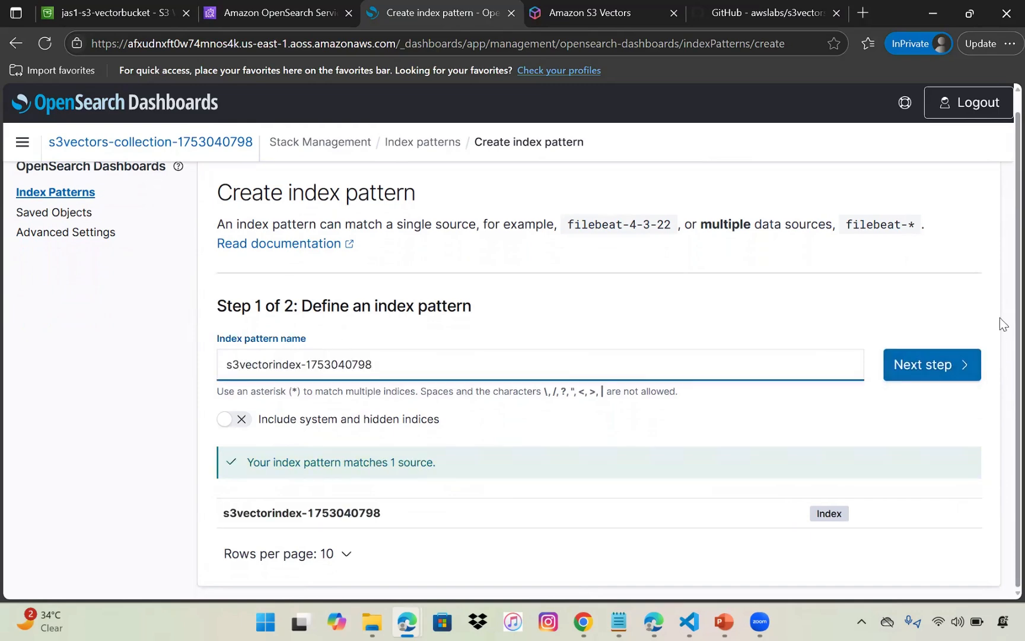
click(924, 364)
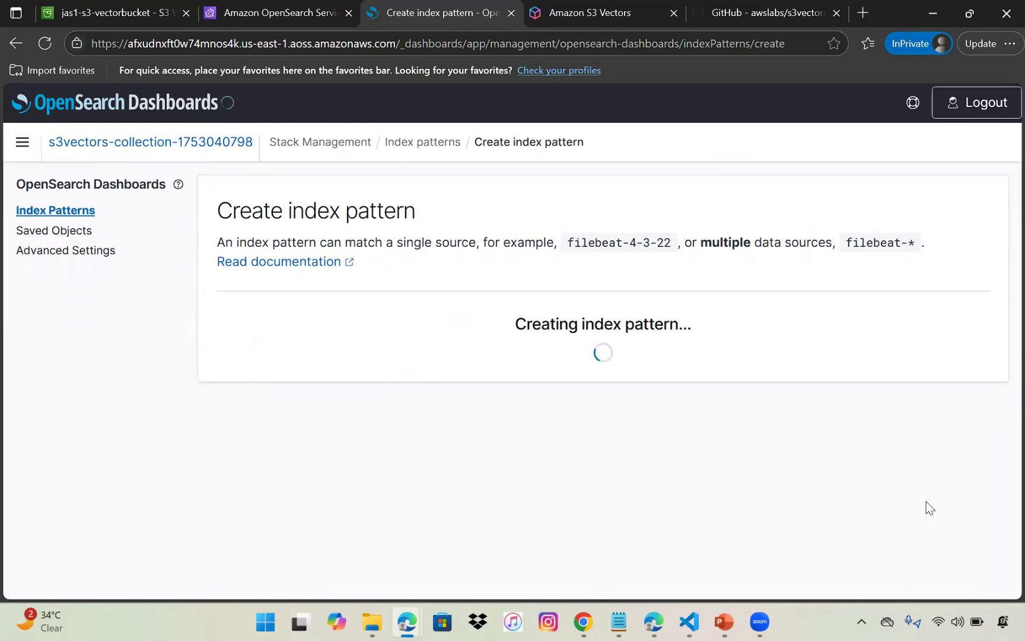
mouse_move(509, 433)
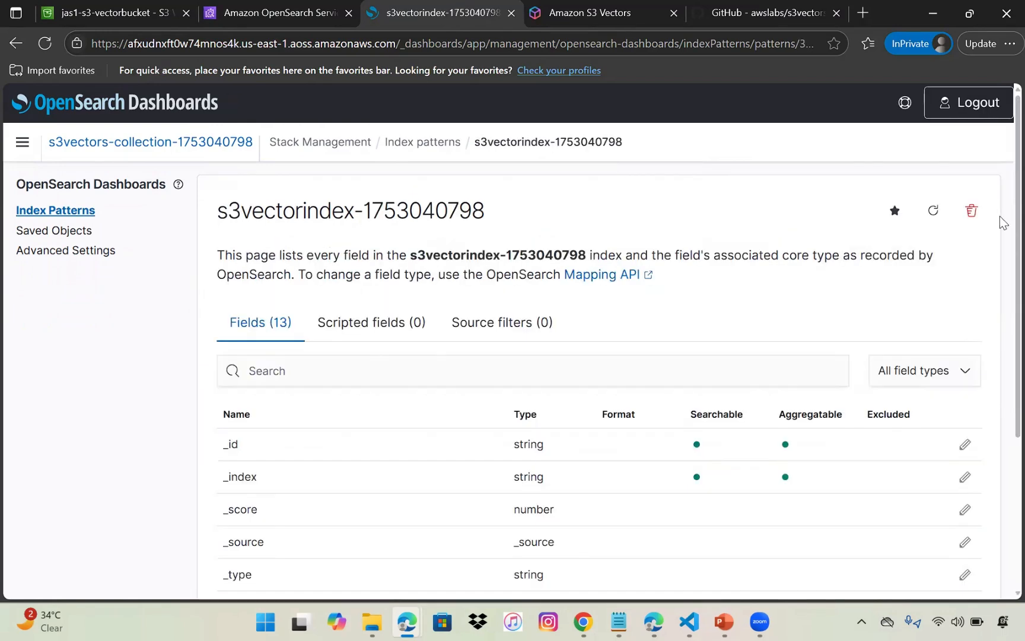
scroll(down, 3)
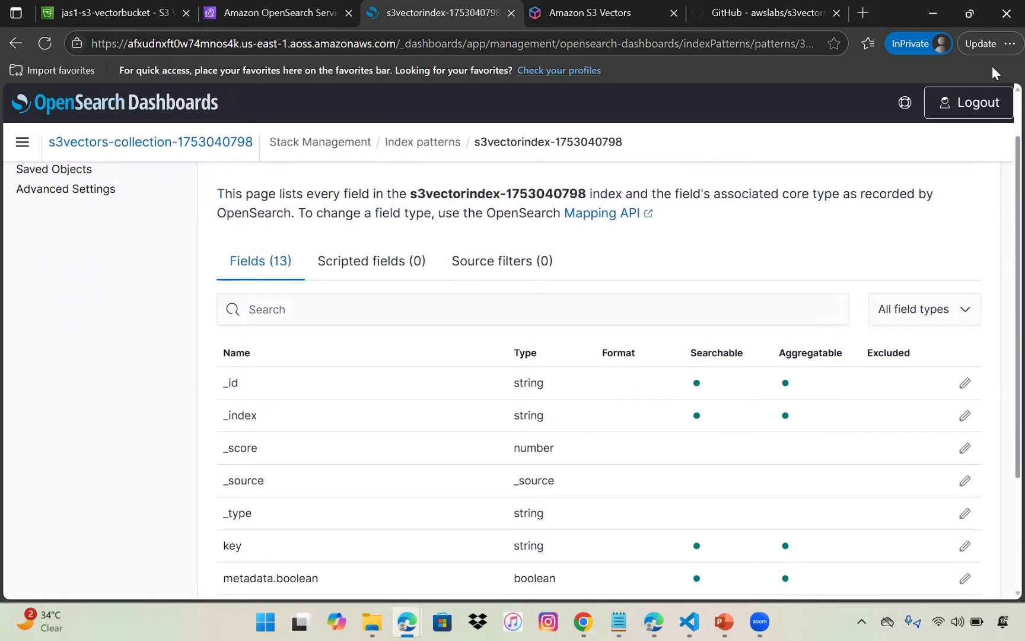
click(21, 142)
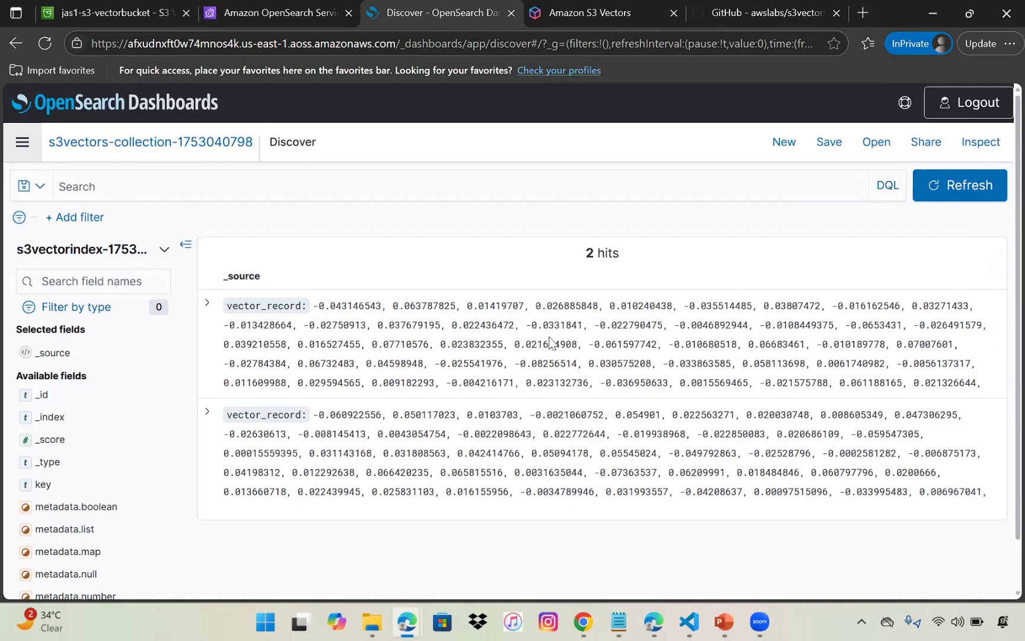
mouse_move(465, 366)
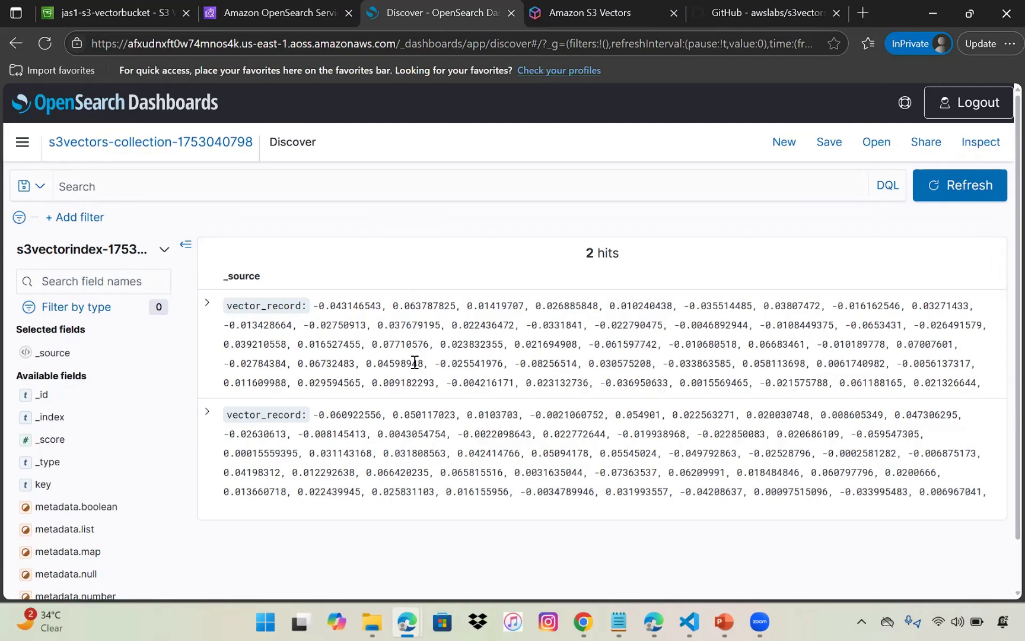
mouse_move(710, 299)
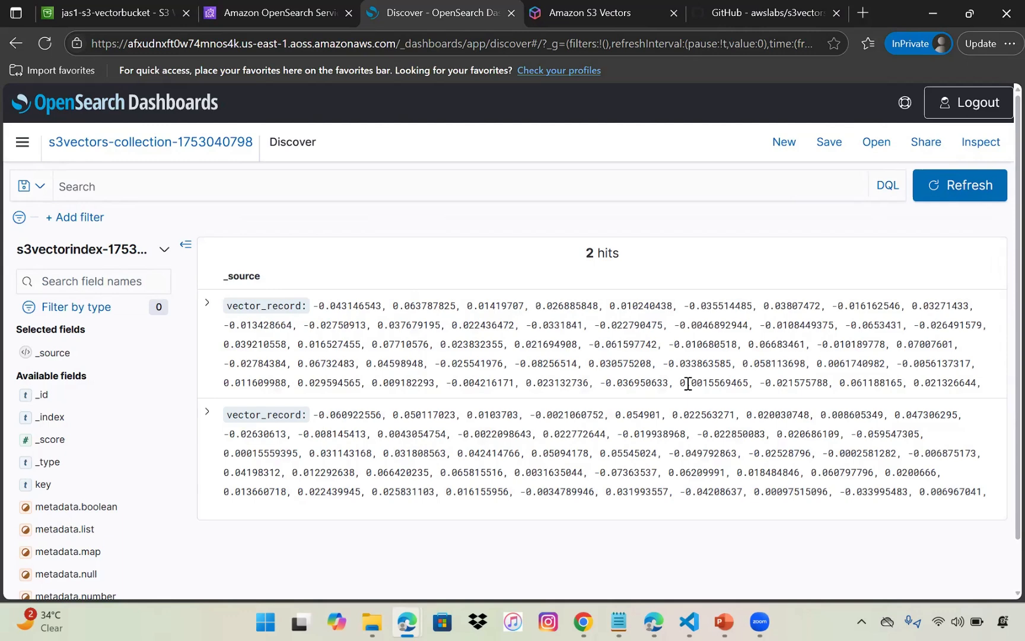
mouse_move(863, 339)
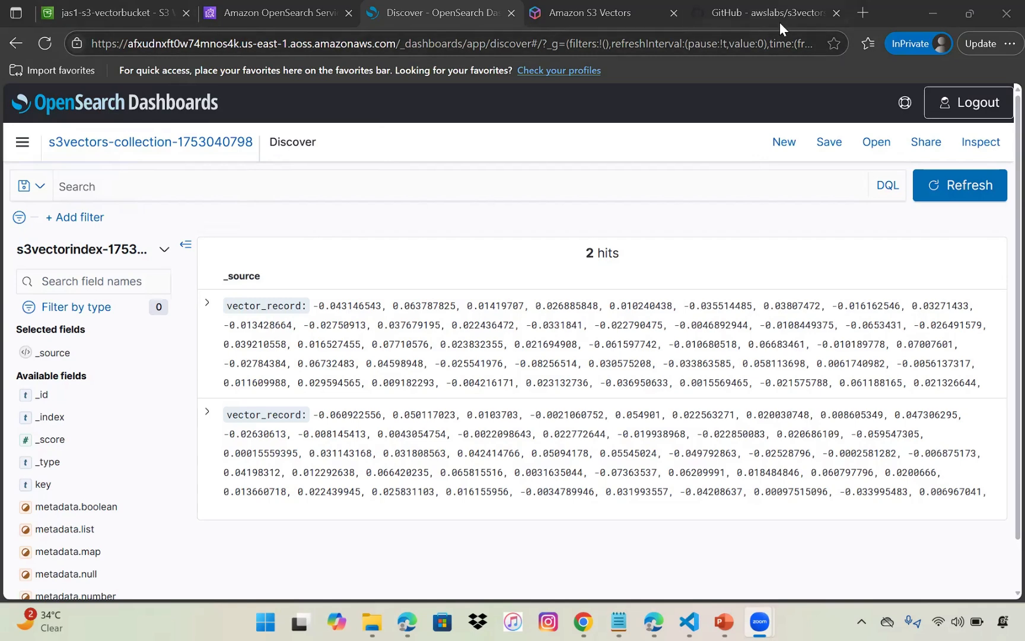
Review the s3vectors-embed-cli README query examples again, then return to jas1-s3-vectorbucket.
click(758, 13)
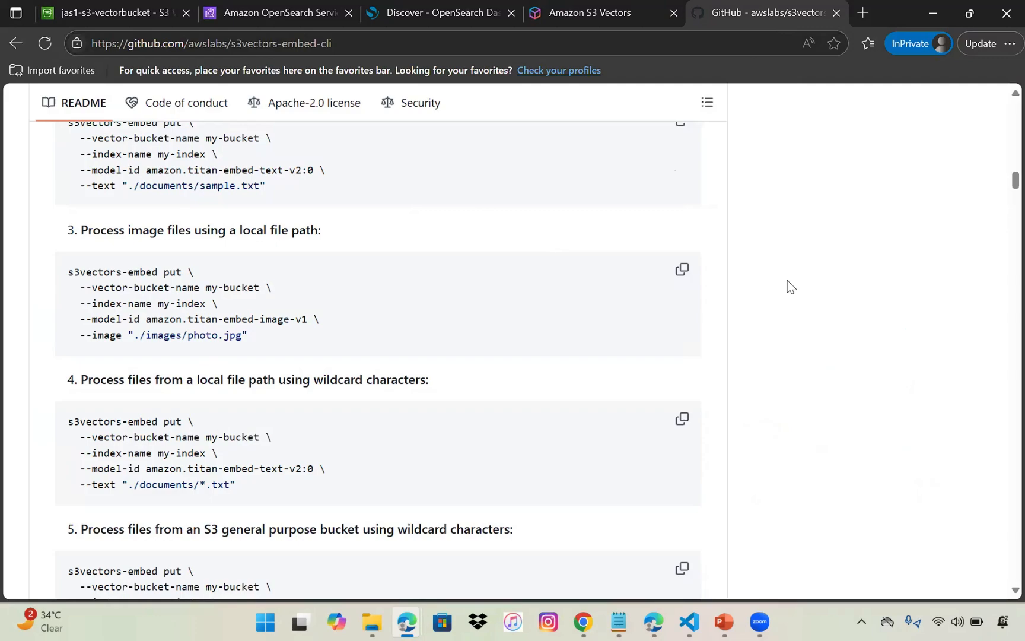
mouse_move(856, 291)
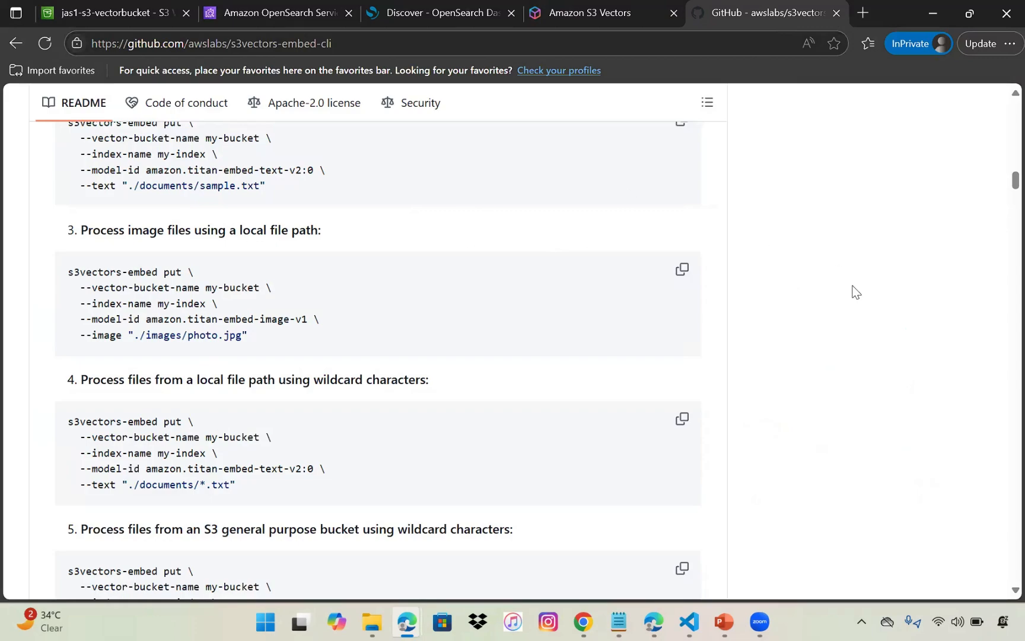
scroll(down, 3)
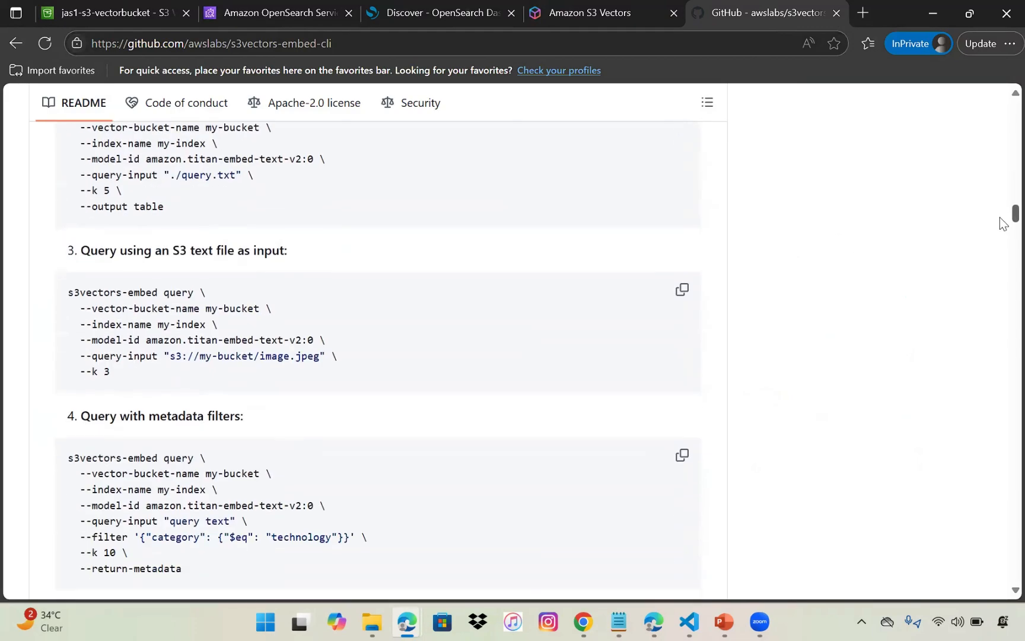
click(108, 12)
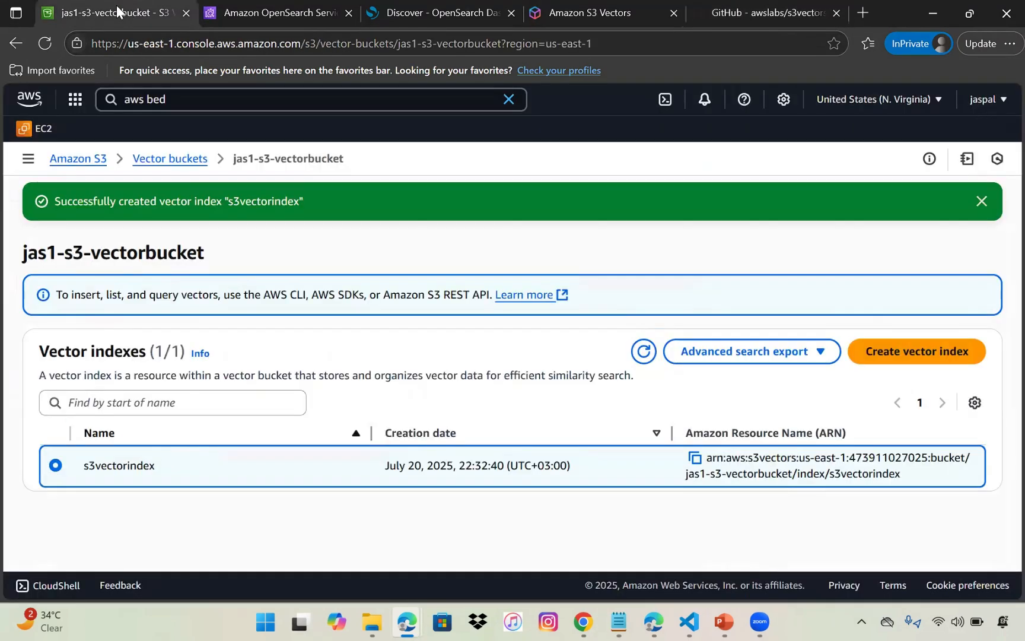
mouse_move(627, 318)
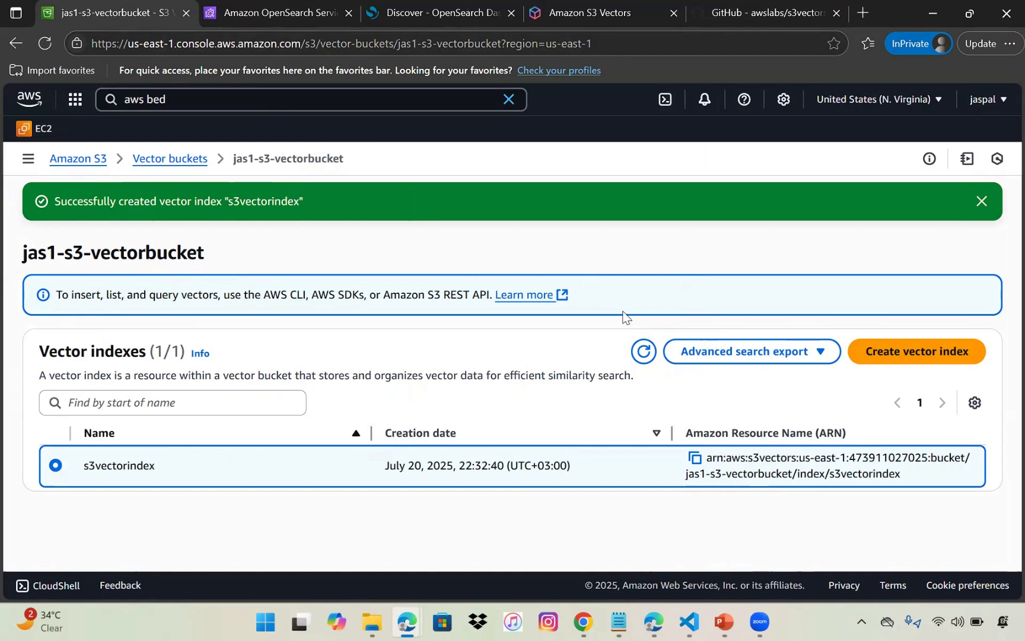
mouse_move(3, 162)
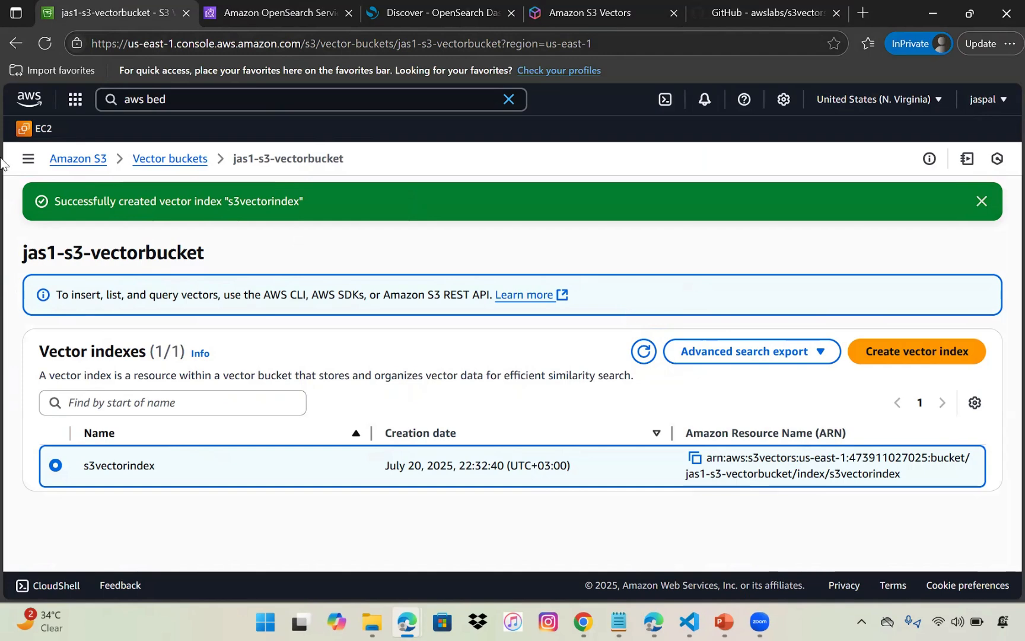
mouse_move(169, 158)
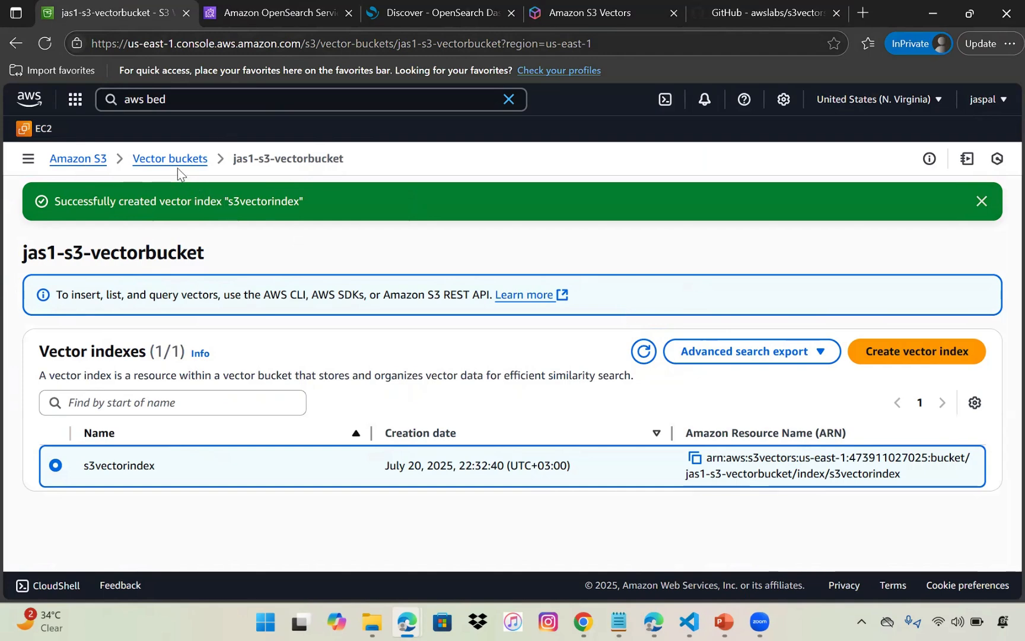
mouse_move(437, 247)
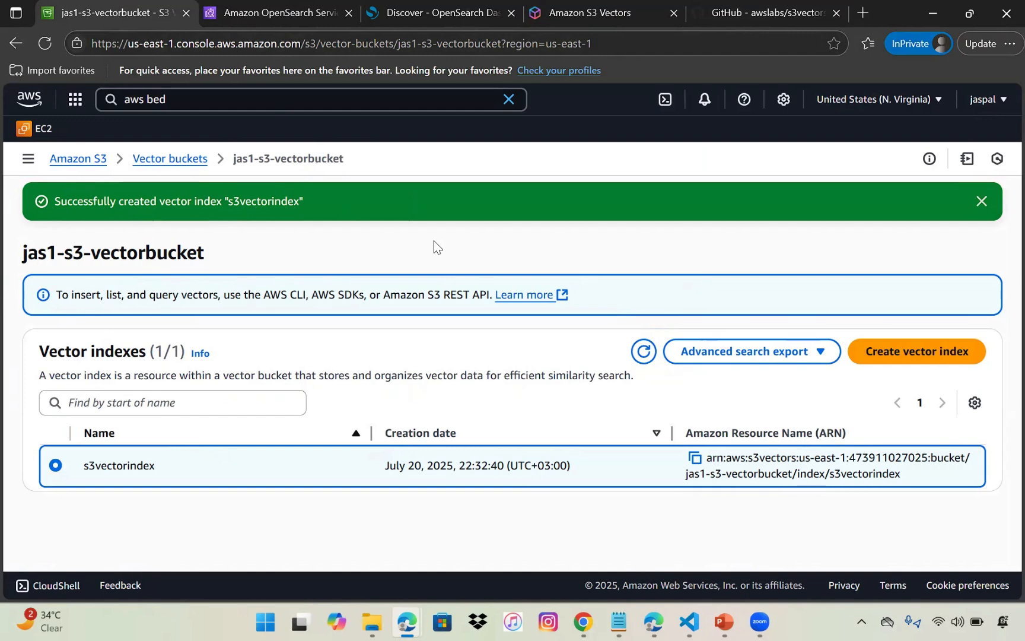
mouse_move(547, 274)
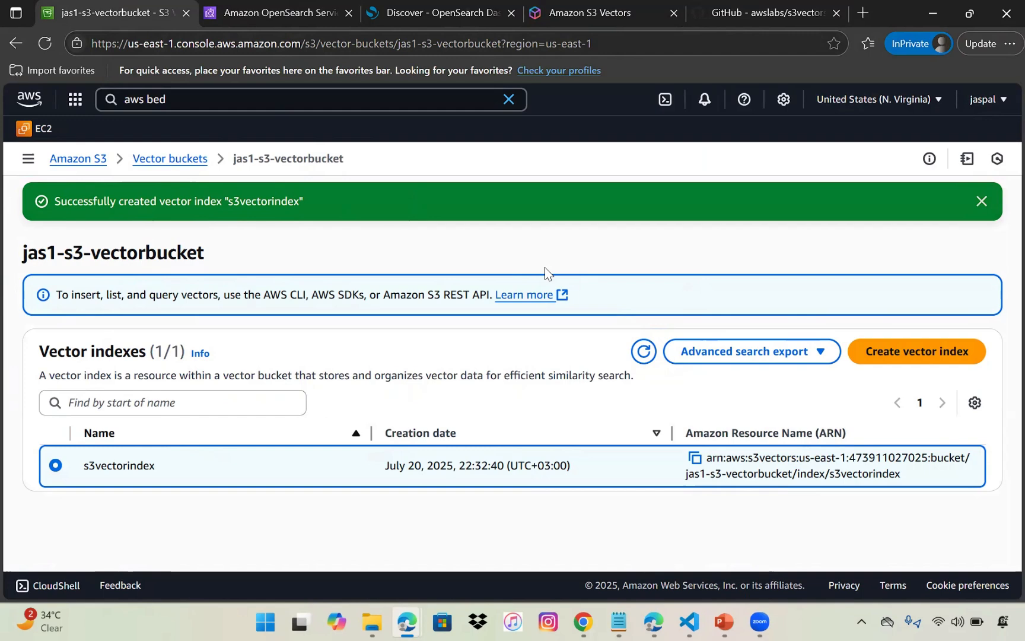